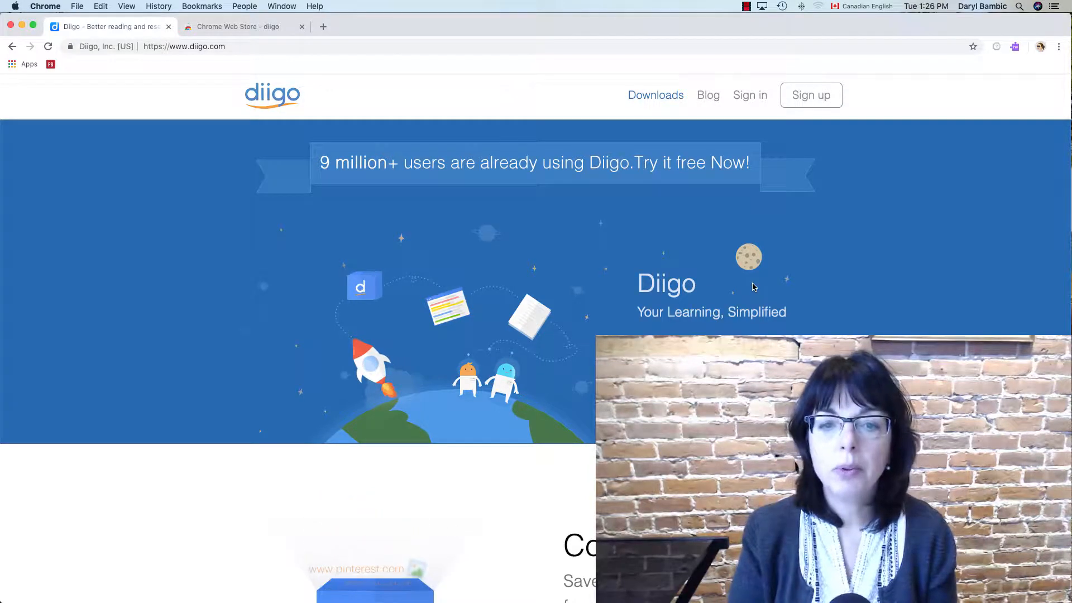
Submit the Diigo registration with Create Account, then follow Activate your Account in the Gmail welcome email
scroll("down", 3)
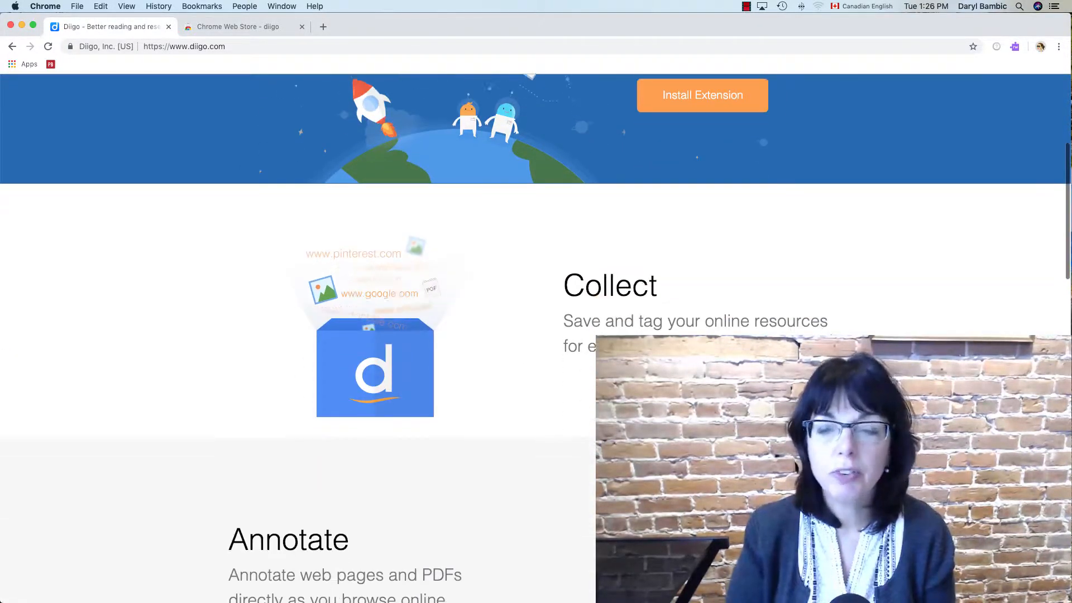
scroll("down", 3)
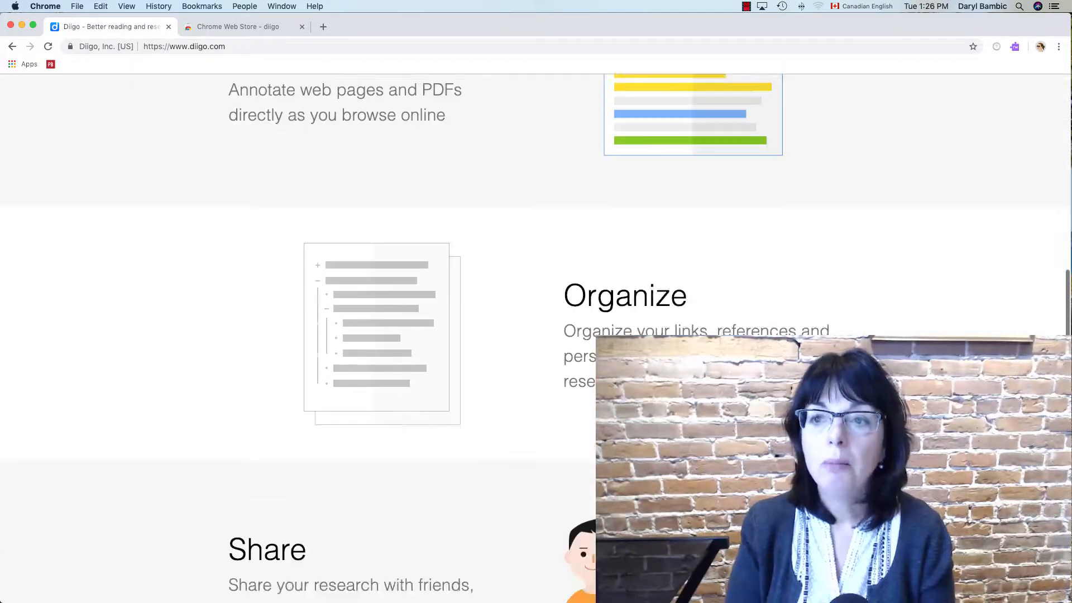
scroll("up", 3)
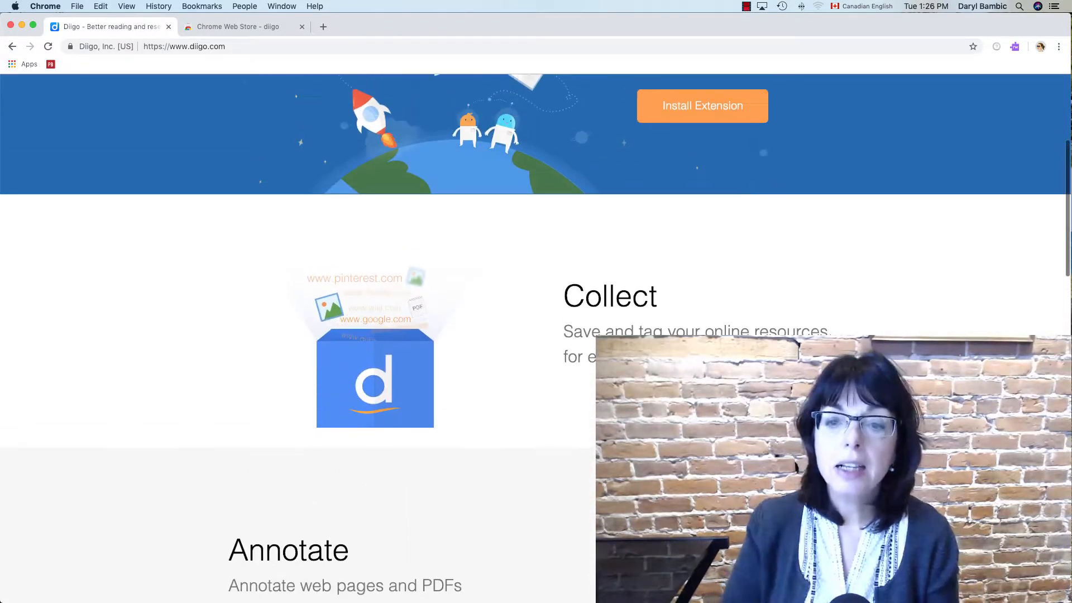
scroll("up", 3)
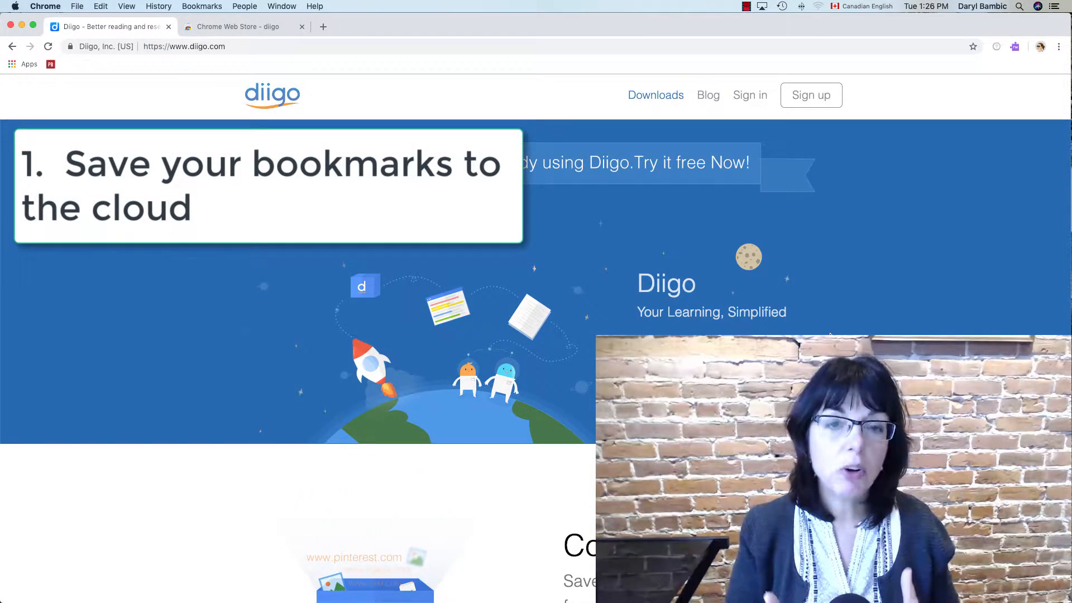
scroll("down", 3)
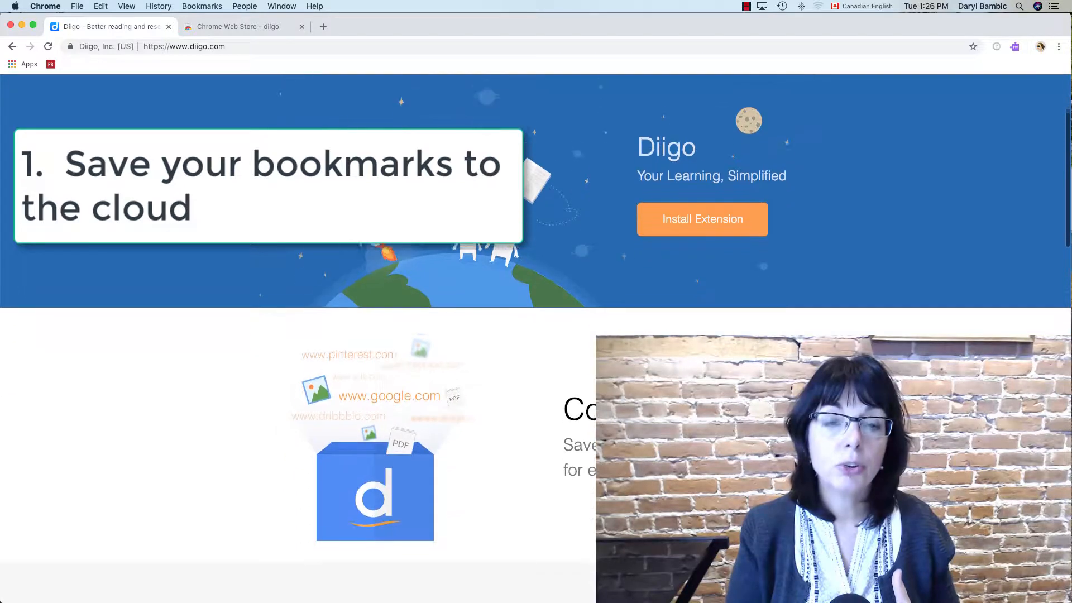
scroll("down", 3)
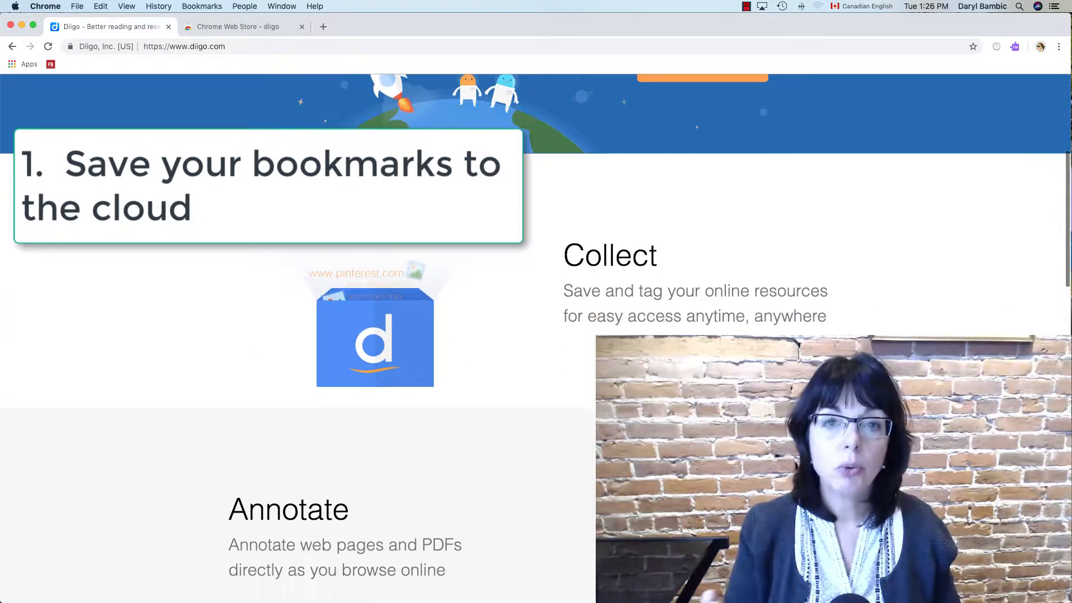
scroll("down", 3)
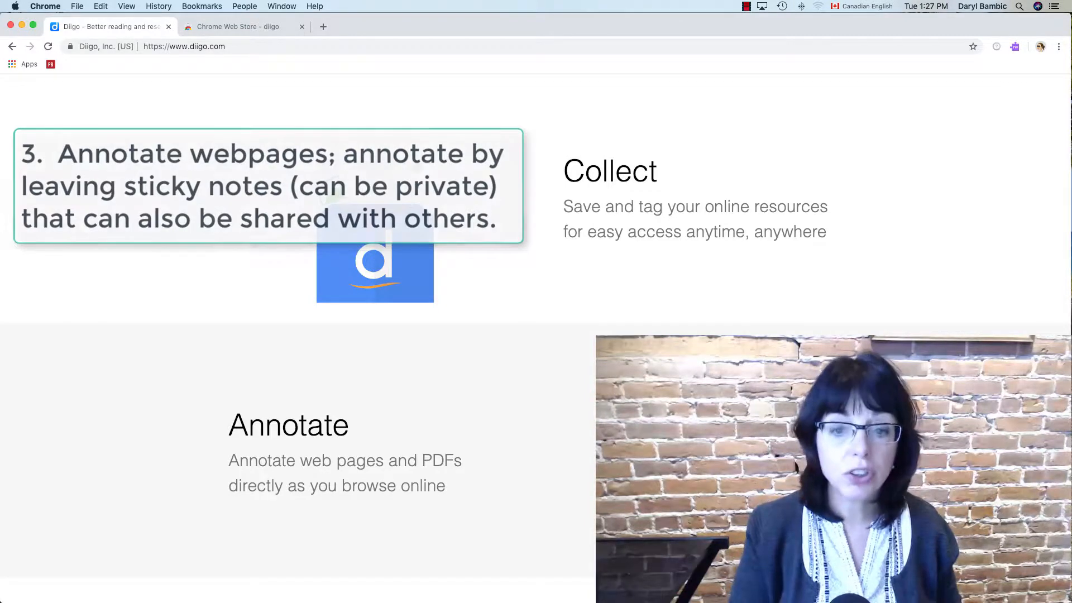
scroll("down", 3)
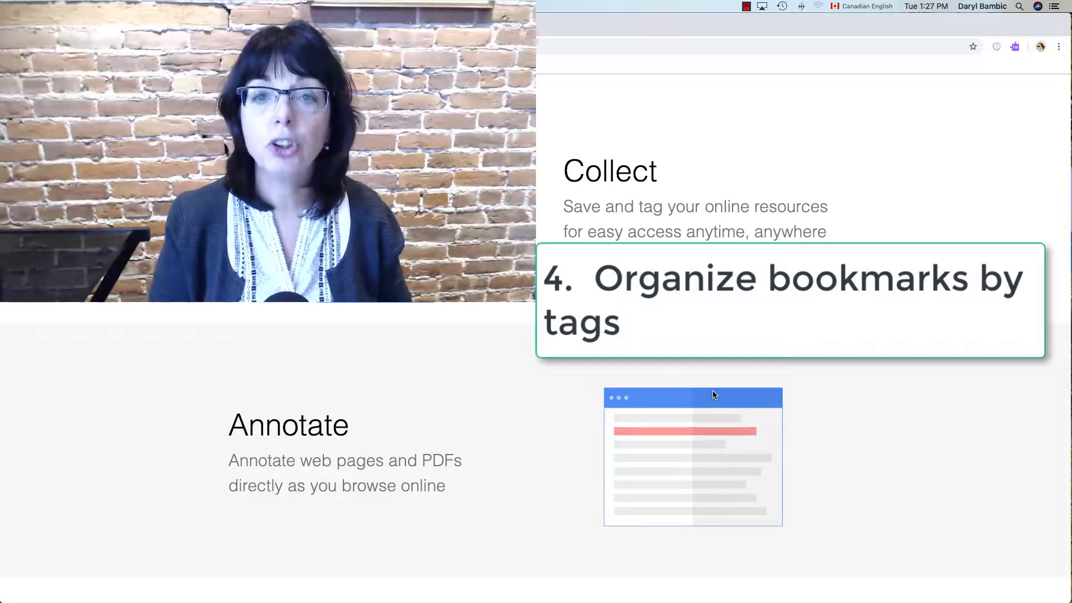
scroll("down", 3)
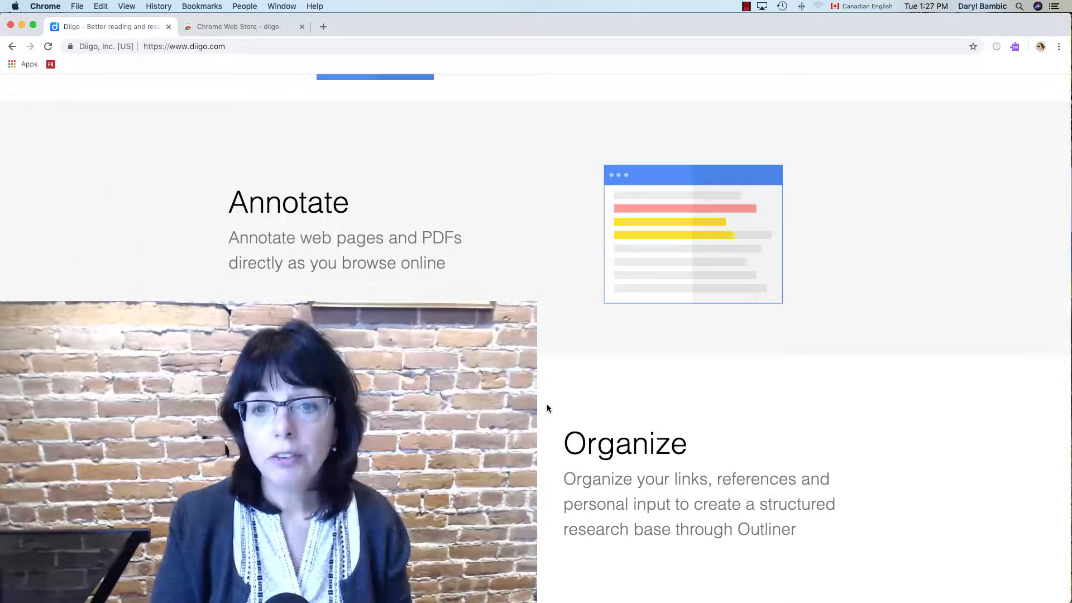
scroll("down", 3)
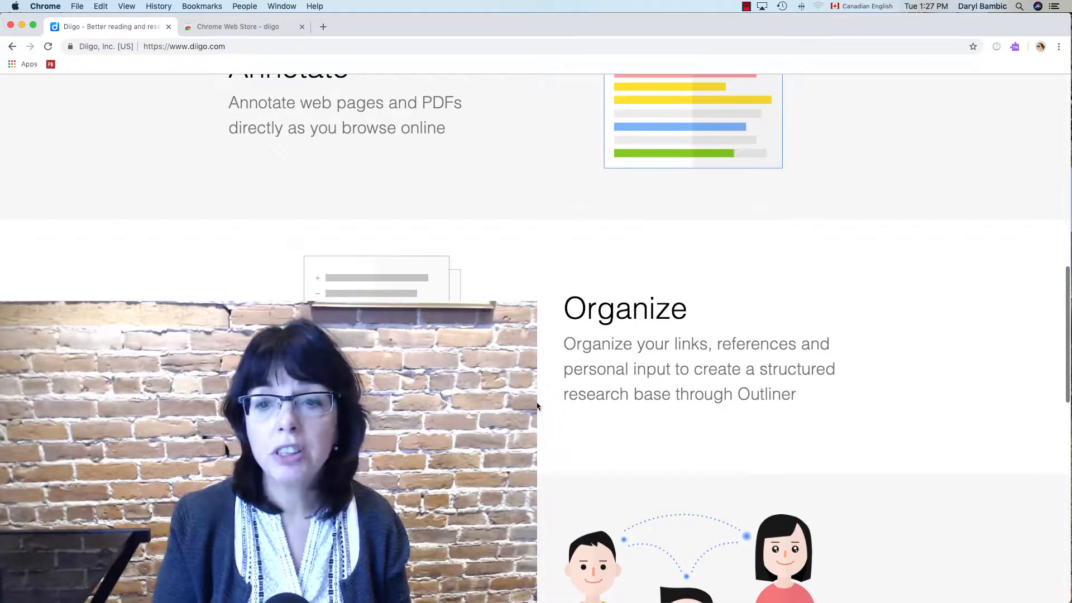
scroll("down", 3)
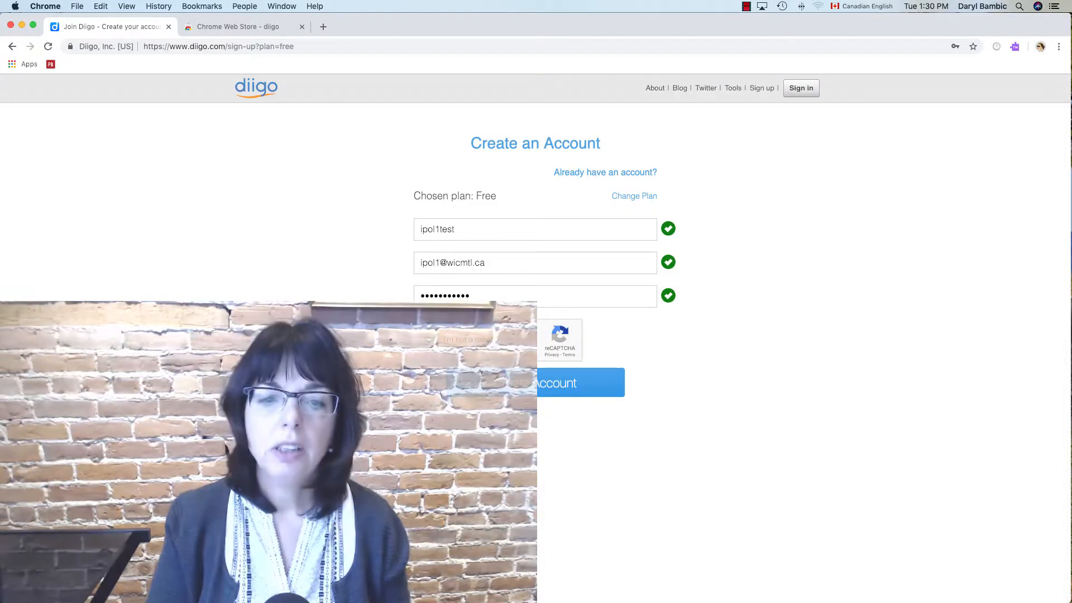
left_click(576, 382)
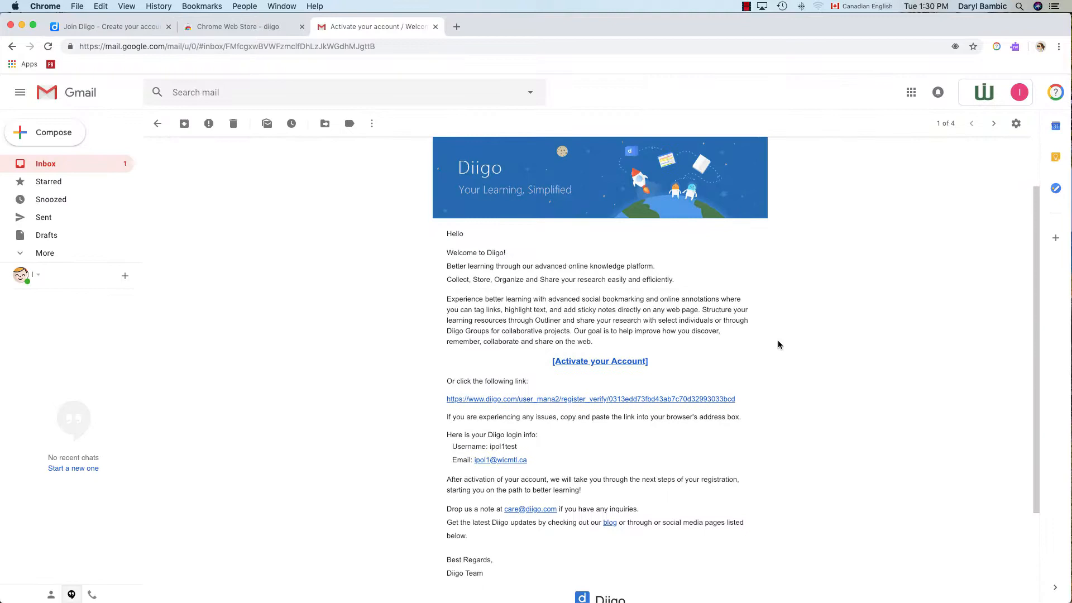
scroll("down", 3)
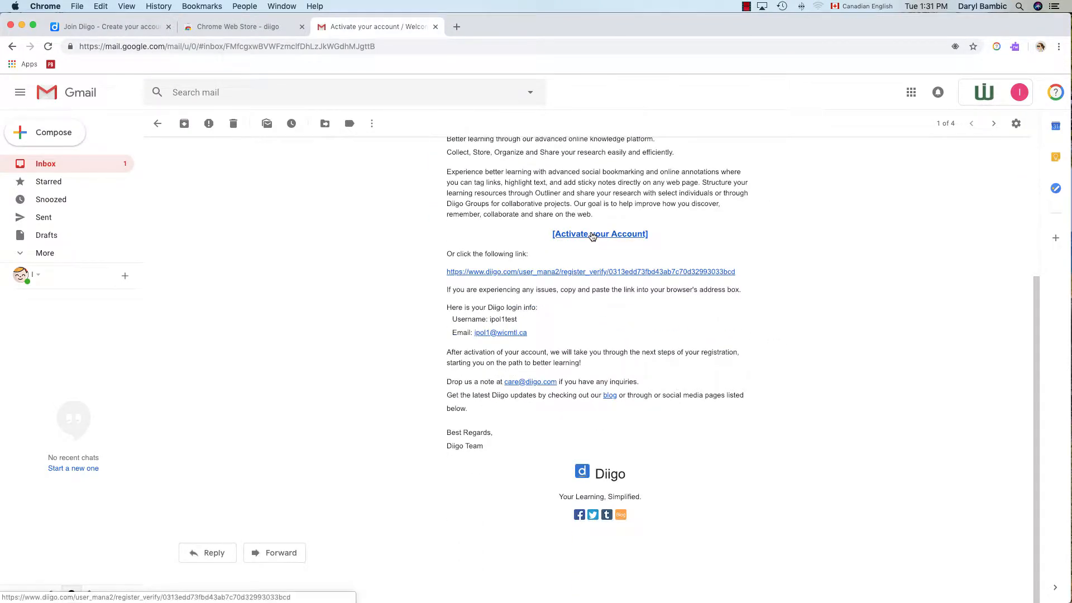
left_click(599, 233)
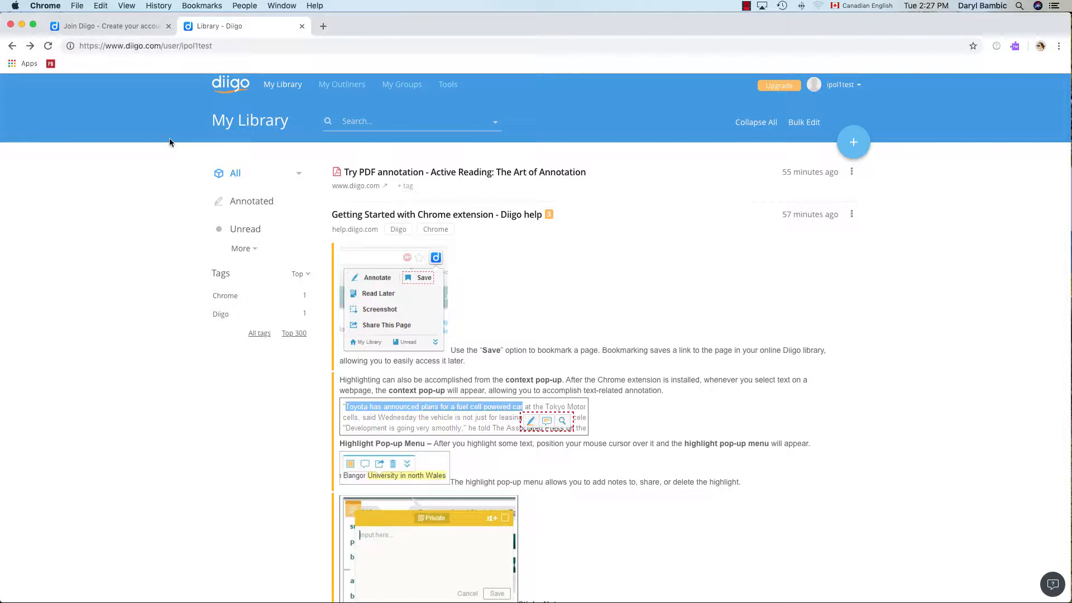
mouse_move(138, 151)
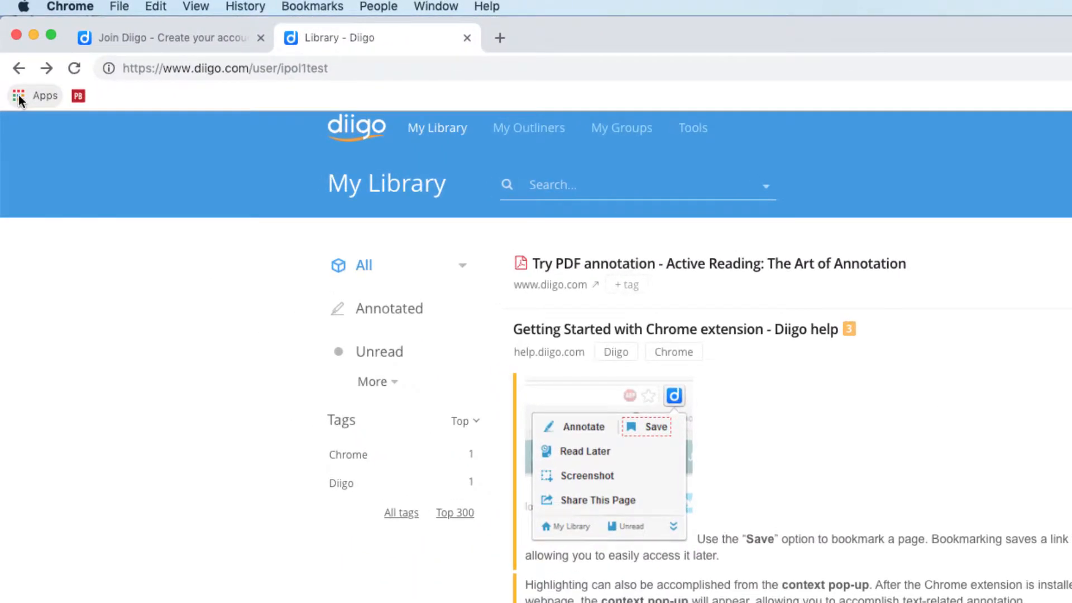
Leave Diigo My Library for the Chrome Web Store via the Apps bookmark shortcut
left_click(45, 96)
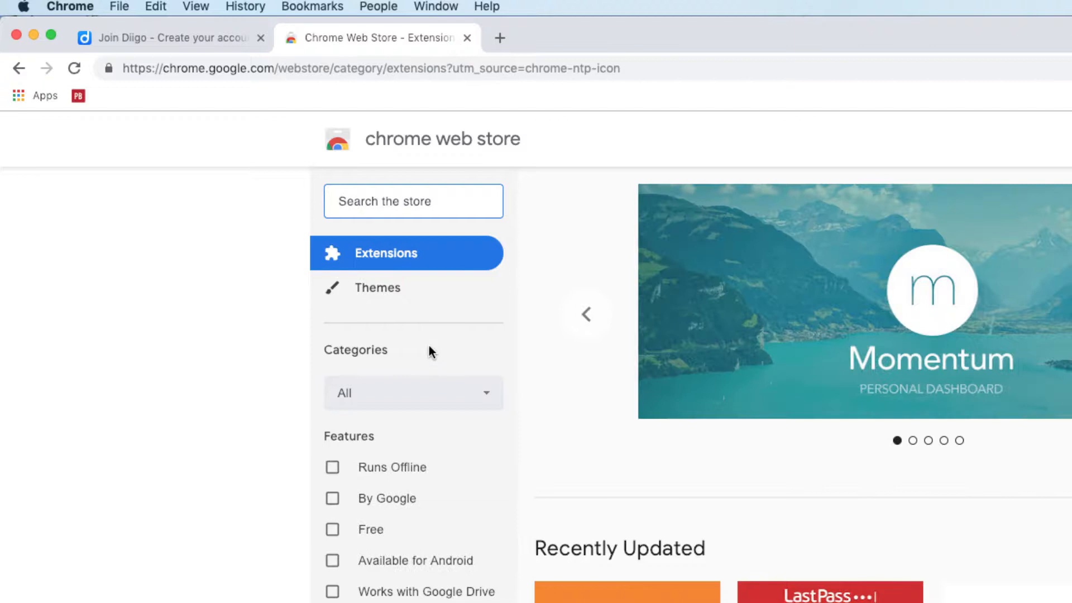
Search the store for 'diigo' and add the Diigo Web Collector extension to Chrome
type("di")
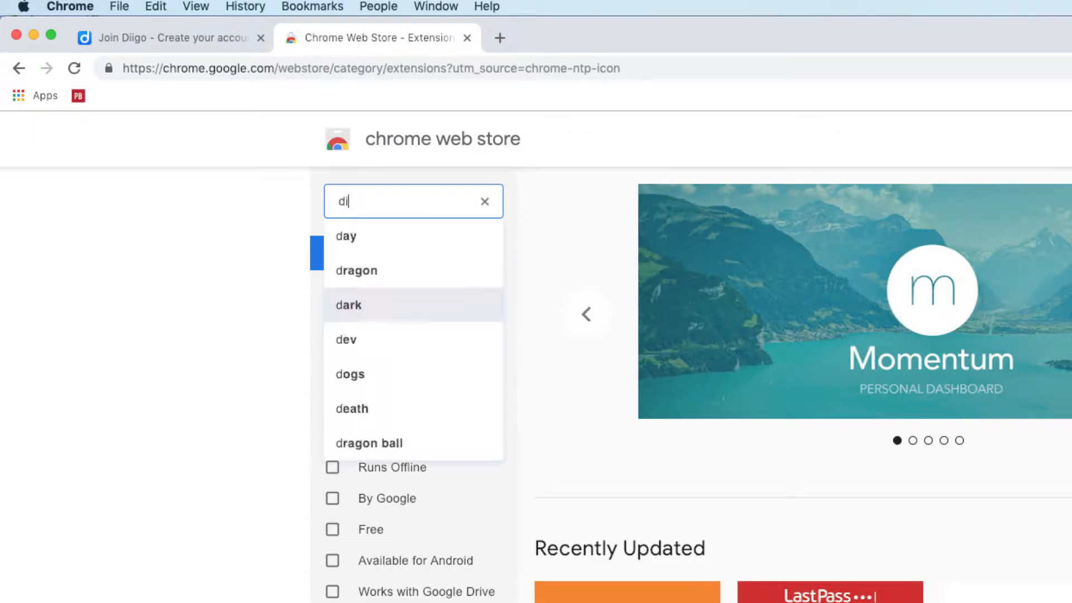
type("igo")
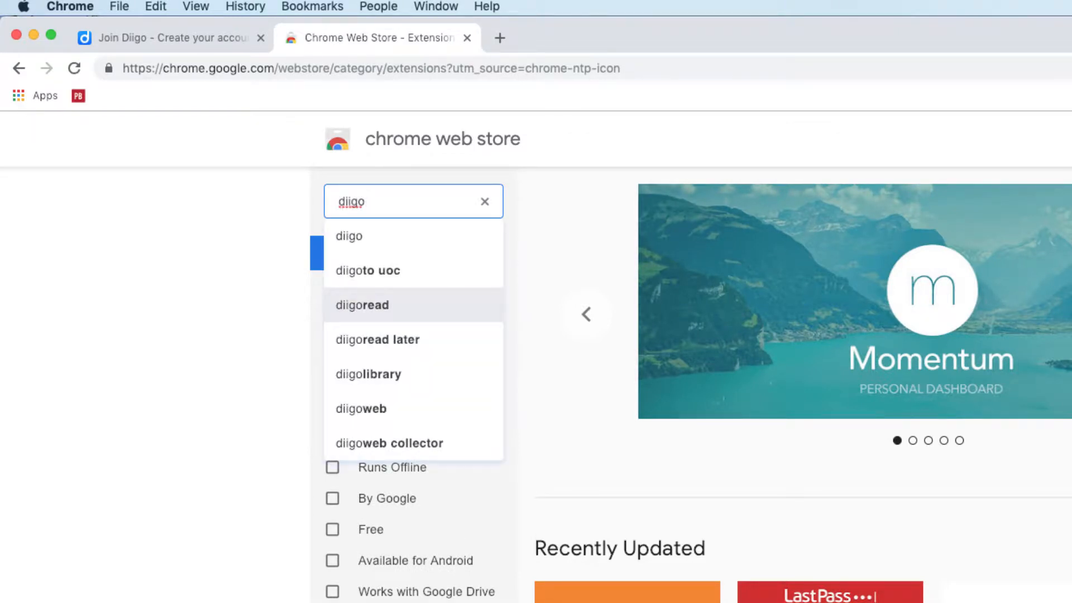
left_click(349, 236)
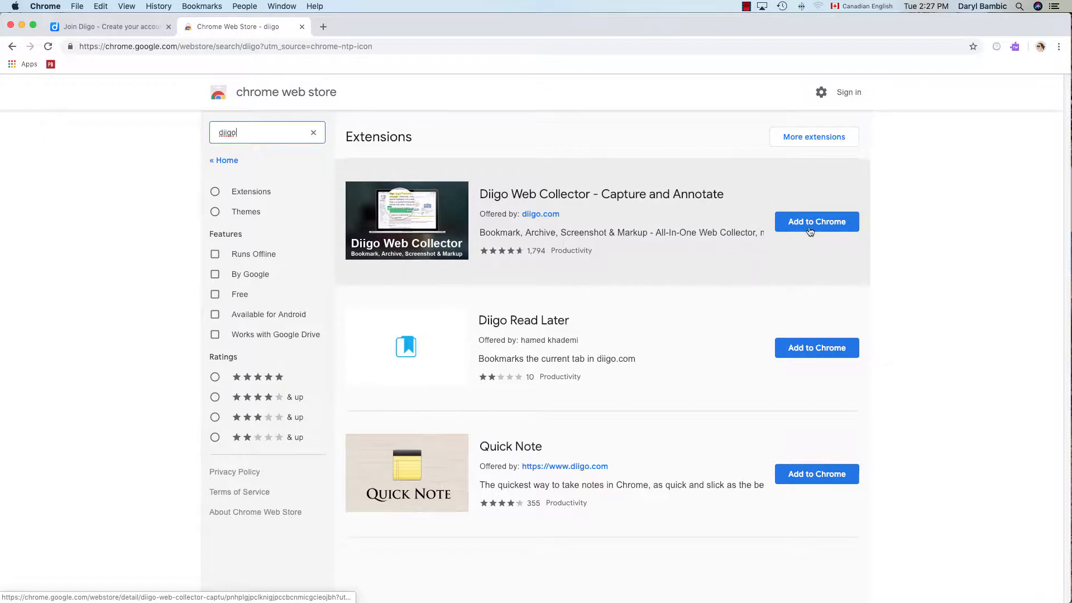
left_click(815, 221)
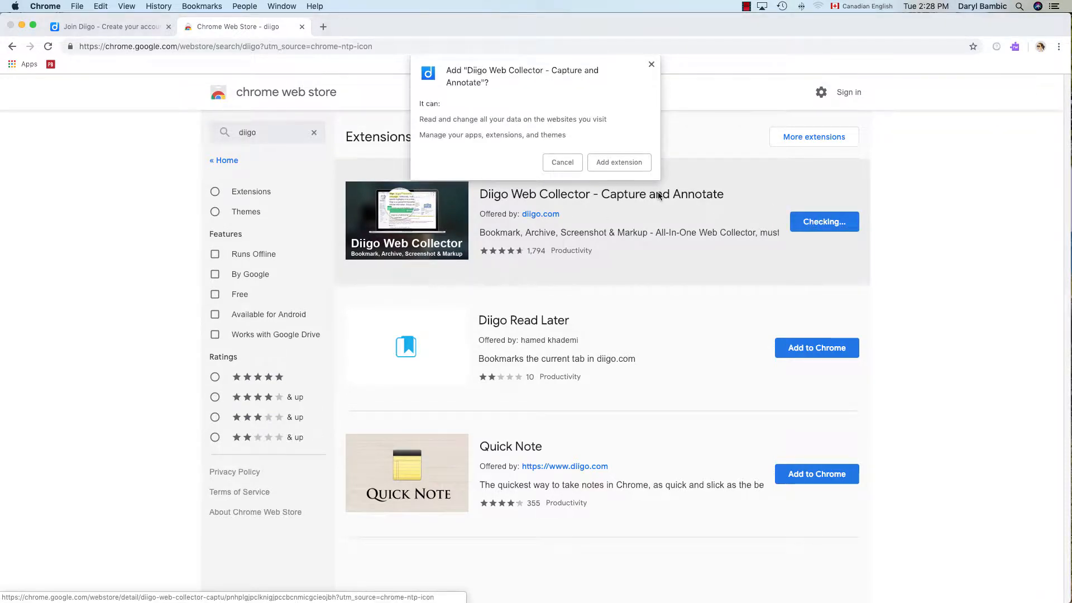
left_click(618, 162)
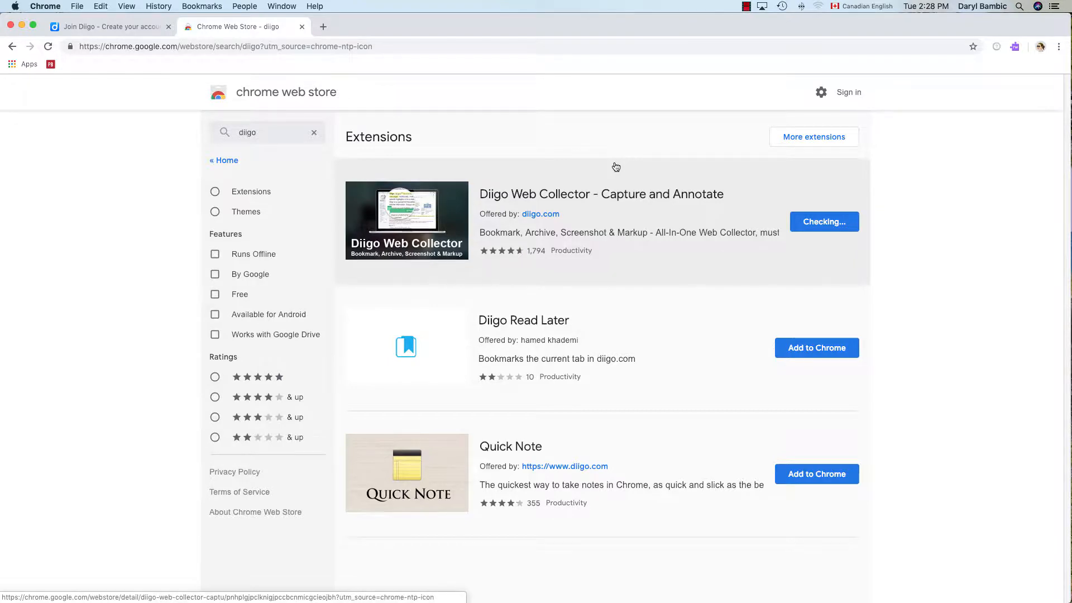
left_click(824, 222)
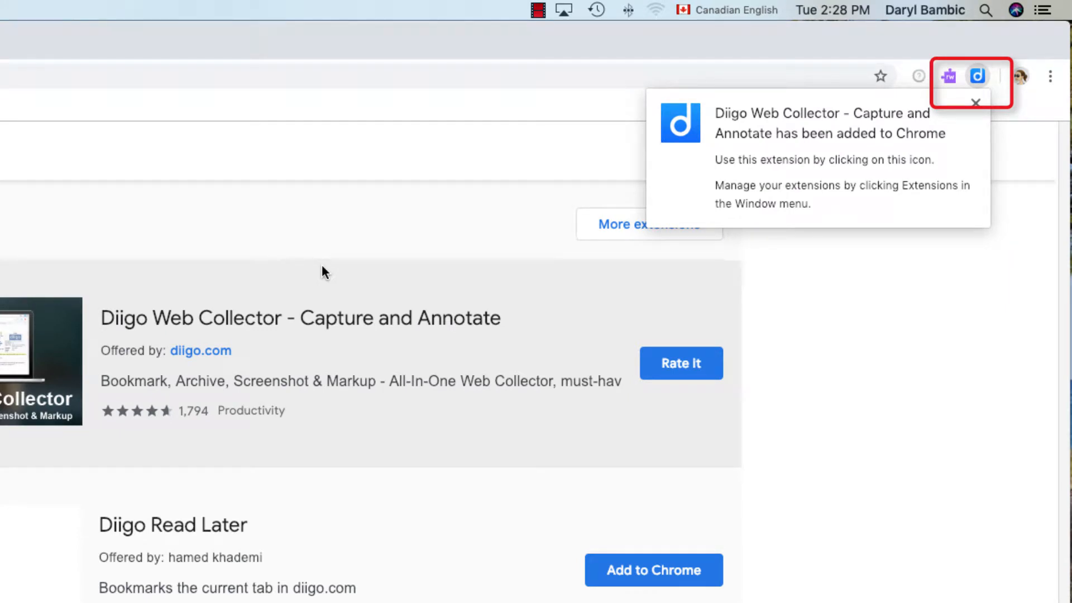
mouse_move(974, 112)
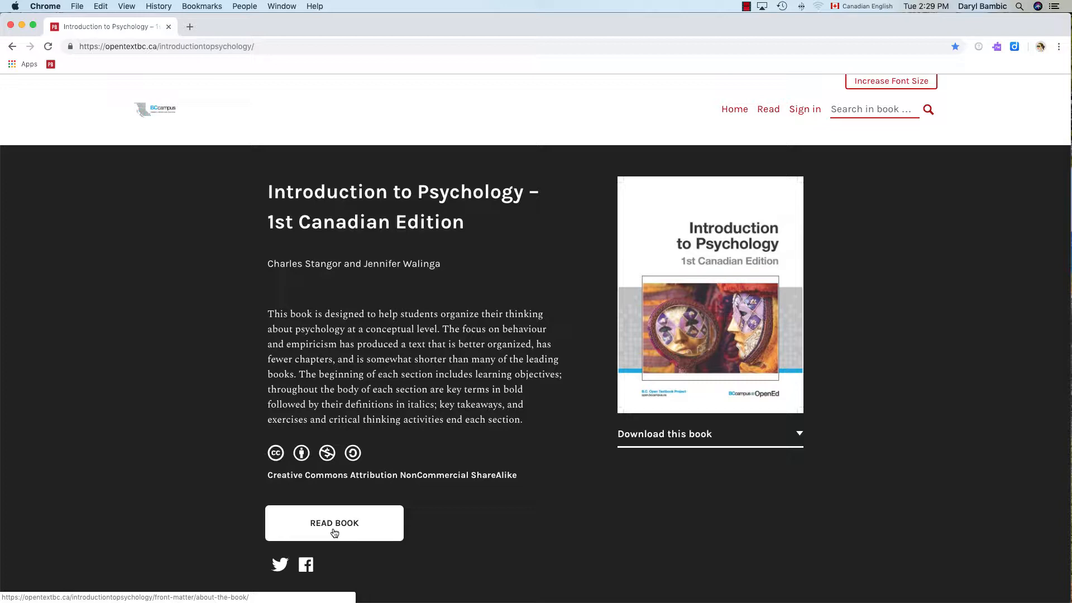
From the textbook's contents, go to Chapter 1 section 1.1 Psychology as a Science and scroll into it
left_click(334, 523)
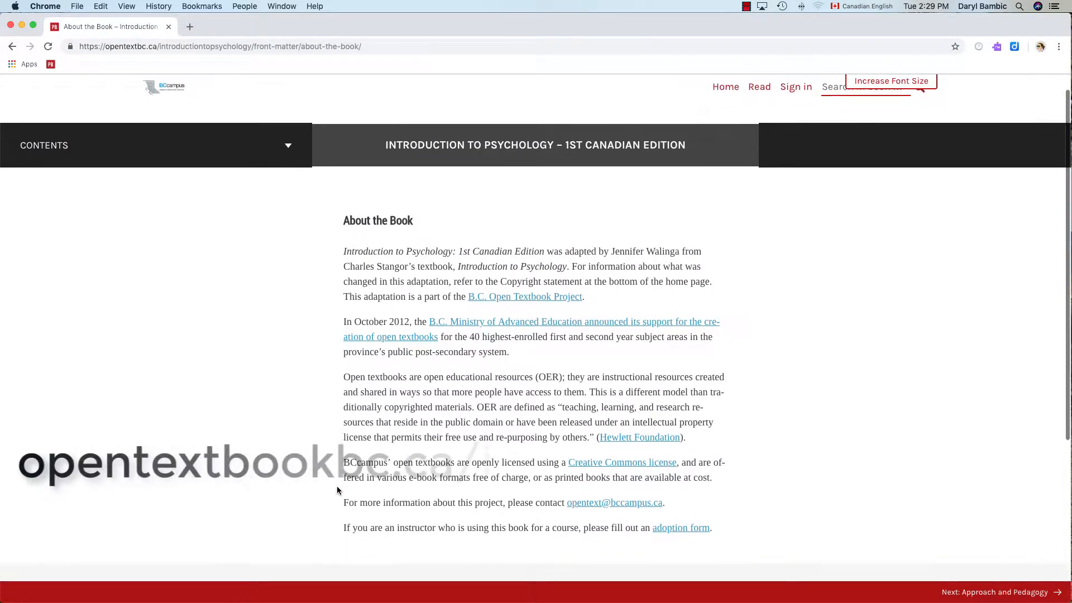
scroll("down", 3)
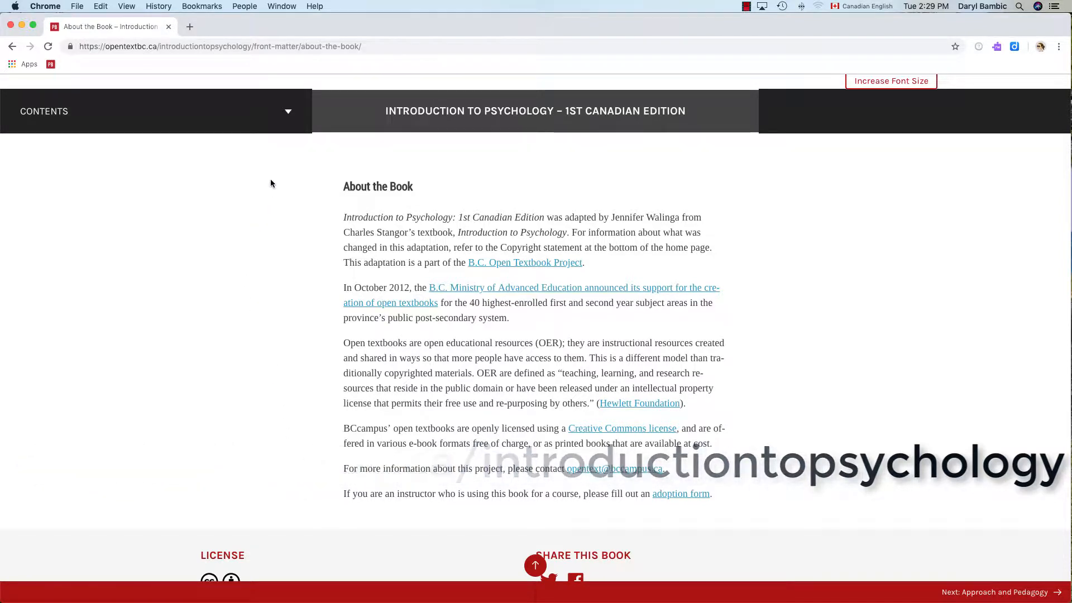
left_click(155, 110)
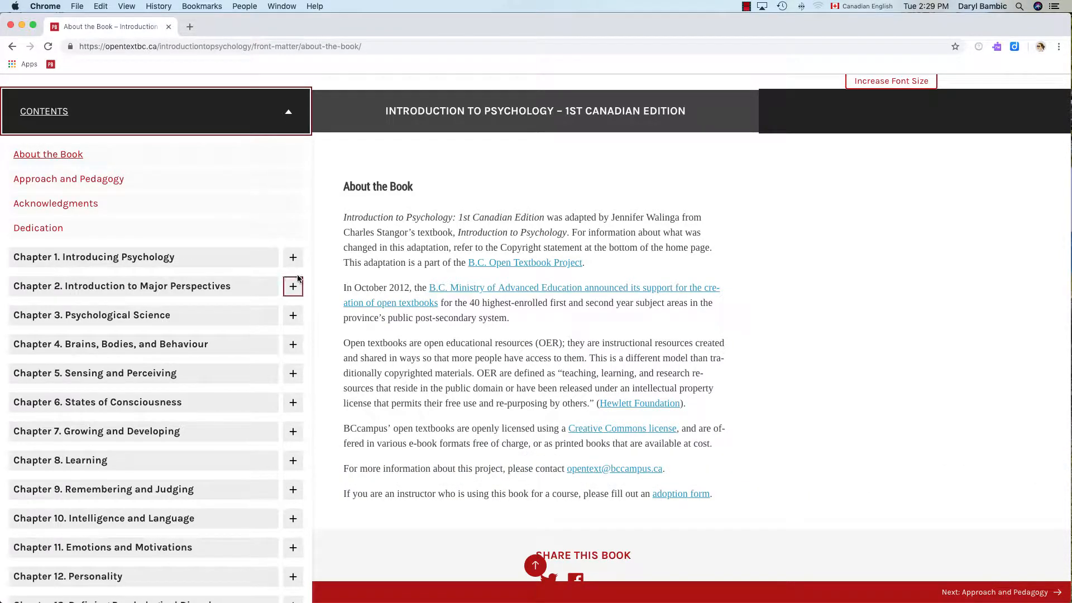
left_click(293, 257)
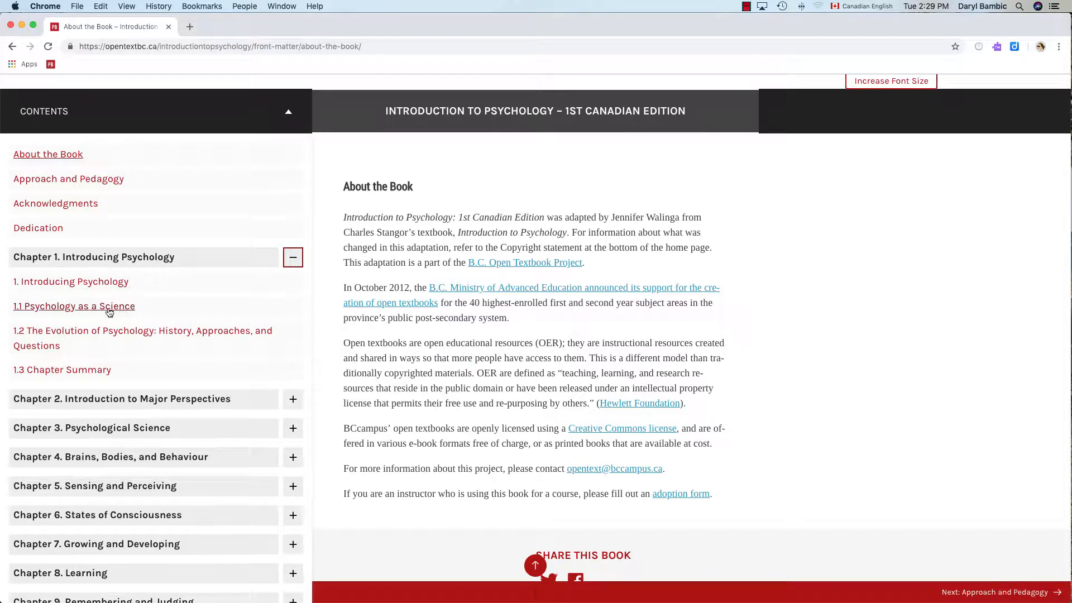
left_click(74, 306)
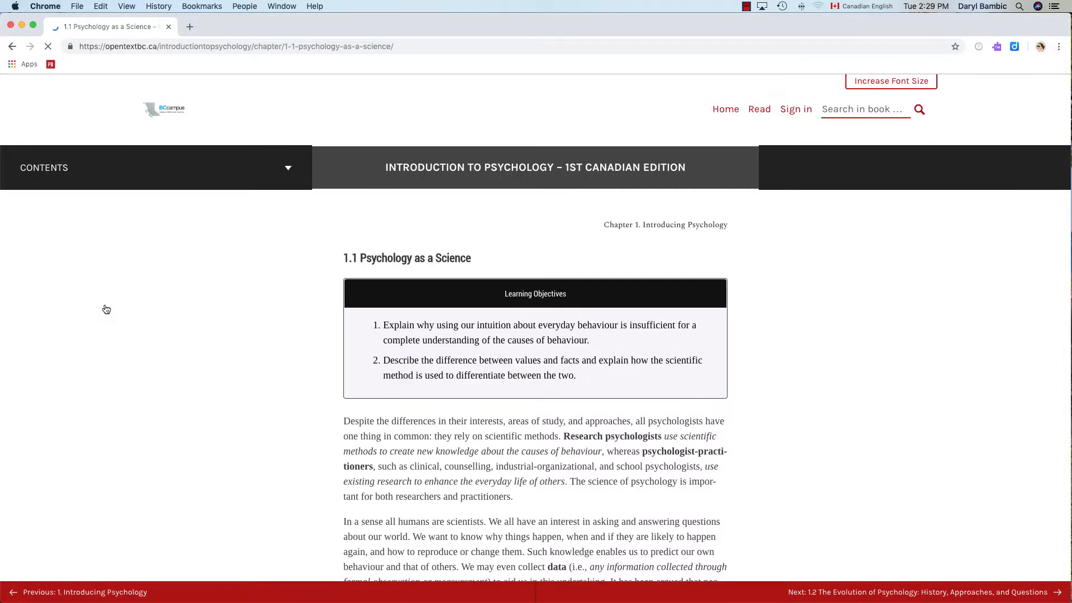
scroll("down", 3)
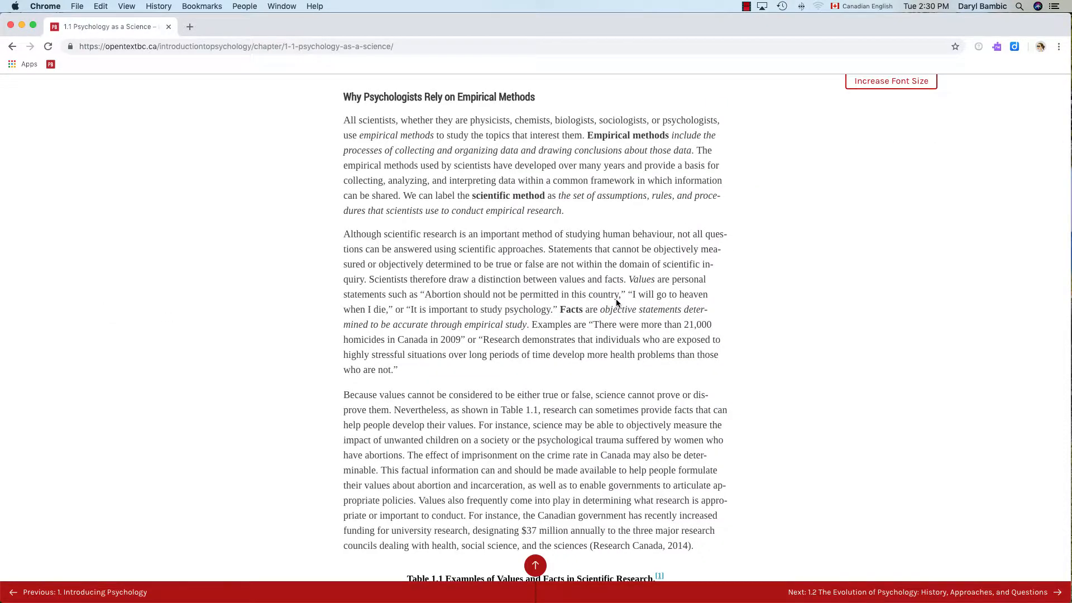
mouse_move(757, 259)
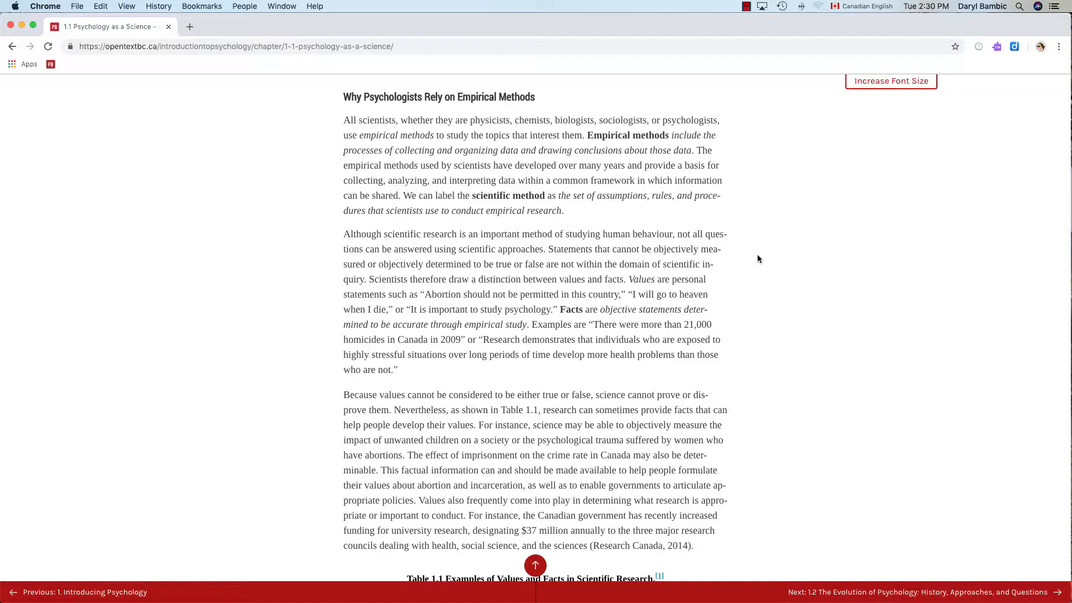
mouse_move(1003, 99)
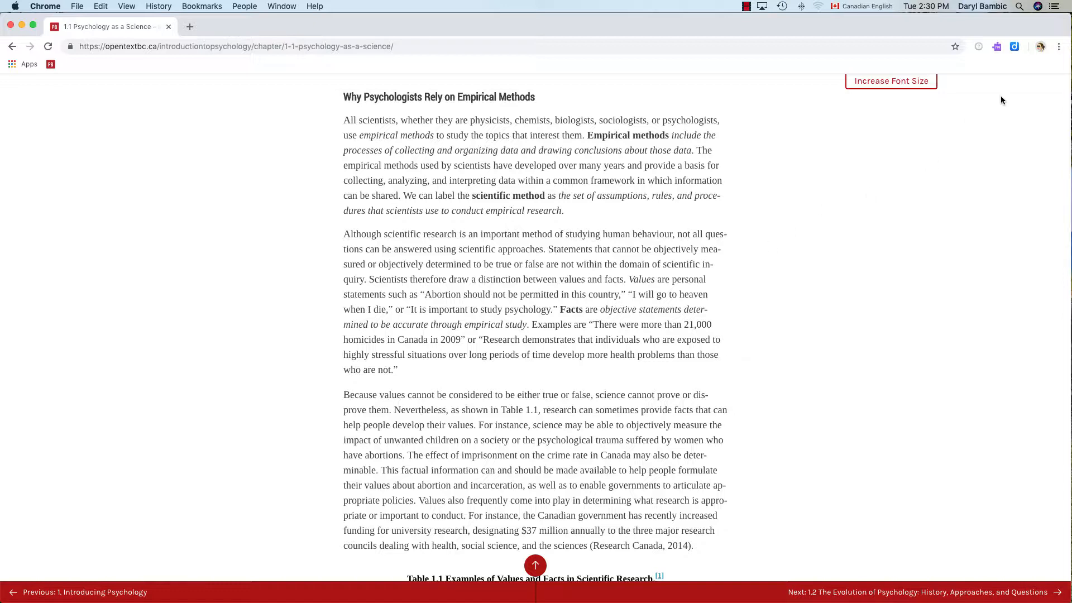
mouse_move(741, 271)
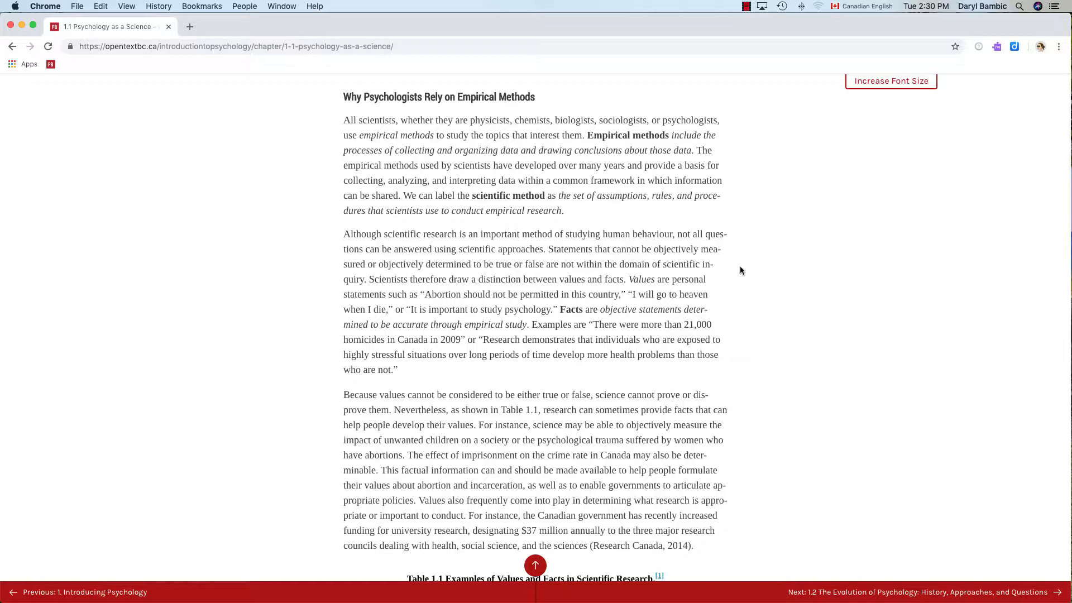
mouse_move(762, 268)
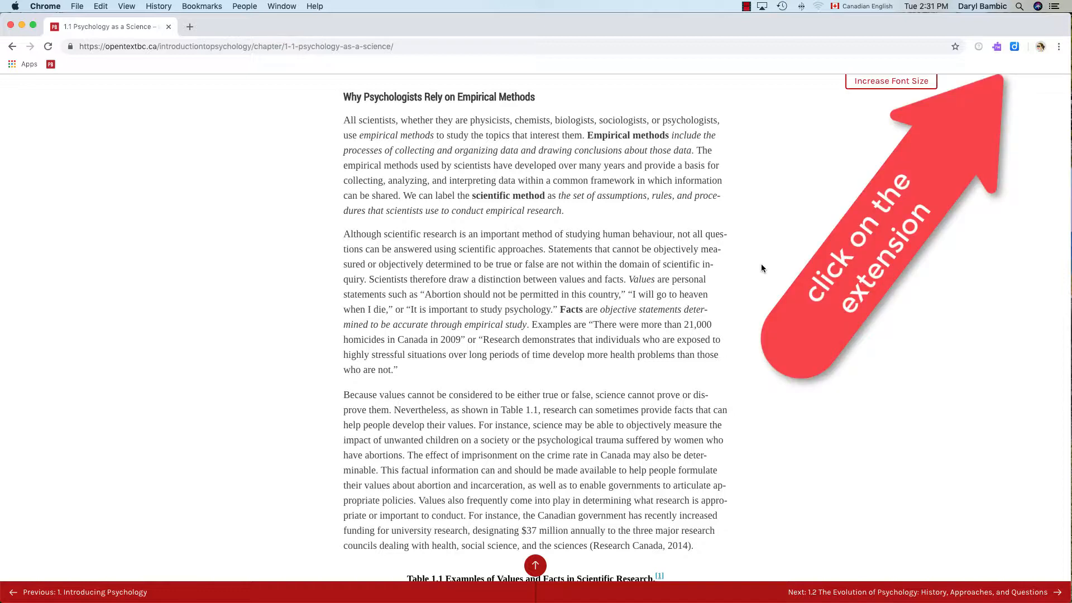
Launch Diigo's Read & Annotate view for the chapter and dismiss the highlighting tutorial
left_click(1015, 62)
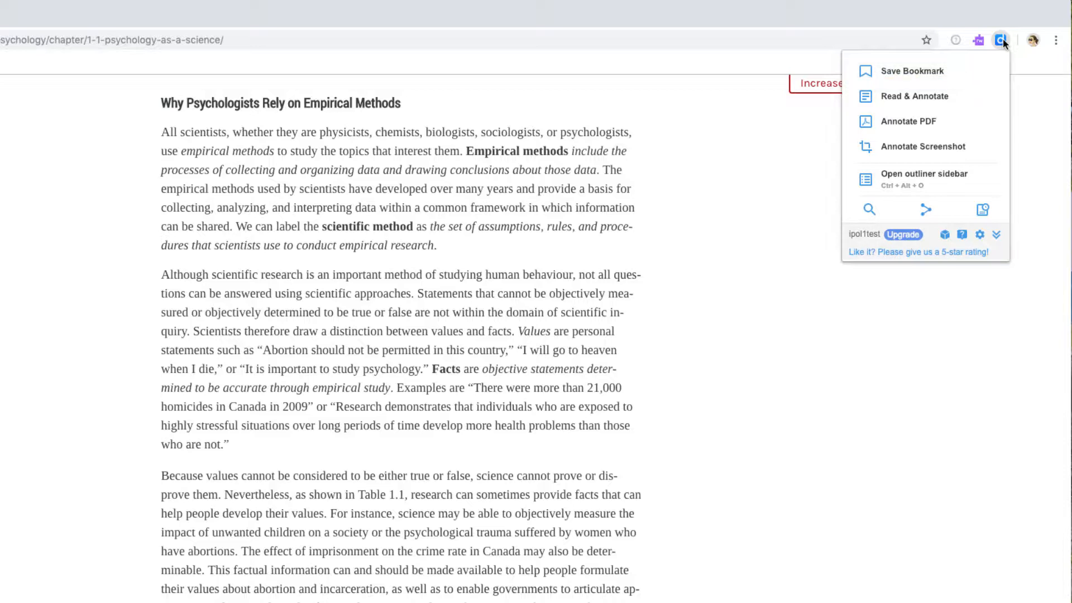
mouse_move(915, 96)
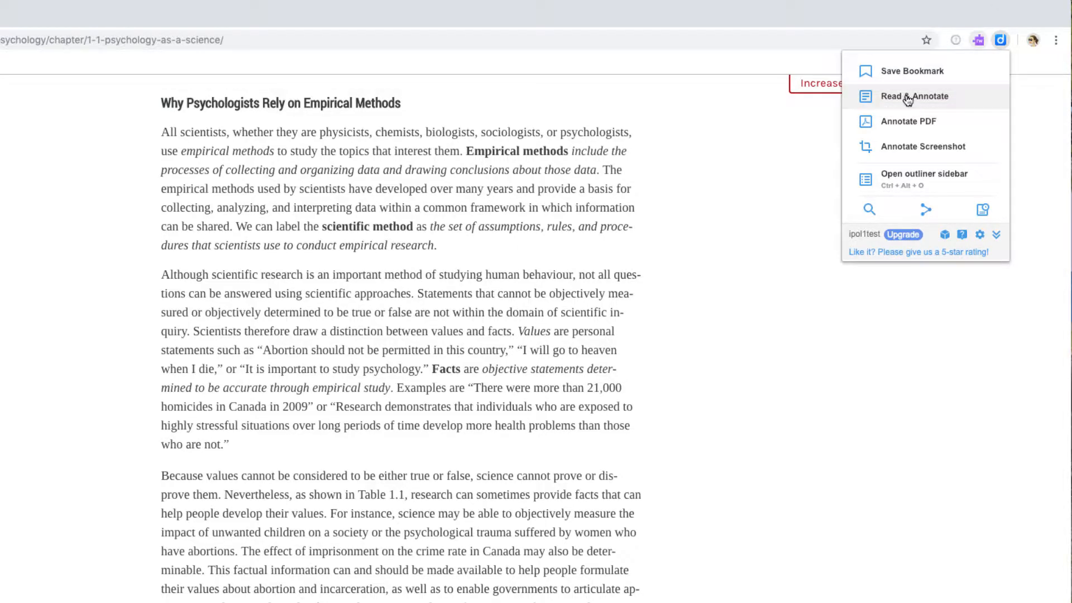
left_click(915, 96)
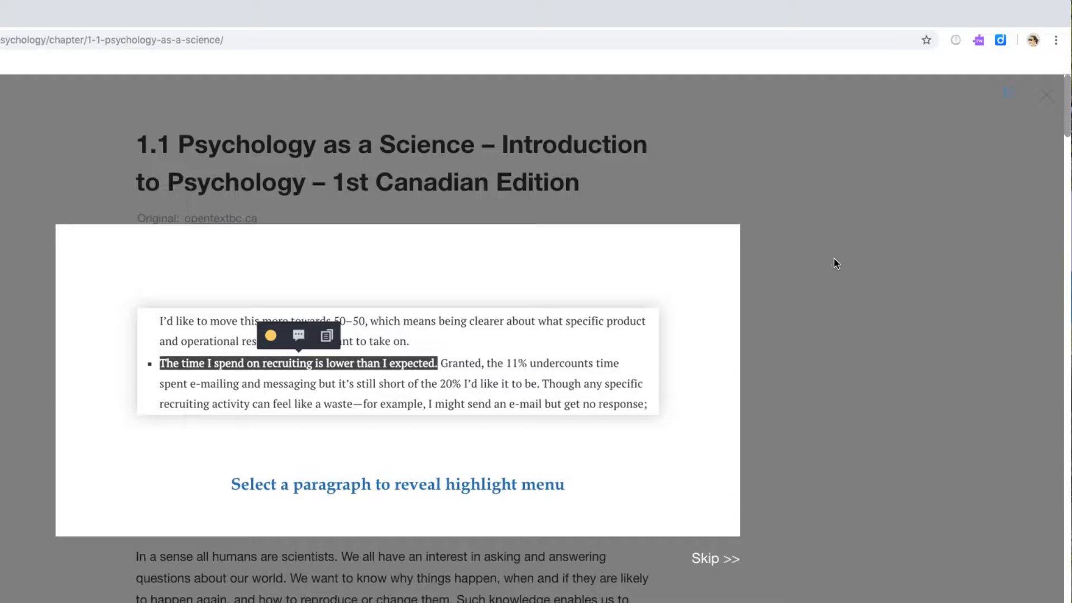
mouse_move(712, 562)
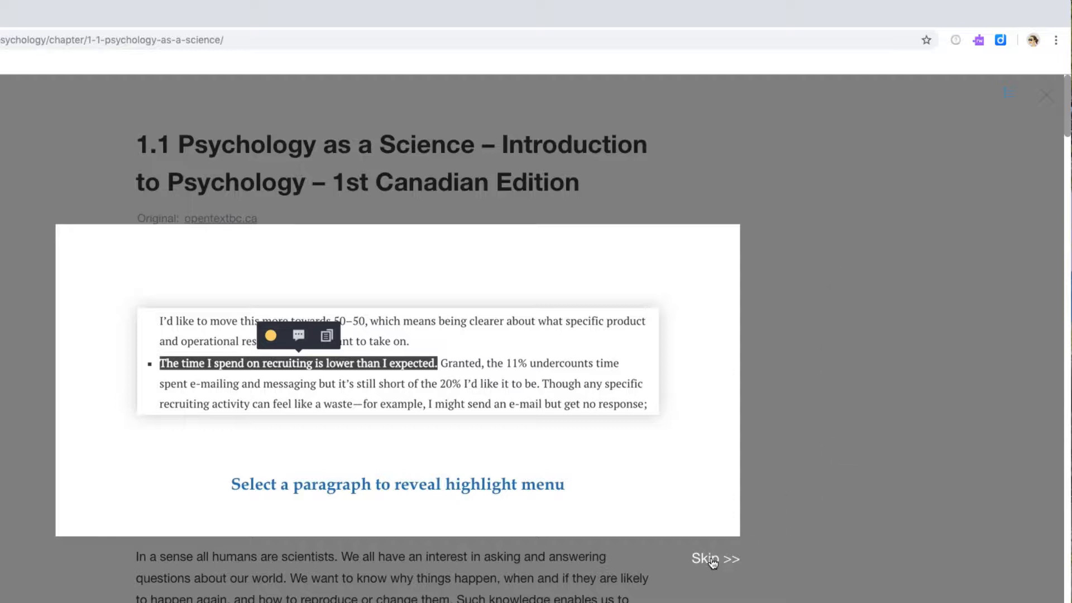
left_click(714, 558)
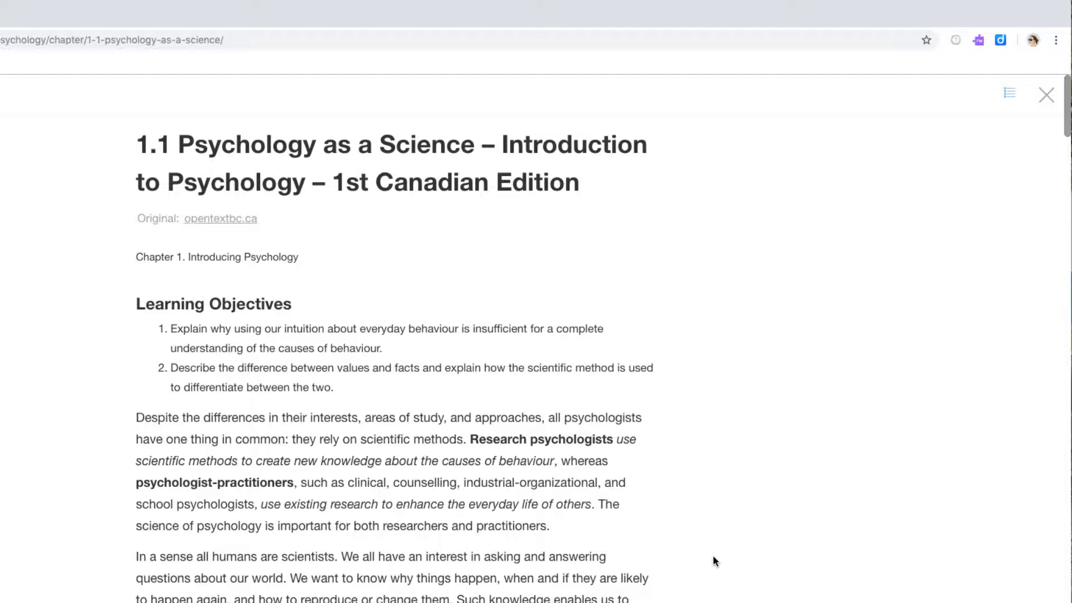
Select the sentence beginning 'The problem' and bring up its highlight colour choices
scroll("down", 3)
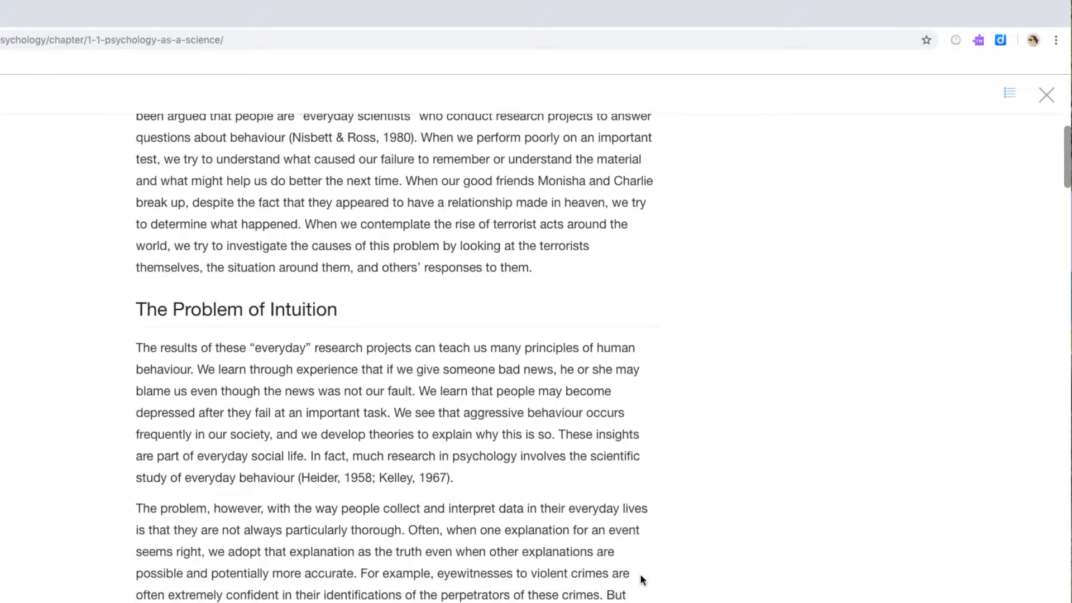
scroll("down", 3)
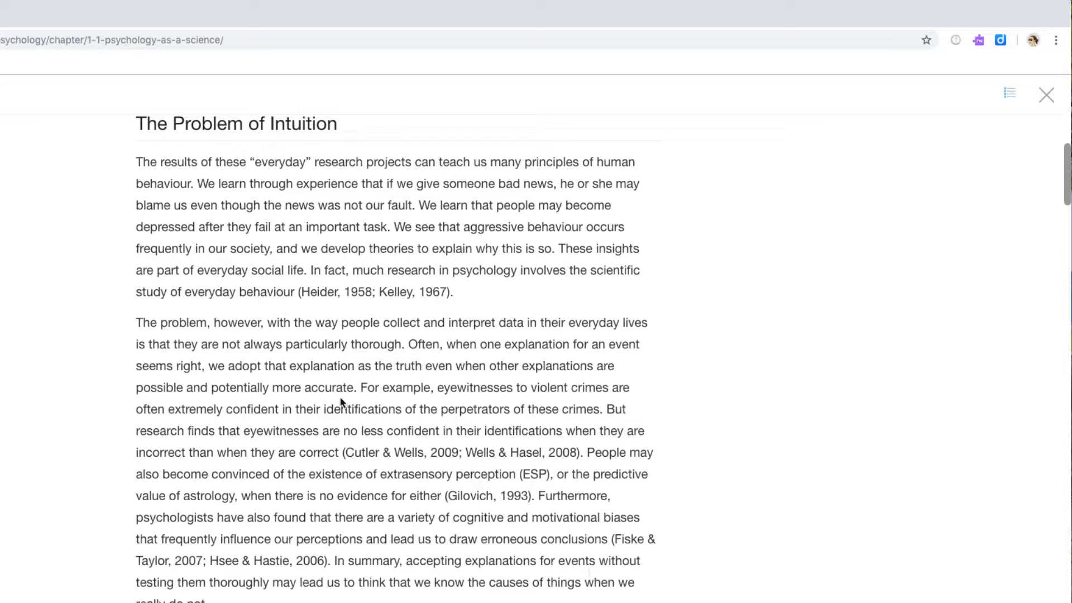
mouse_move(136, 322)
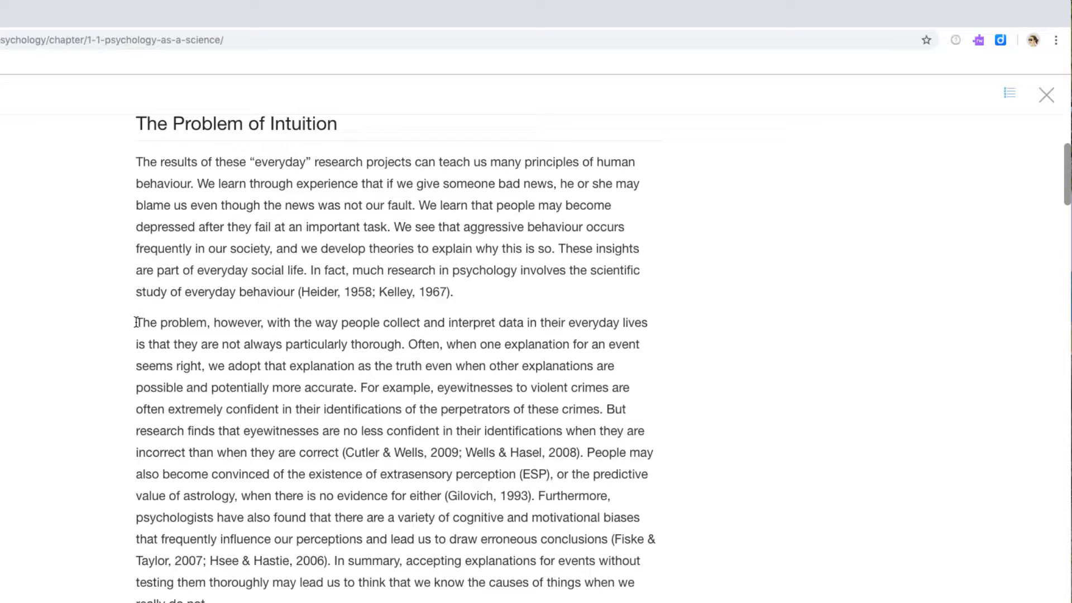
double_click(144, 321)
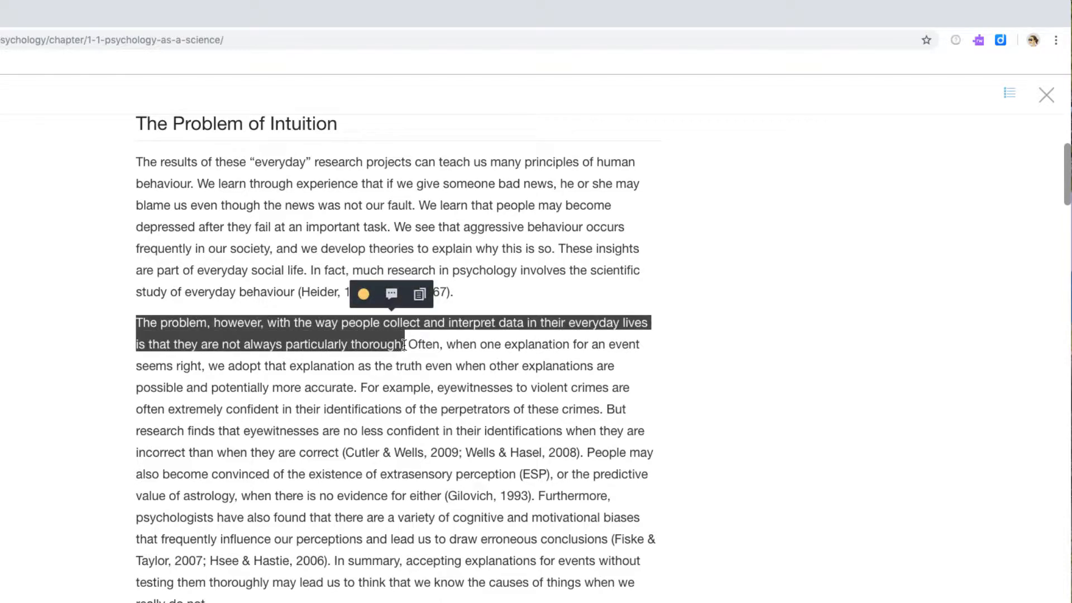
left_click(363, 293)
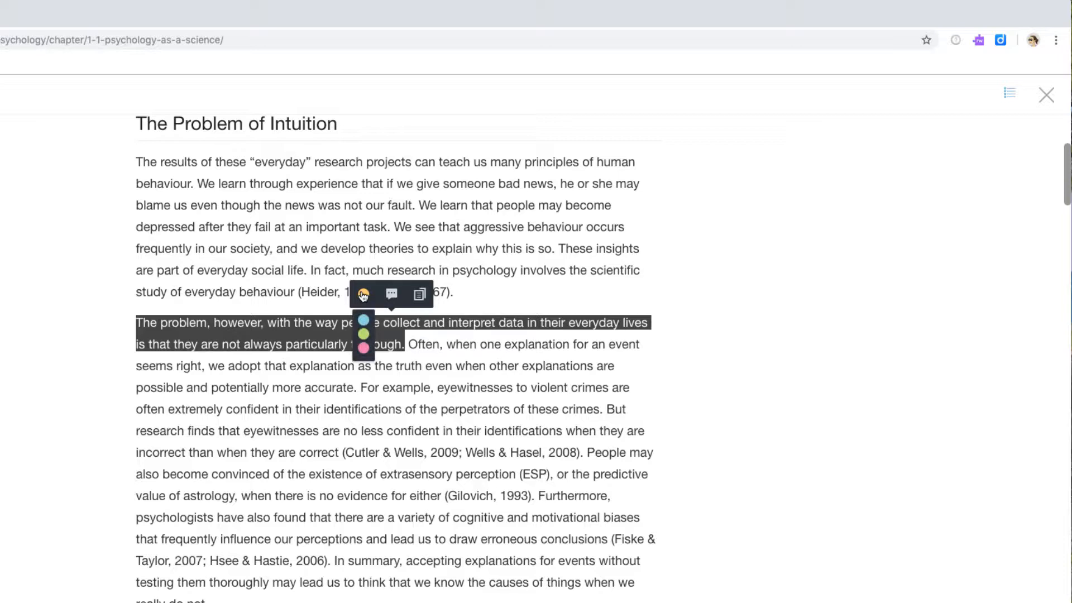
mouse_move(363, 294)
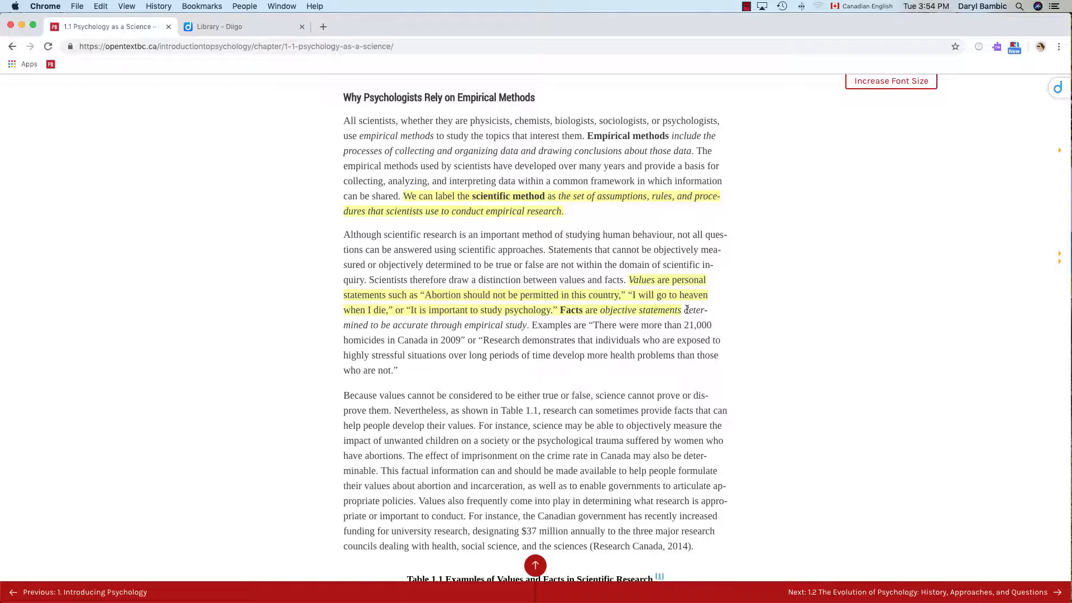
mouse_move(628, 281)
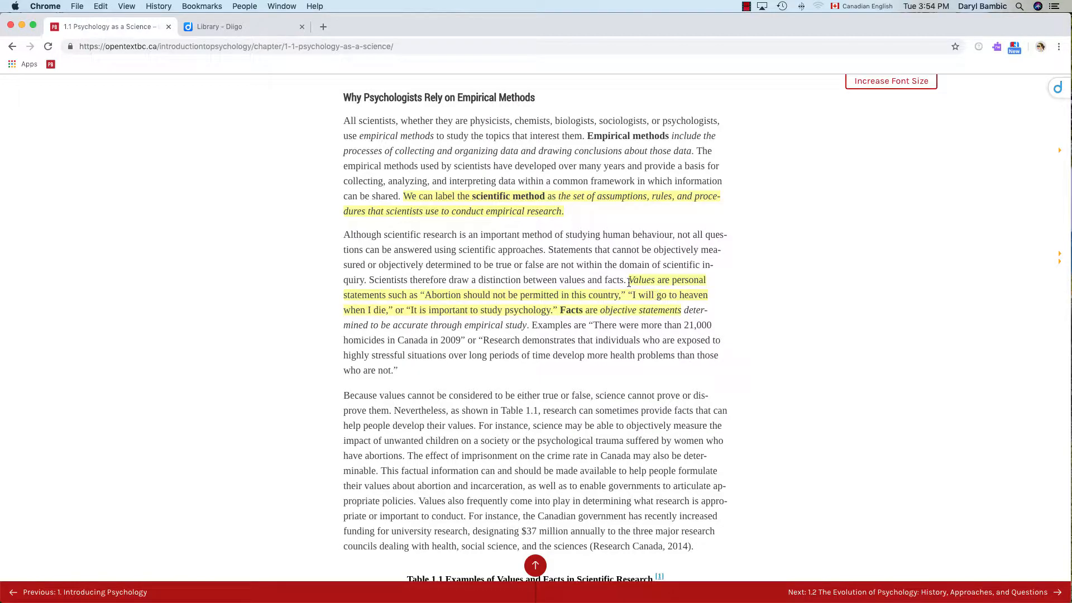
Attach a note reading 'add note' to the Values highlight and save it
left_click(639, 279)
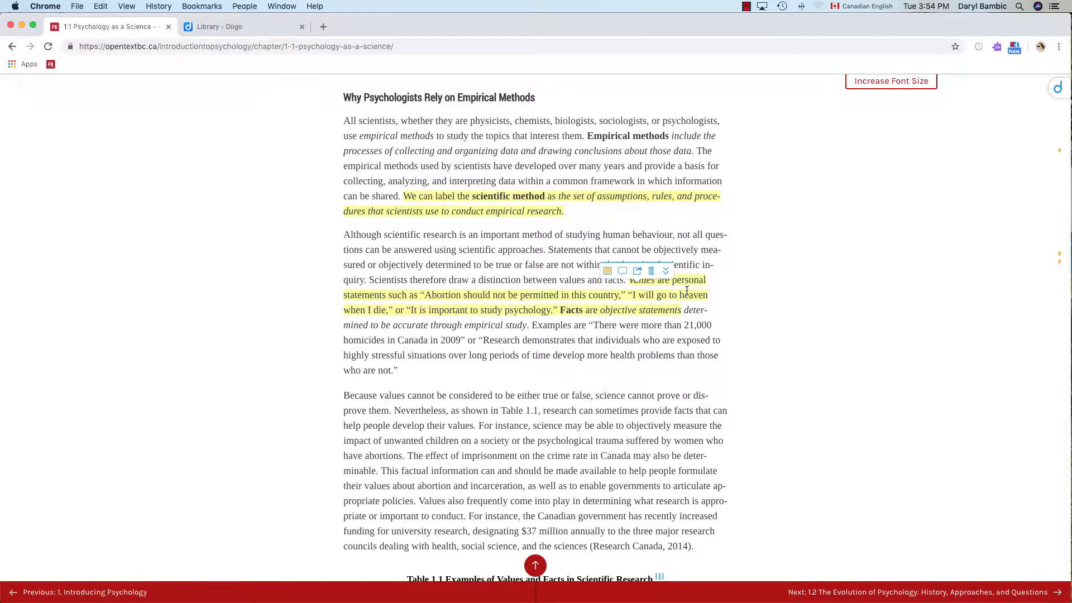
left_click(891, 81)
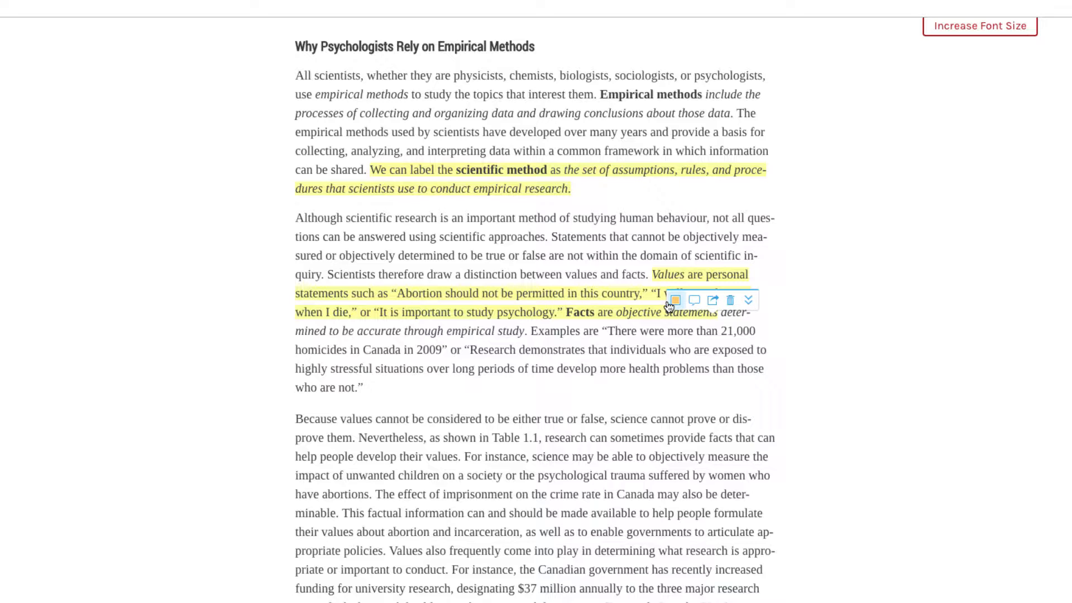
mouse_move(695, 308)
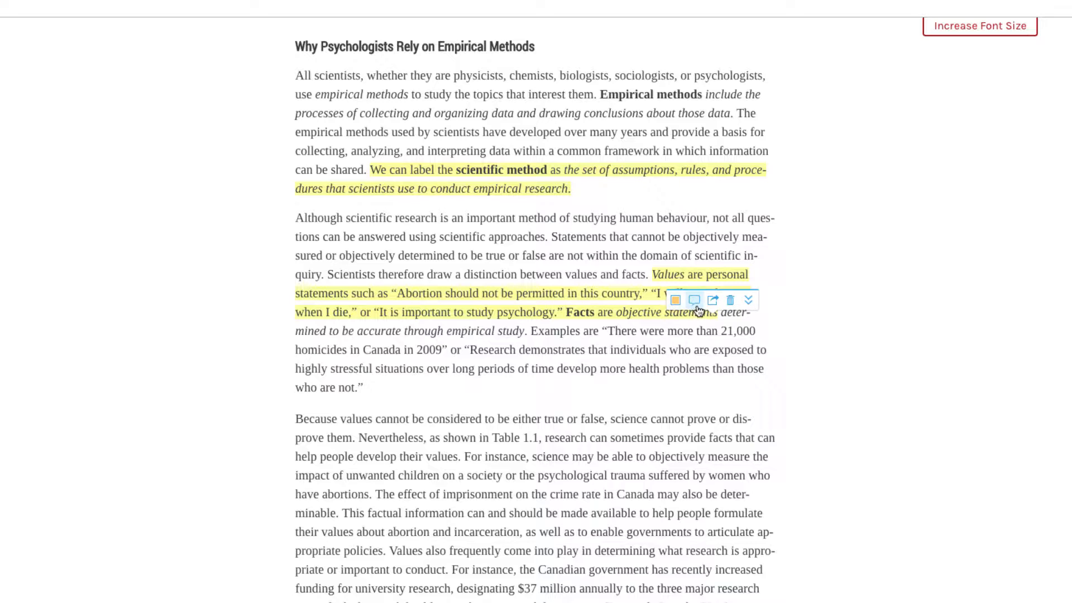
left_click(693, 301)
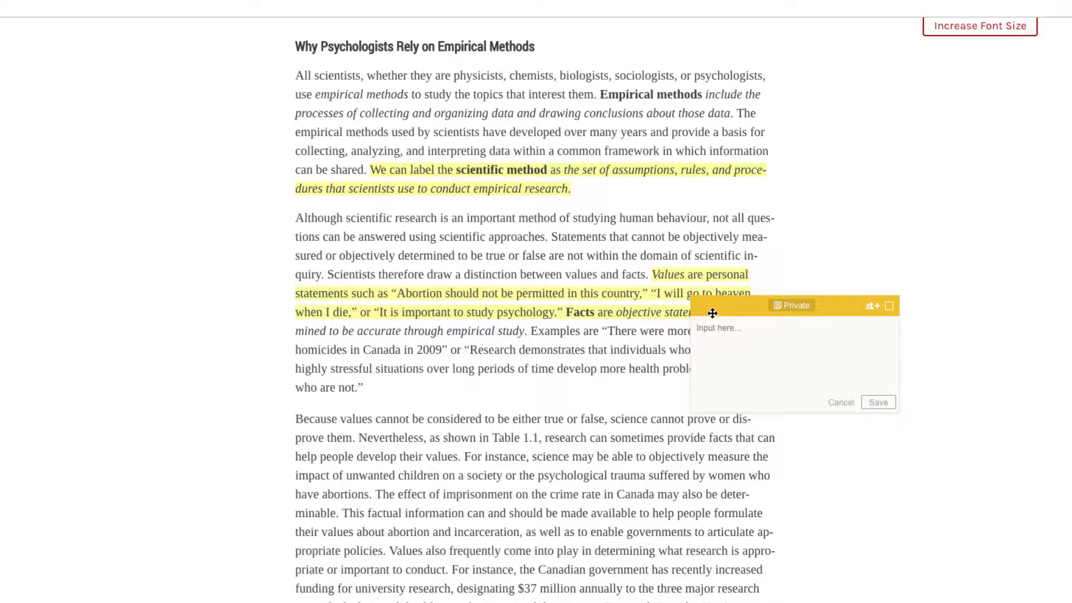
type("add note")
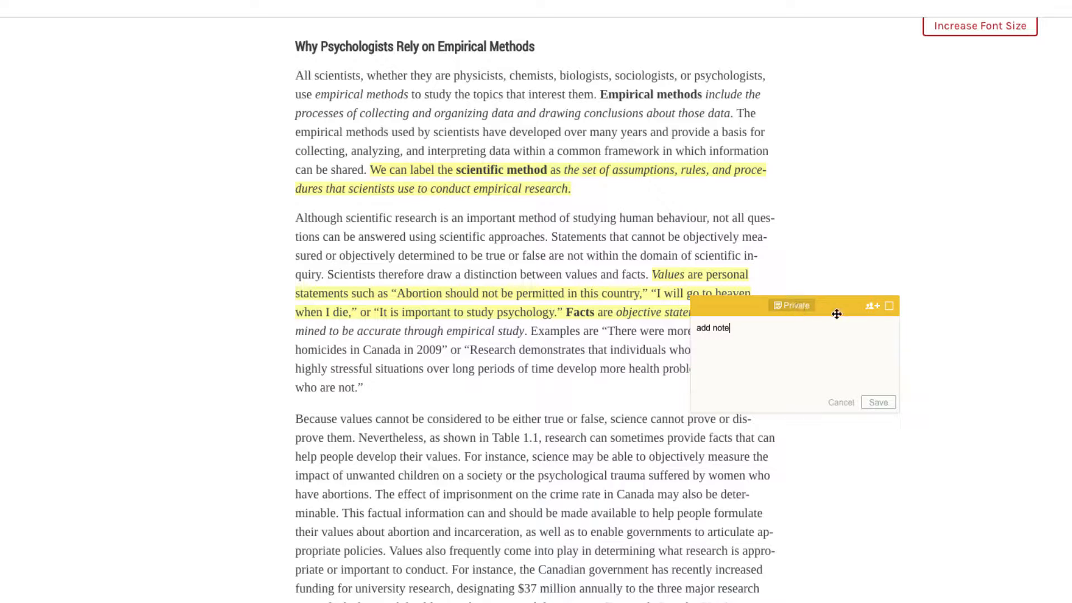
mouse_move(872, 312)
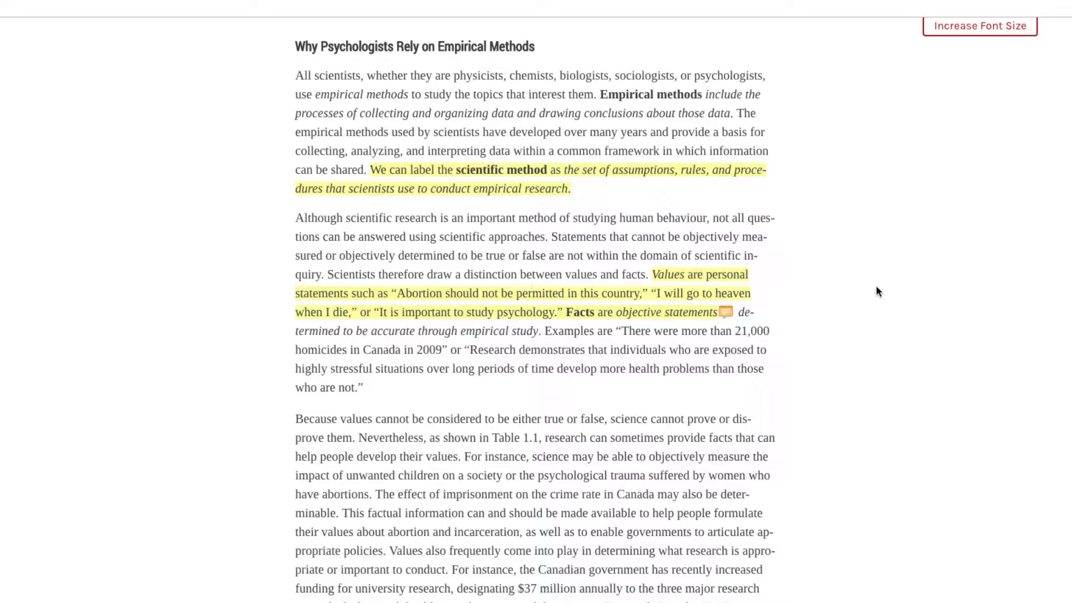
left_click(728, 313)
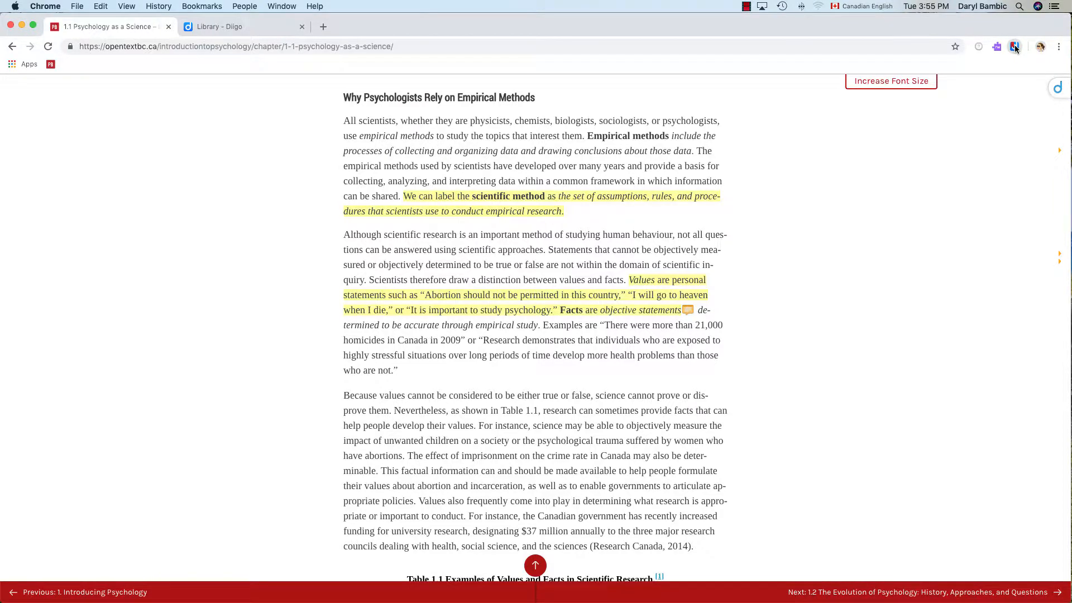
Go from the Diigo extension menu to My Library to review the saved highlights
left_click(1016, 46)
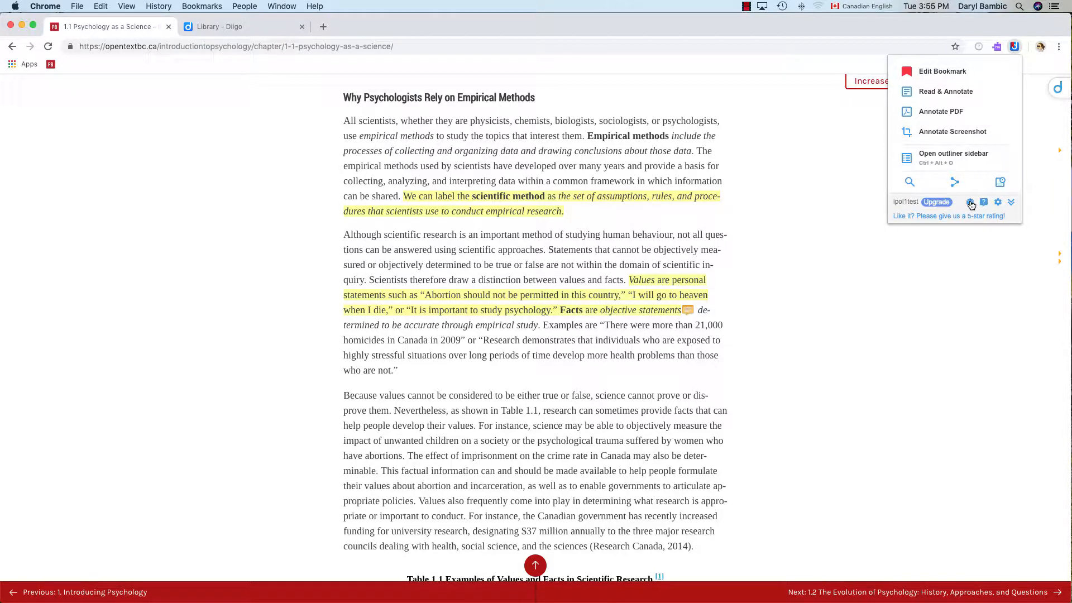
mouse_move(971, 202)
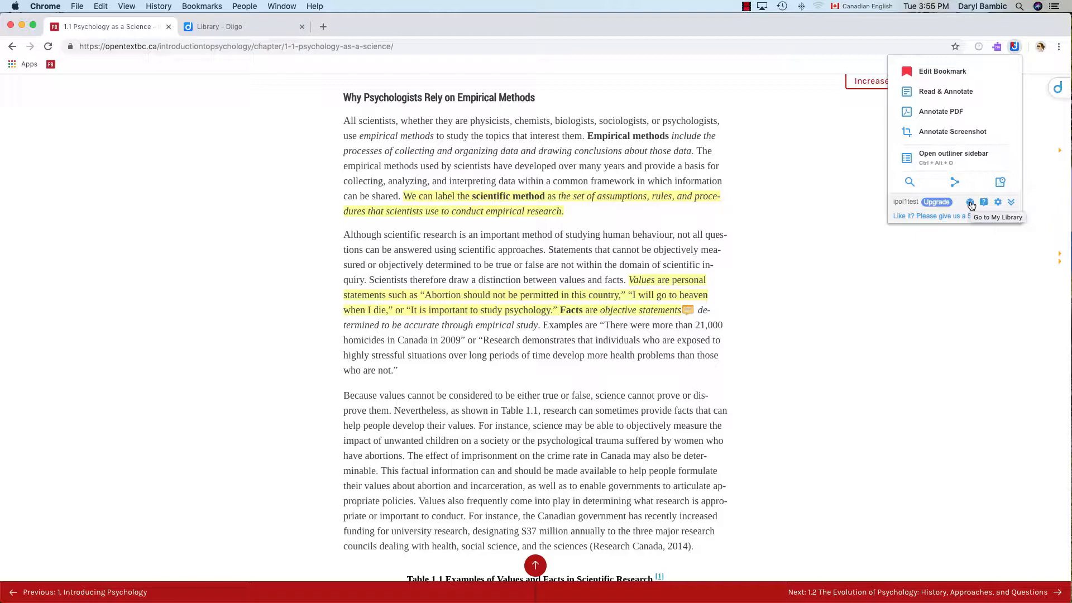
left_click(998, 217)
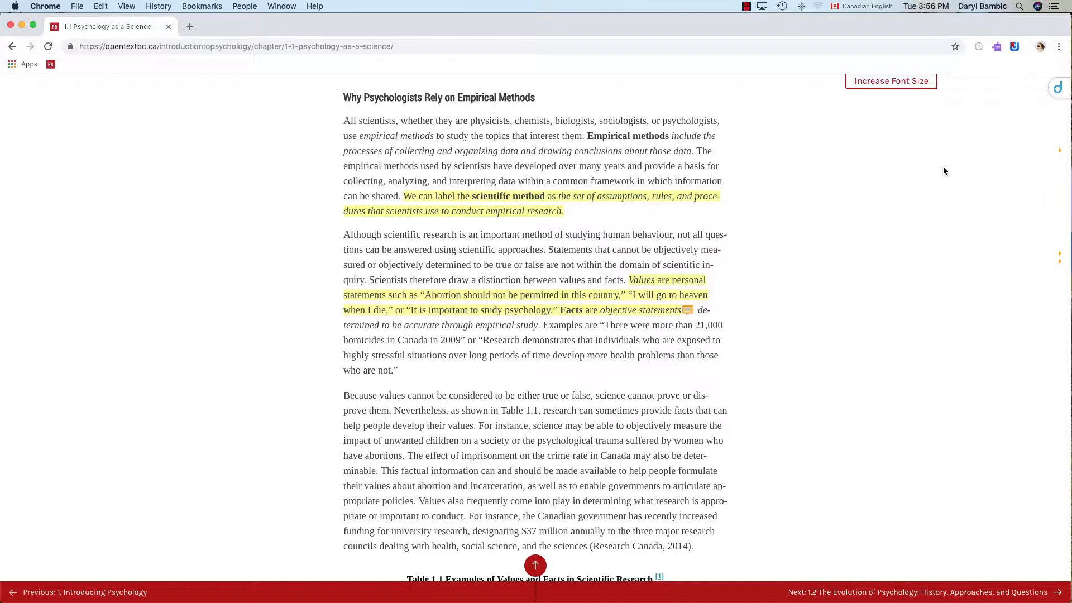
mouse_move(787, 296)
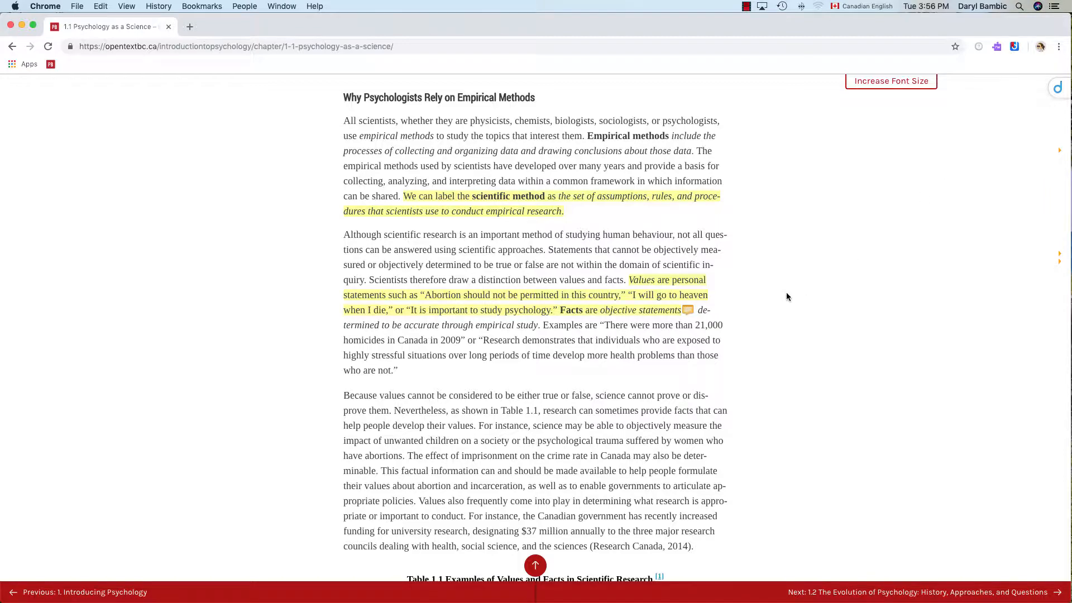
left_click(1016, 36)
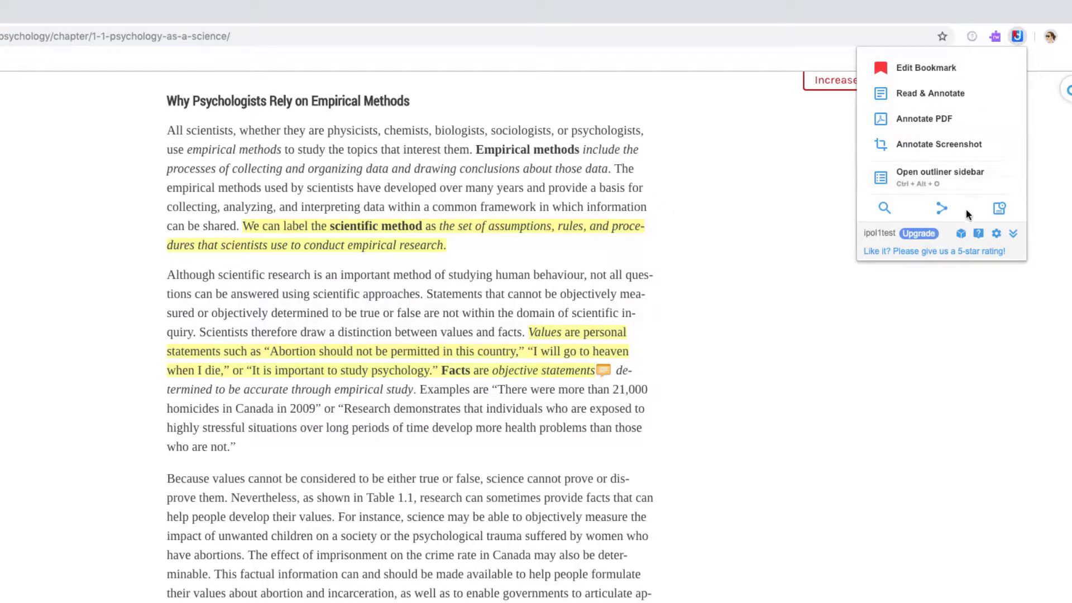
mouse_move(961, 233)
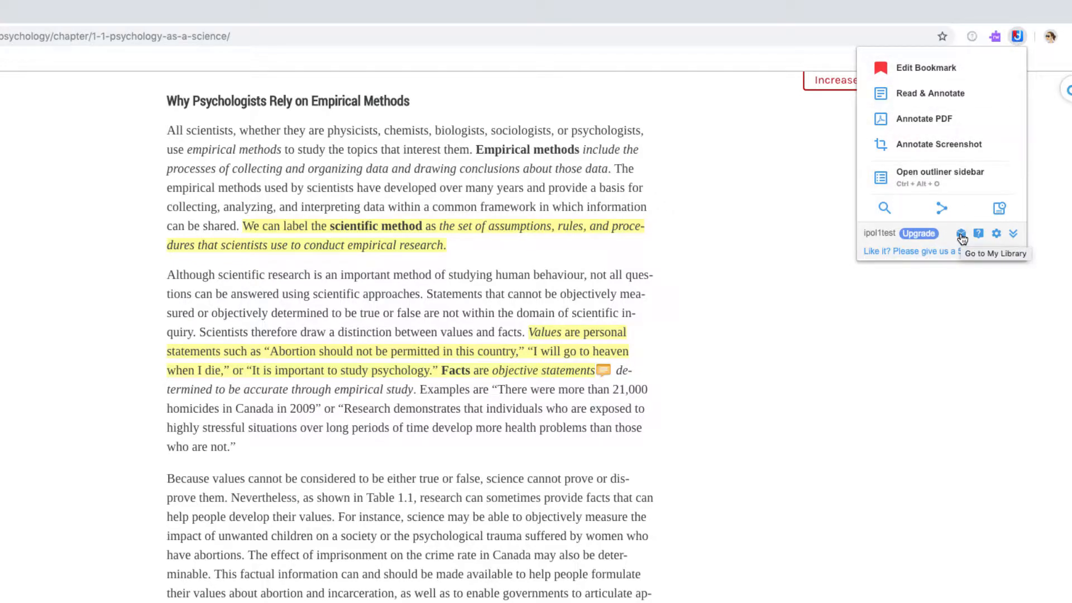
left_click(961, 237)
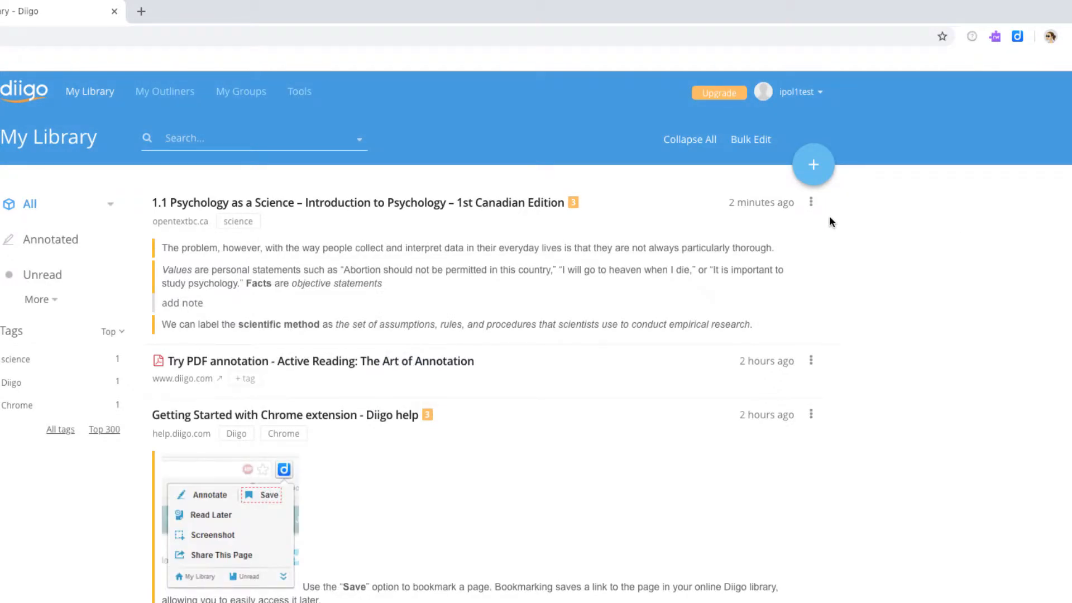
mouse_move(565, 218)
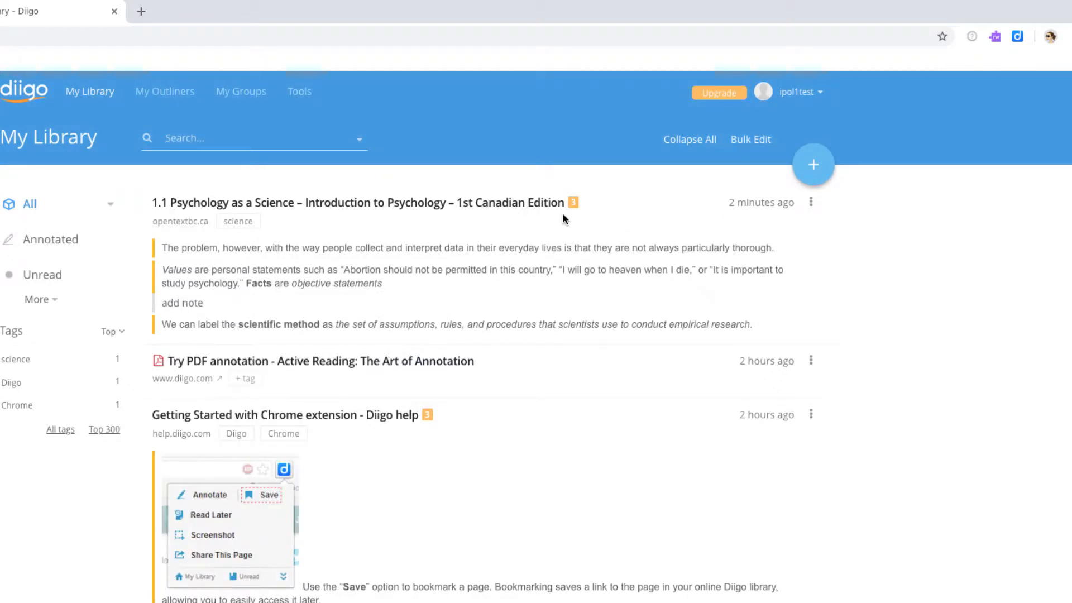
mouse_move(164, 304)
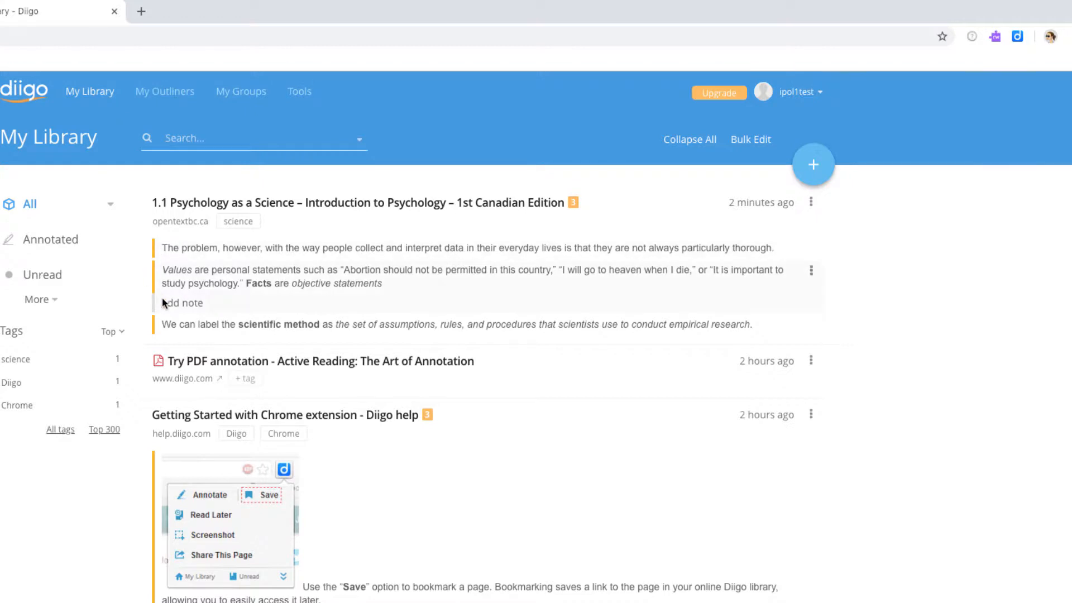
Show the three-dot action menu for the Psychology as a Science bookmark in My Library
scroll("down", 3)
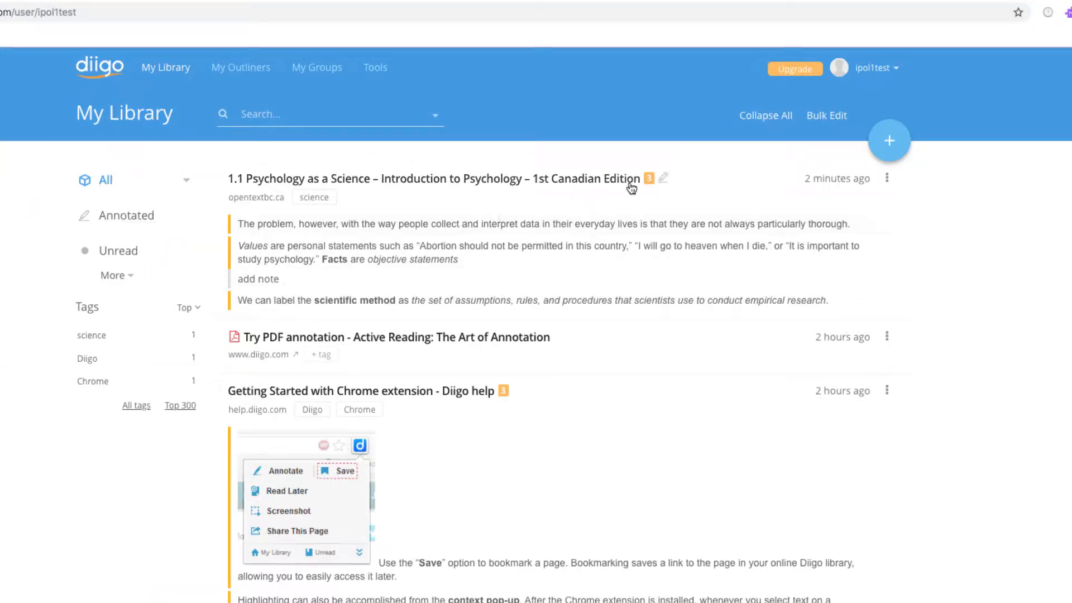
mouse_move(648, 179)
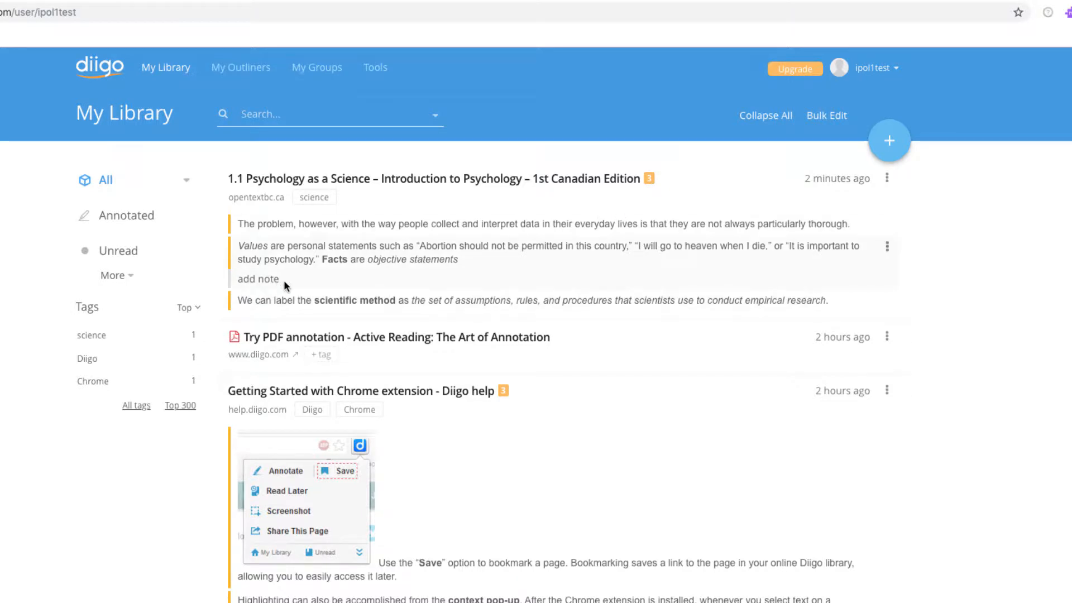
mouse_move(290, 314)
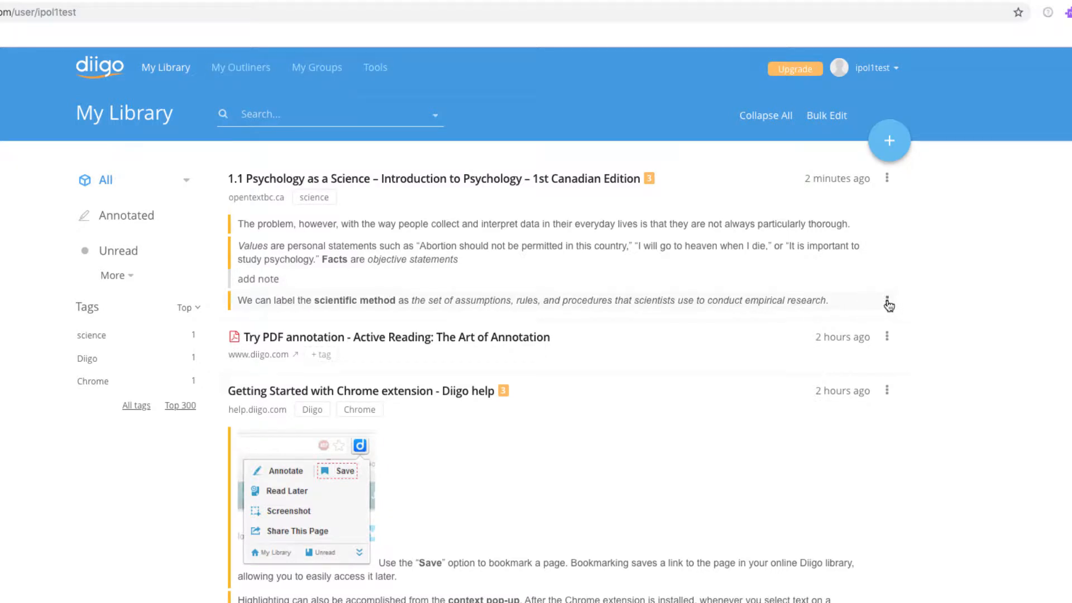
mouse_move(887, 180)
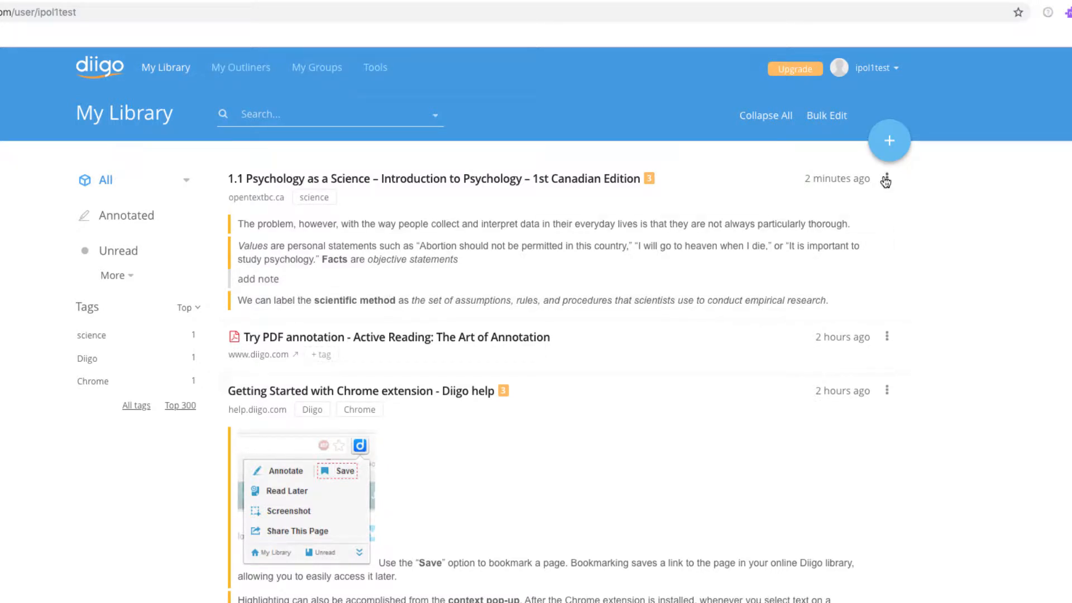
left_click(887, 179)
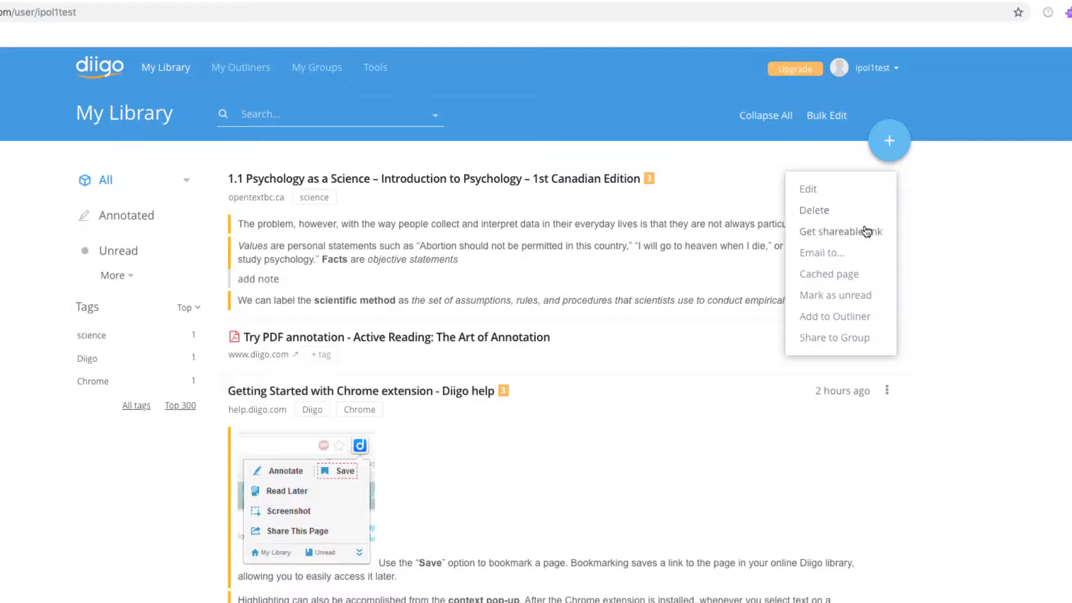
mouse_move(852, 248)
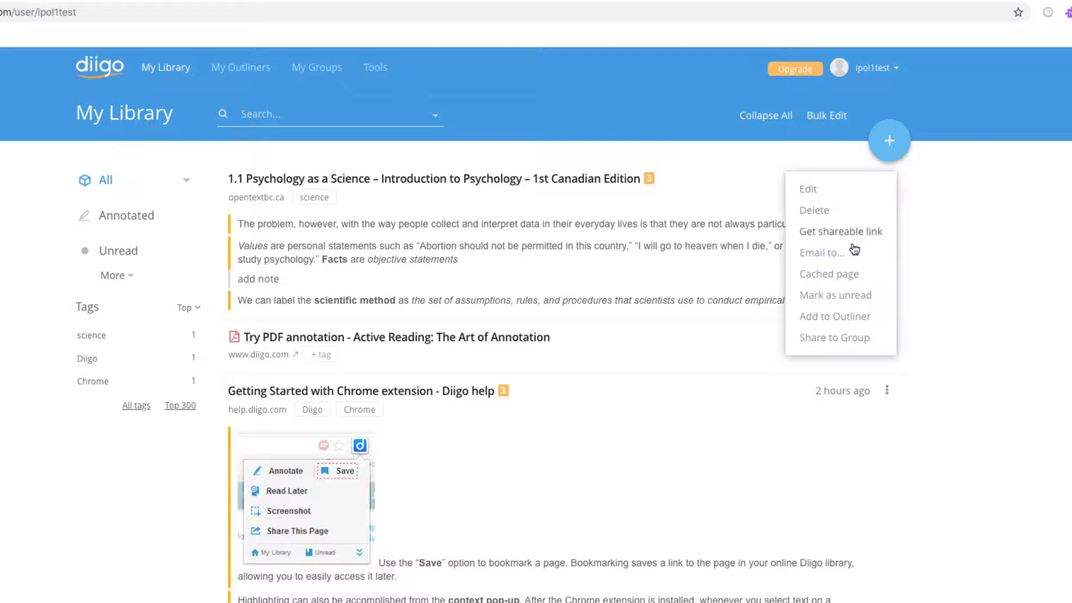
mouse_move(822, 258)
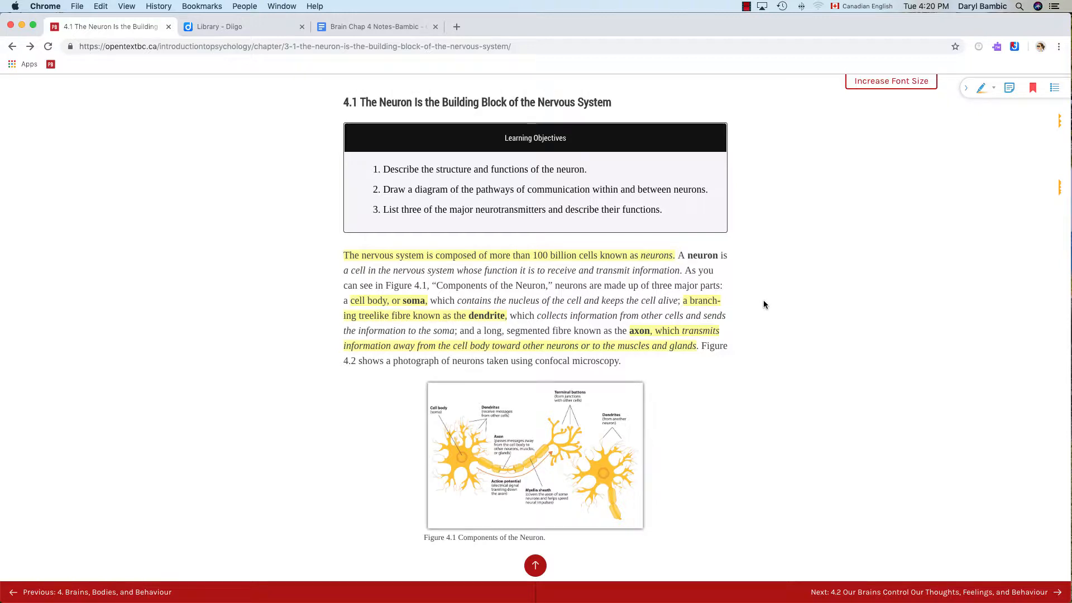
Scroll the neuron chapter to Figure 4.1 and expand the Diigo annotation toolbar
scroll("up", 3)
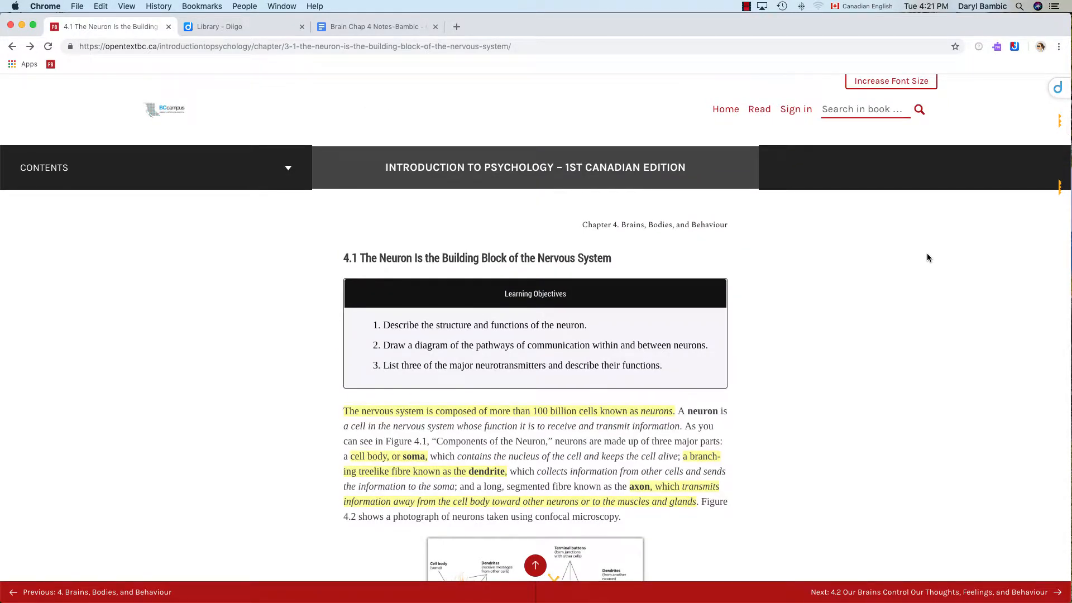
scroll("down", 3)
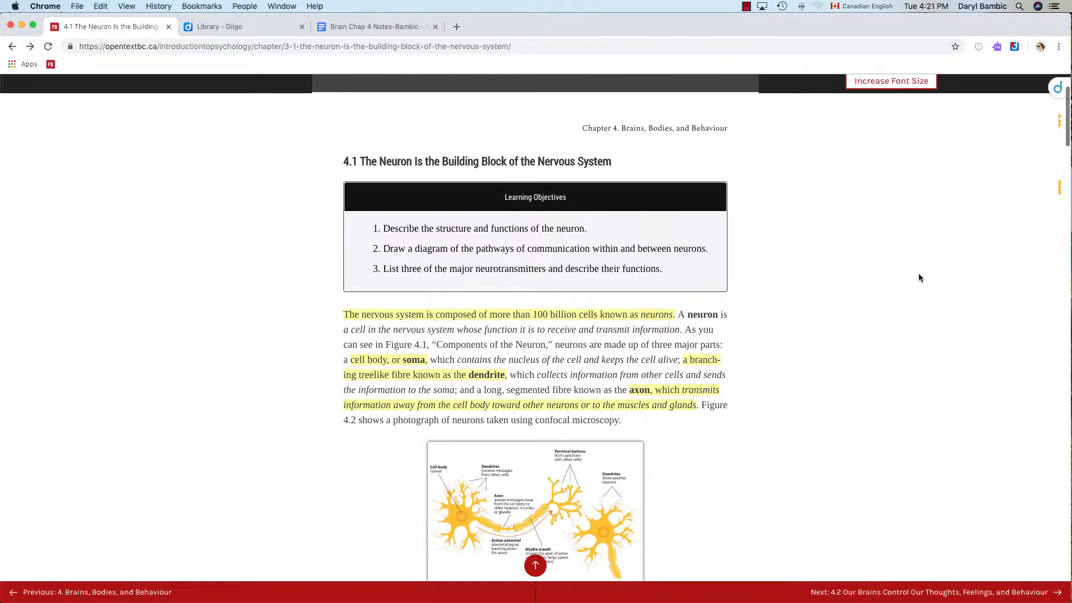
scroll("down", 3)
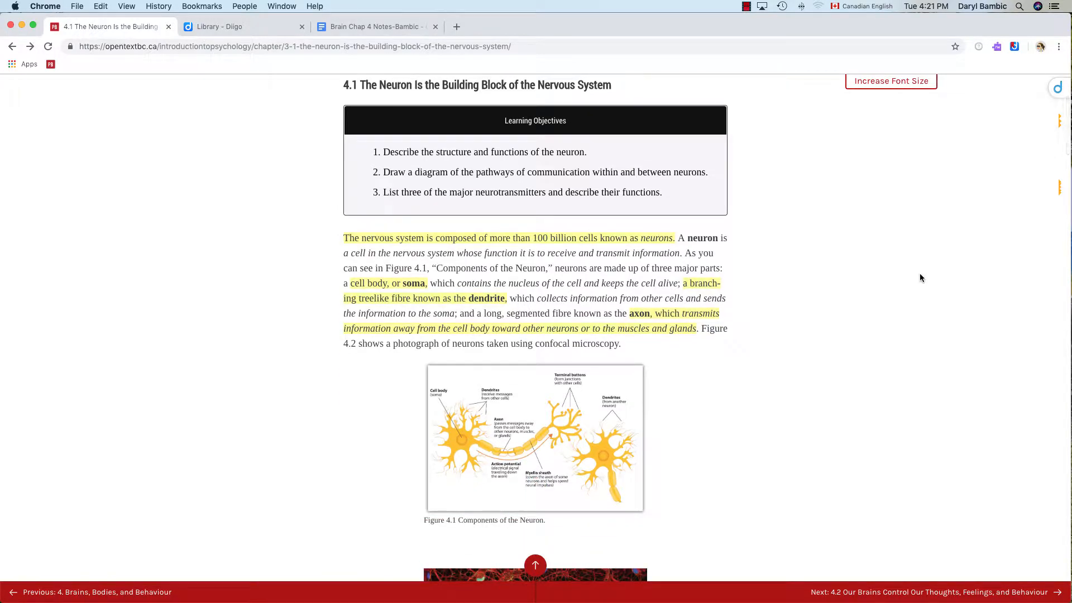
scroll("down", 3)
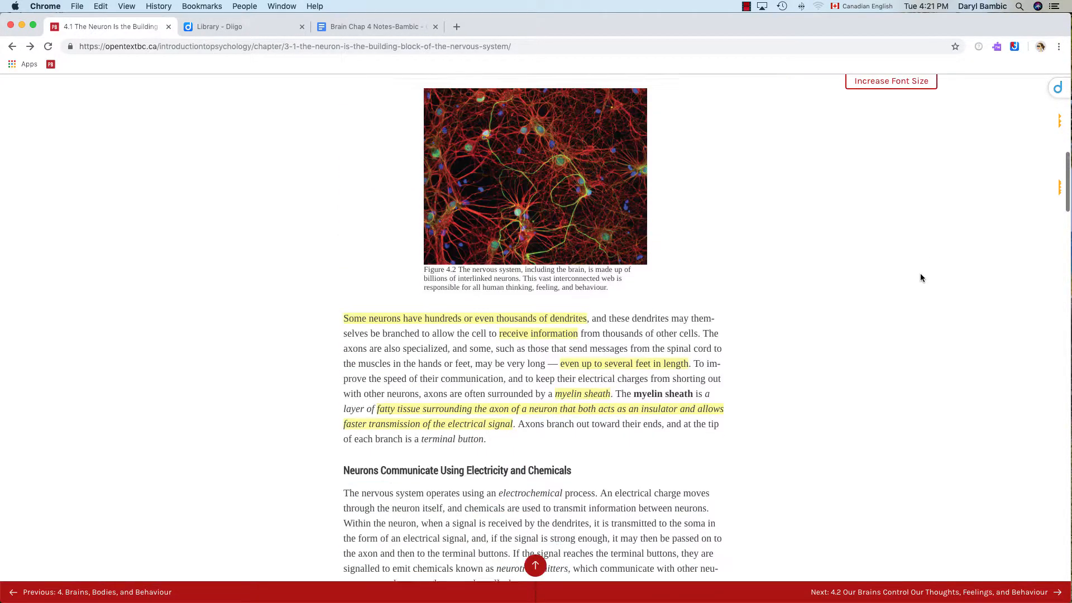
scroll("up", 3)
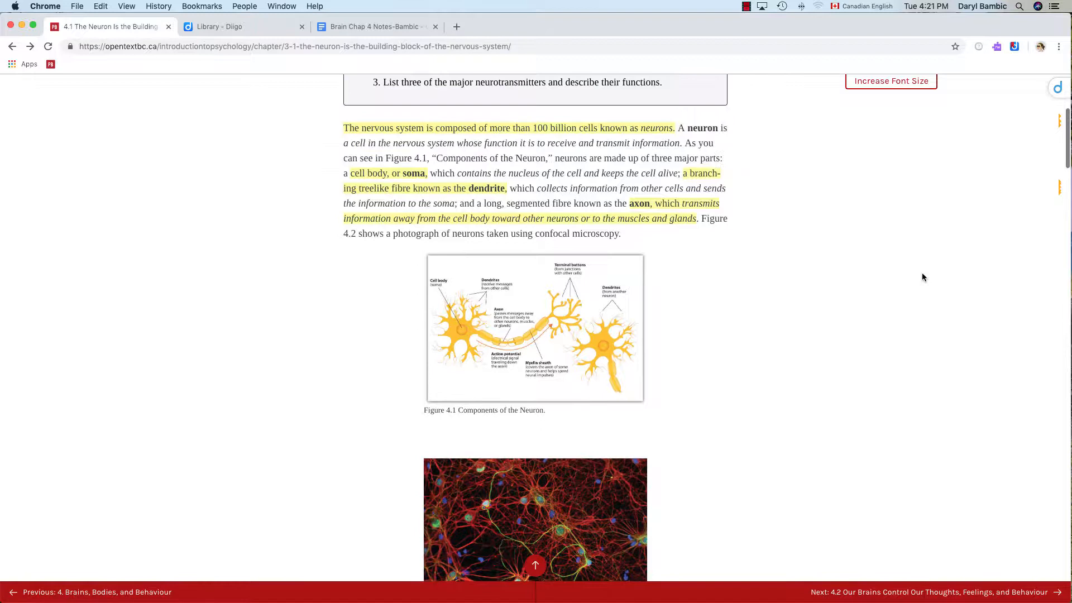
scroll("up", 3)
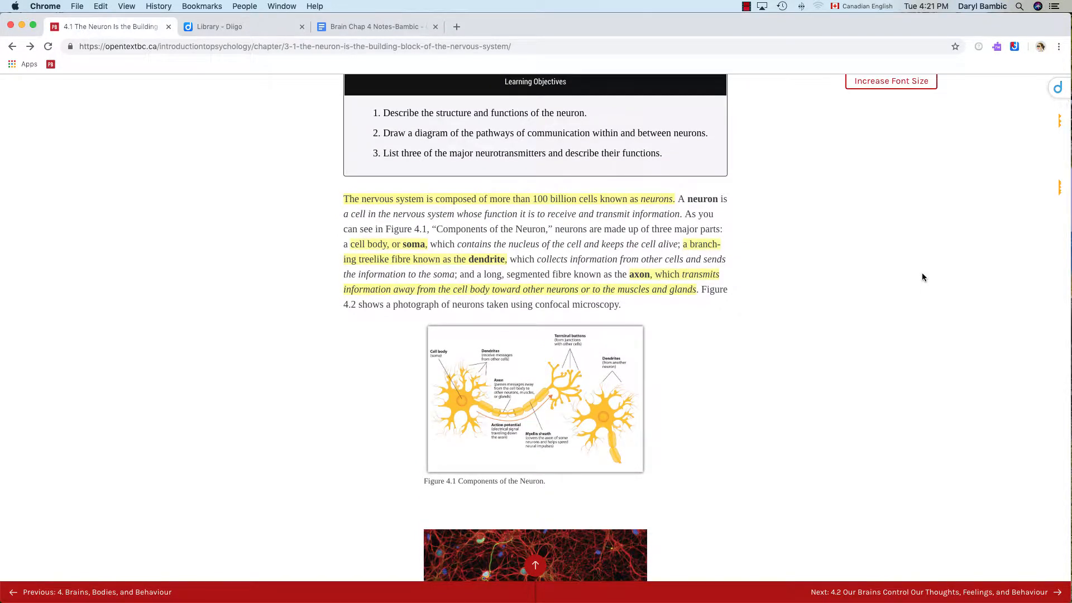
mouse_move(992, 122)
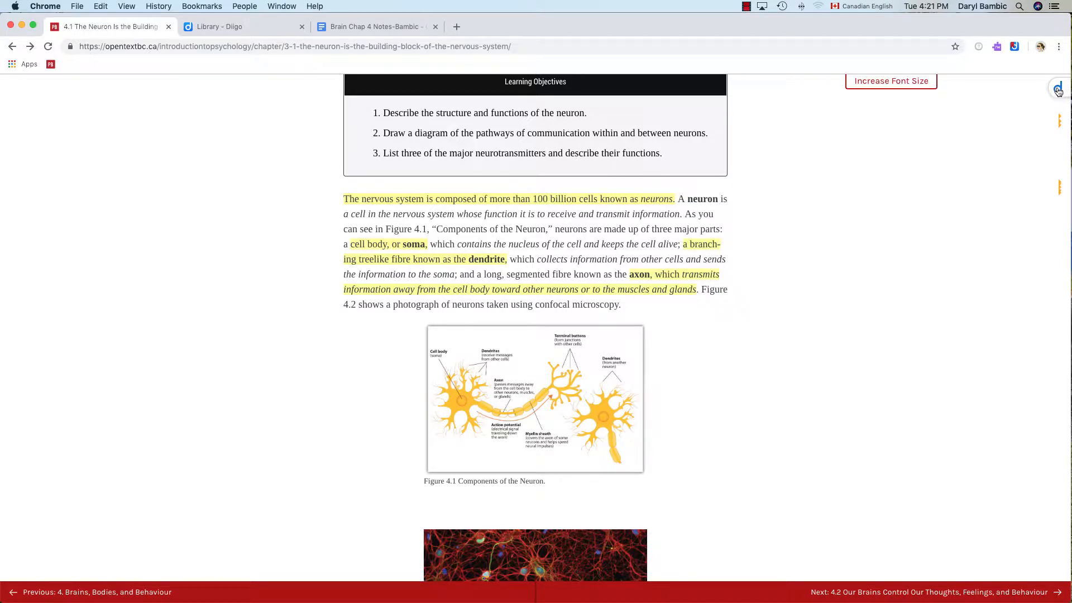
mouse_move(1057, 90)
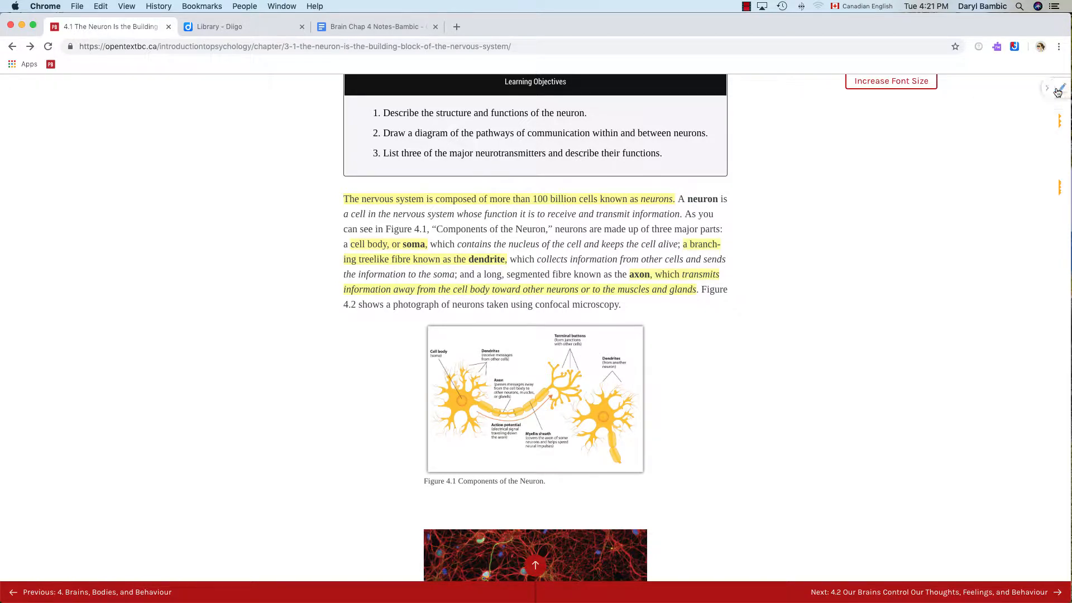
left_click(1057, 92)
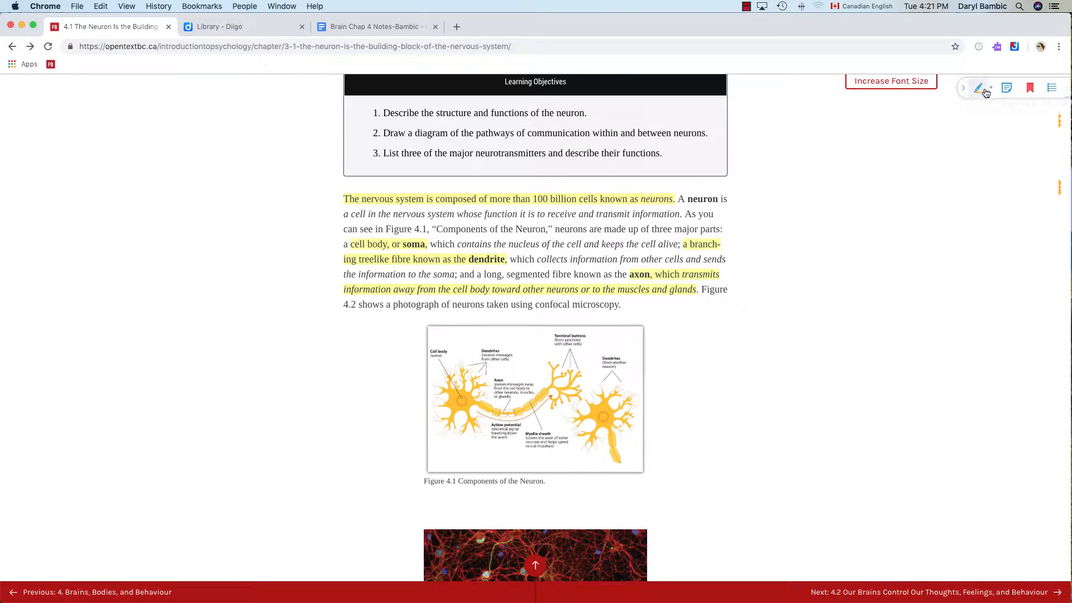
left_click(980, 87)
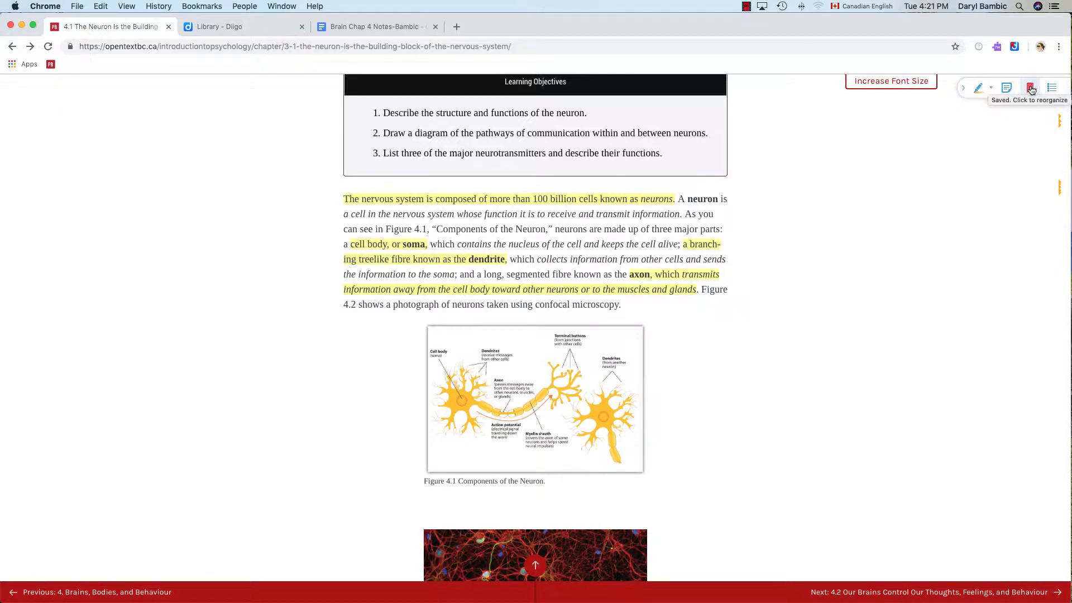
Save the 4.1 Neuron page as a private Diigo bookmark
left_click(1031, 87)
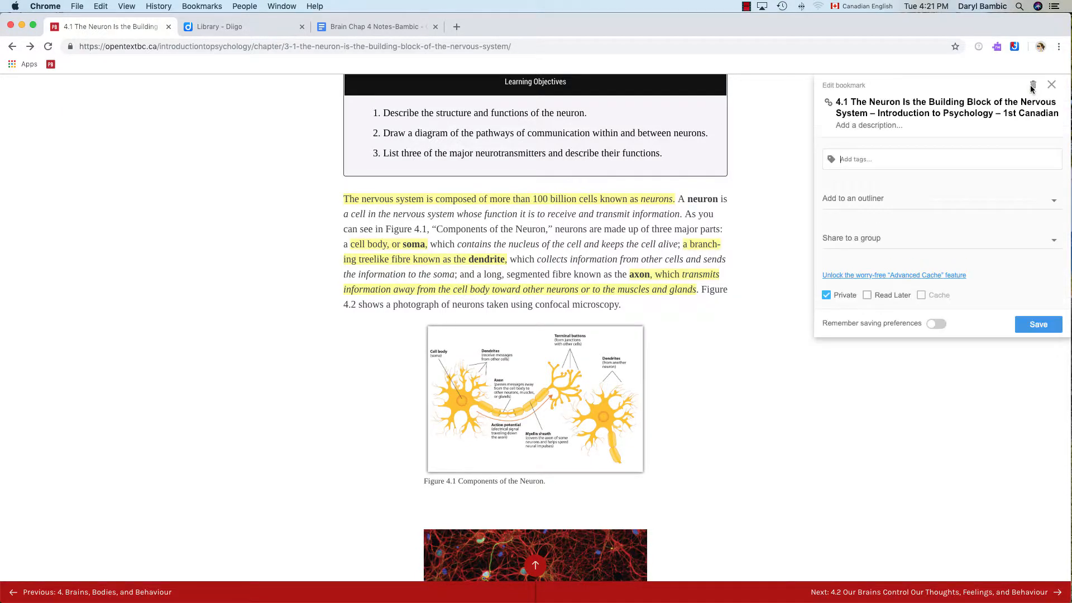
mouse_move(780, 122)
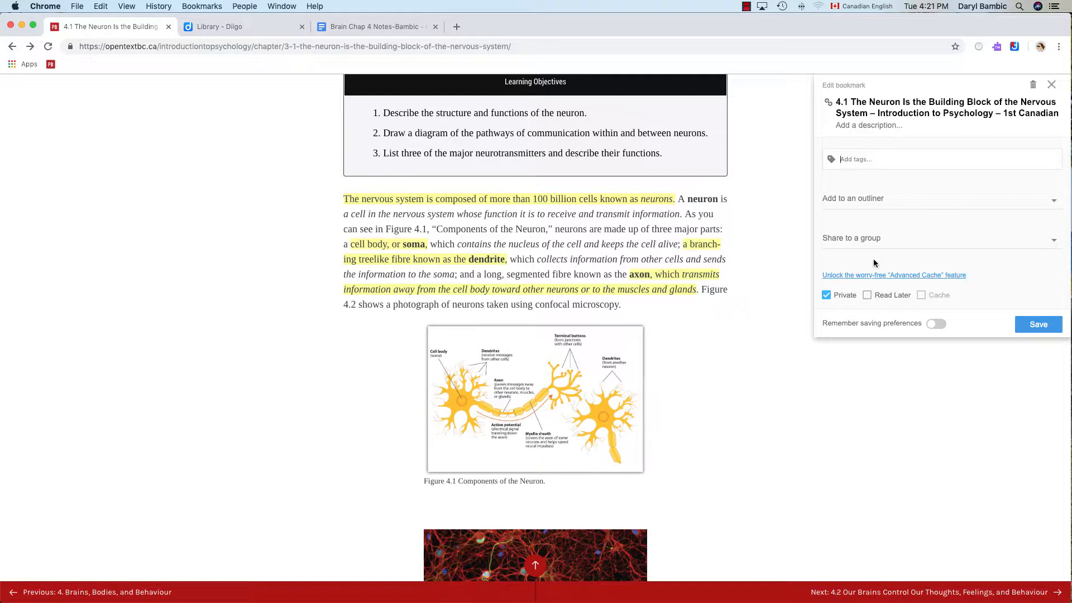
mouse_move(798, 322)
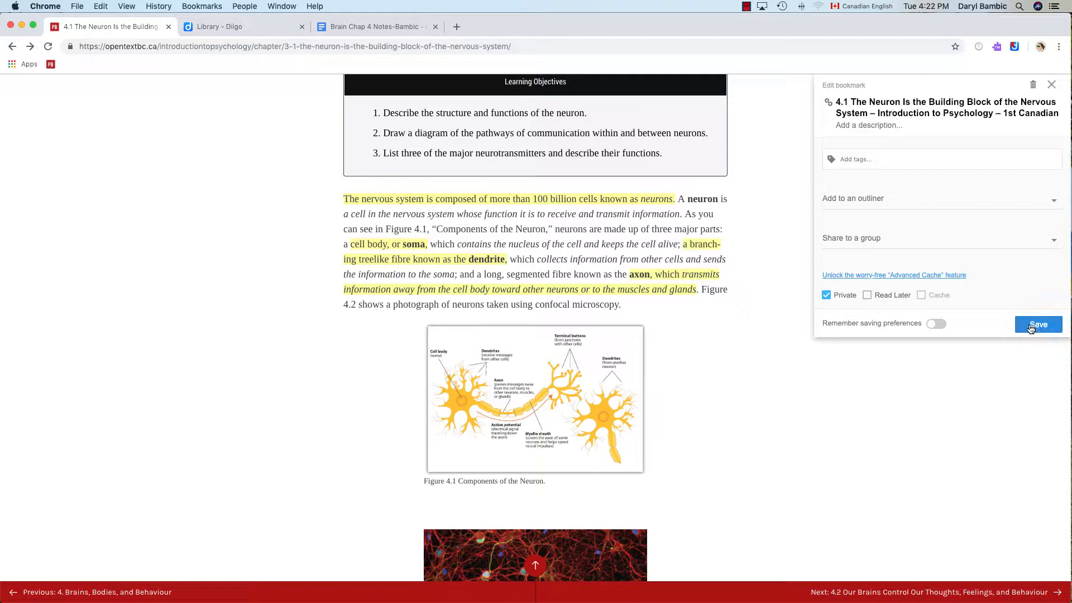
left_click(1038, 324)
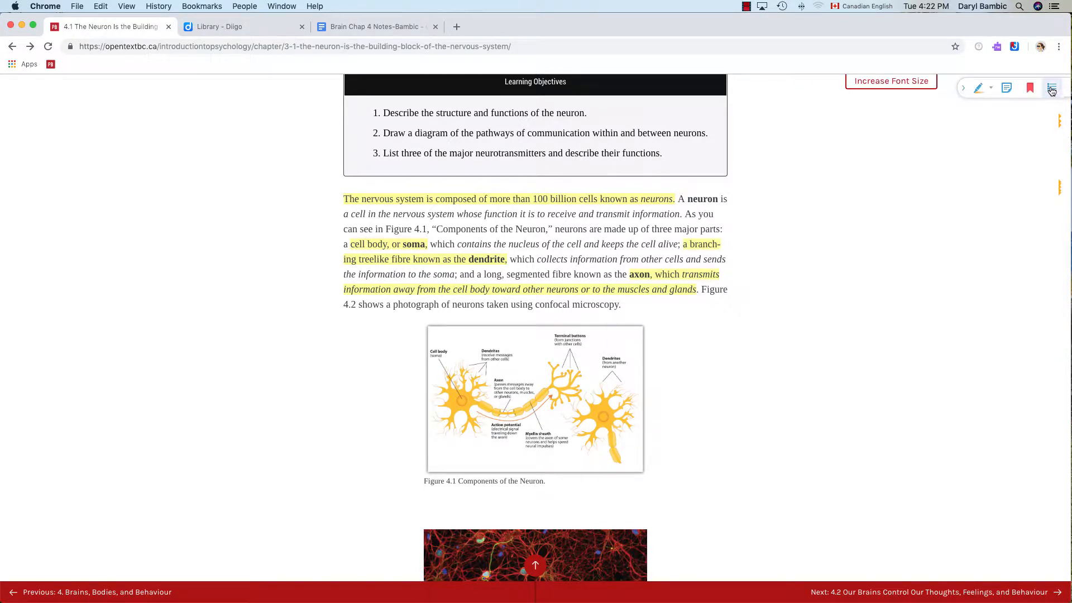
List every annotation made on the neuron page, copy them all at once, and return to the chapter notes document
left_click(1052, 87)
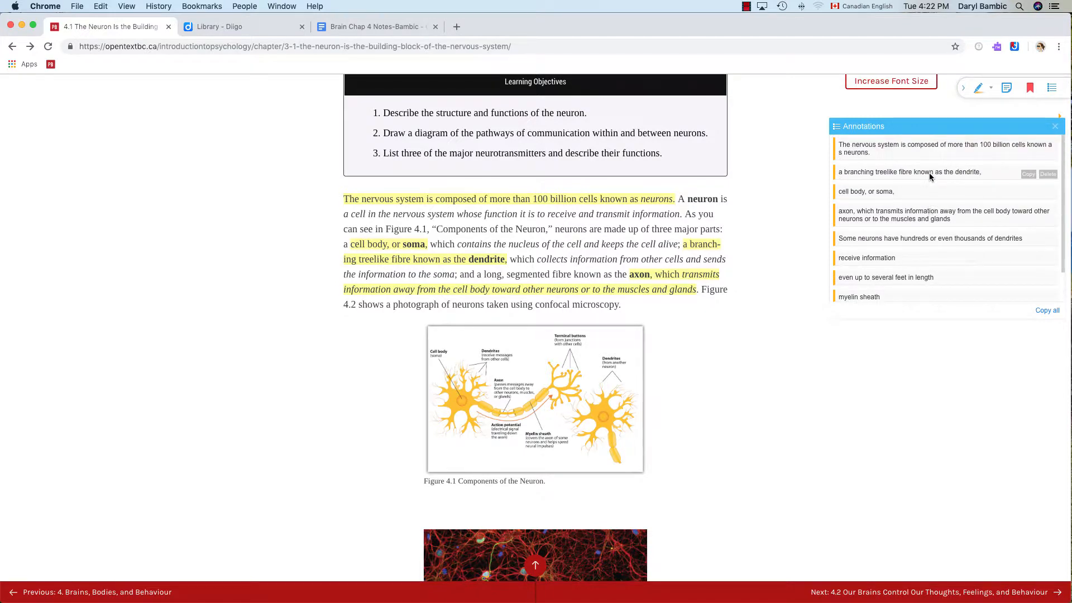
scroll("down", 3)
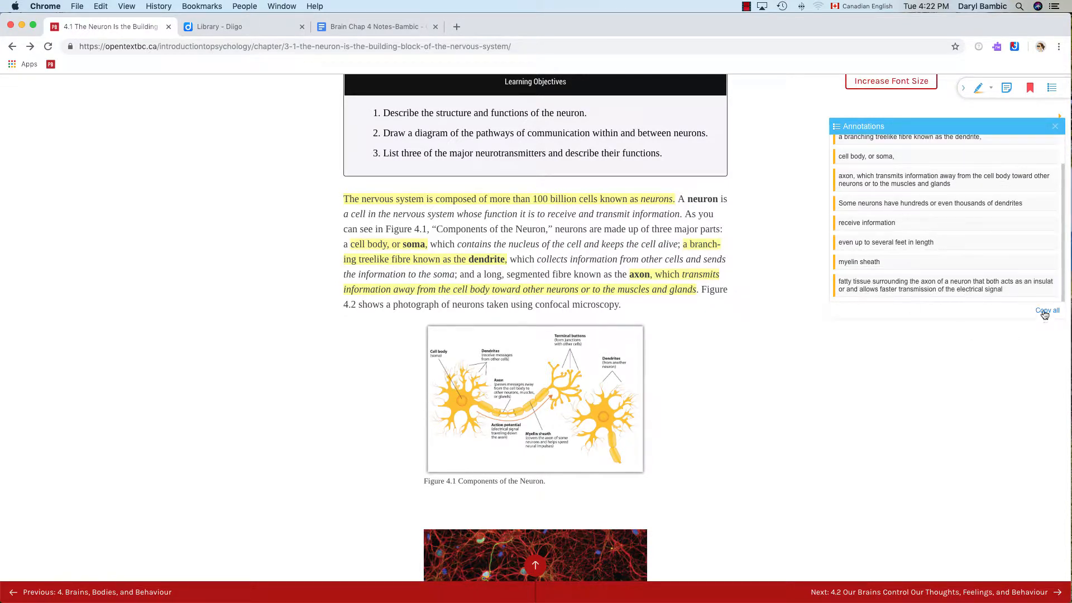
left_click(1047, 310)
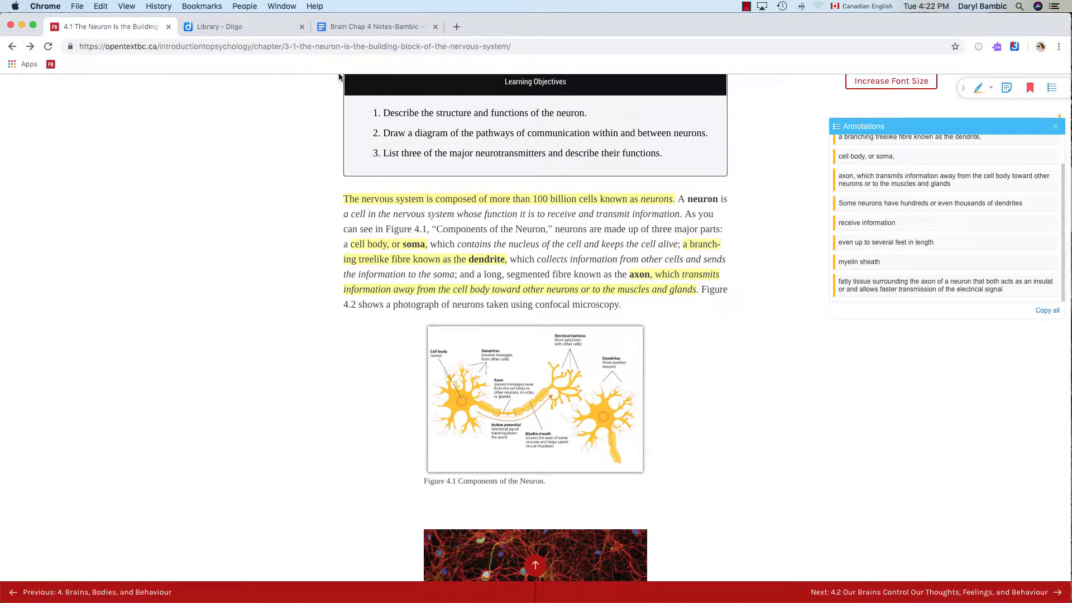
left_click(375, 26)
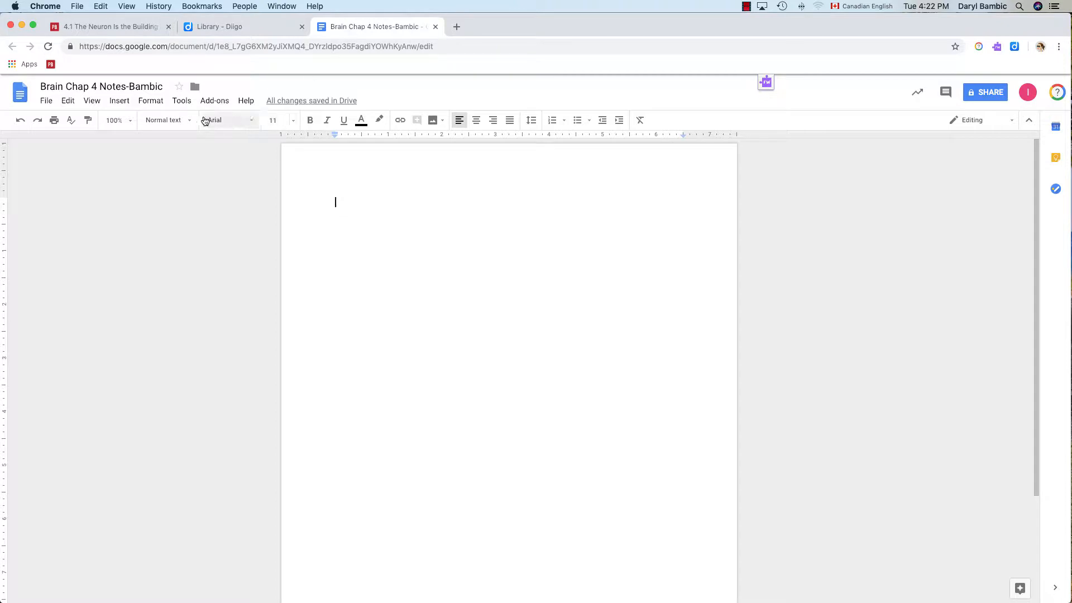
mouse_move(101, 86)
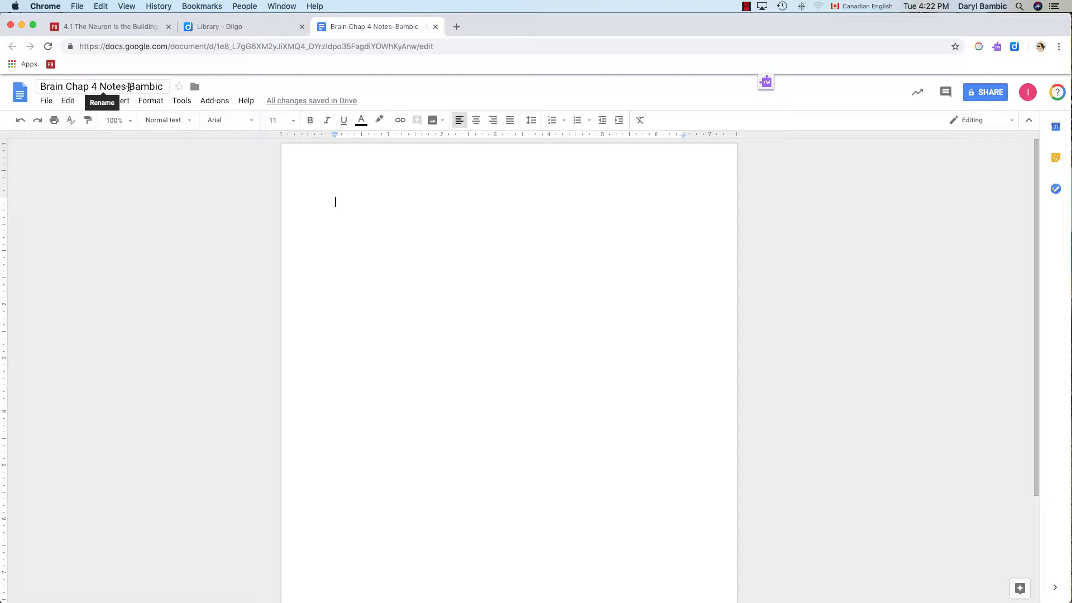
Place the cursor in the empty Brain Chap 4 Notes document and set its text size to 12
left_click(164, 86)
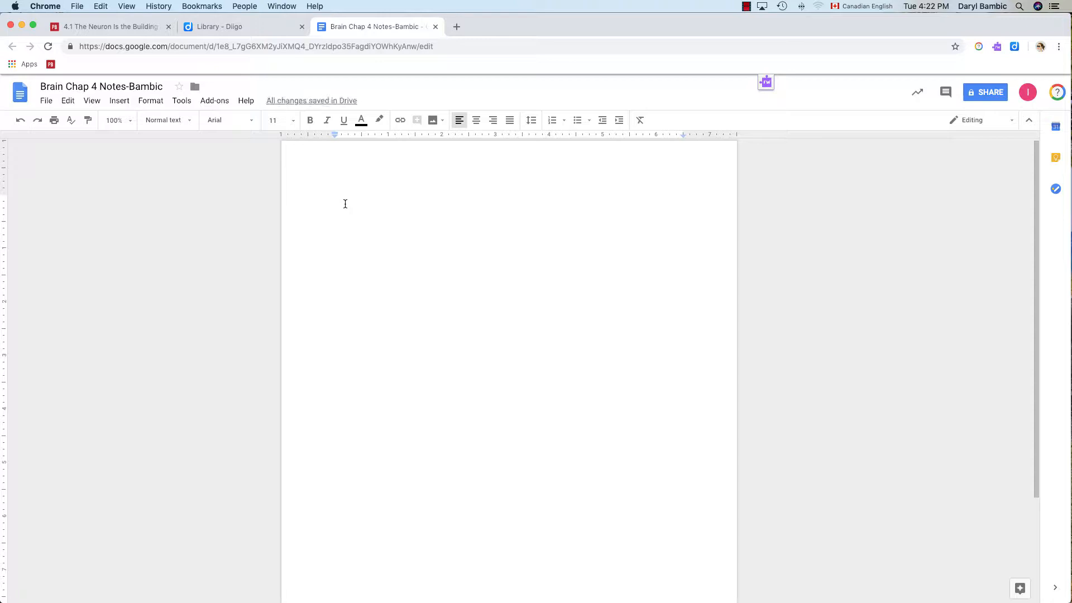
mouse_move(339, 169)
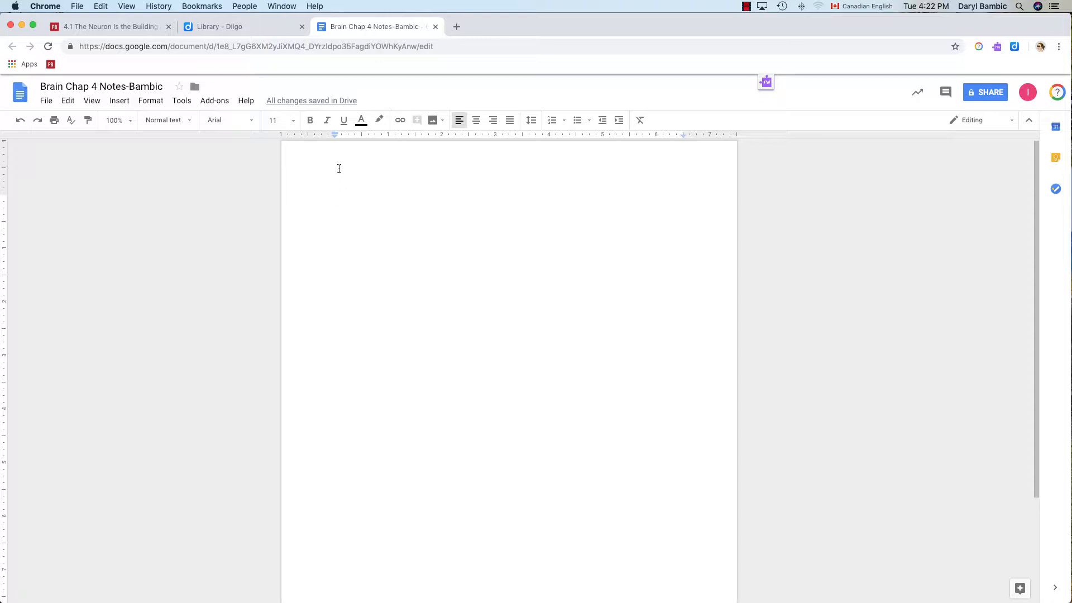
left_click(292, 120)
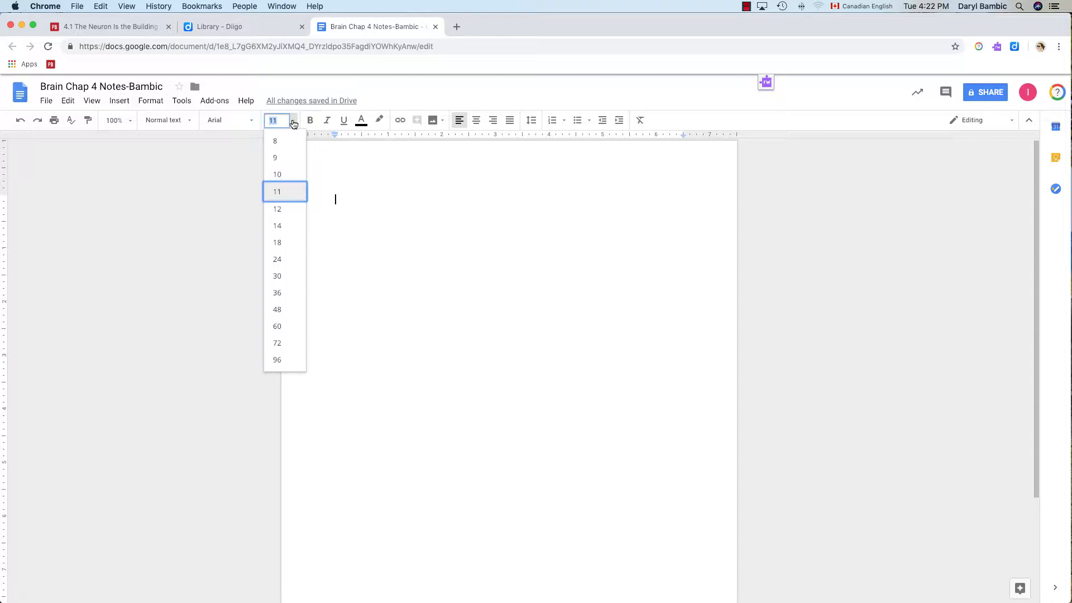
left_click(277, 209)
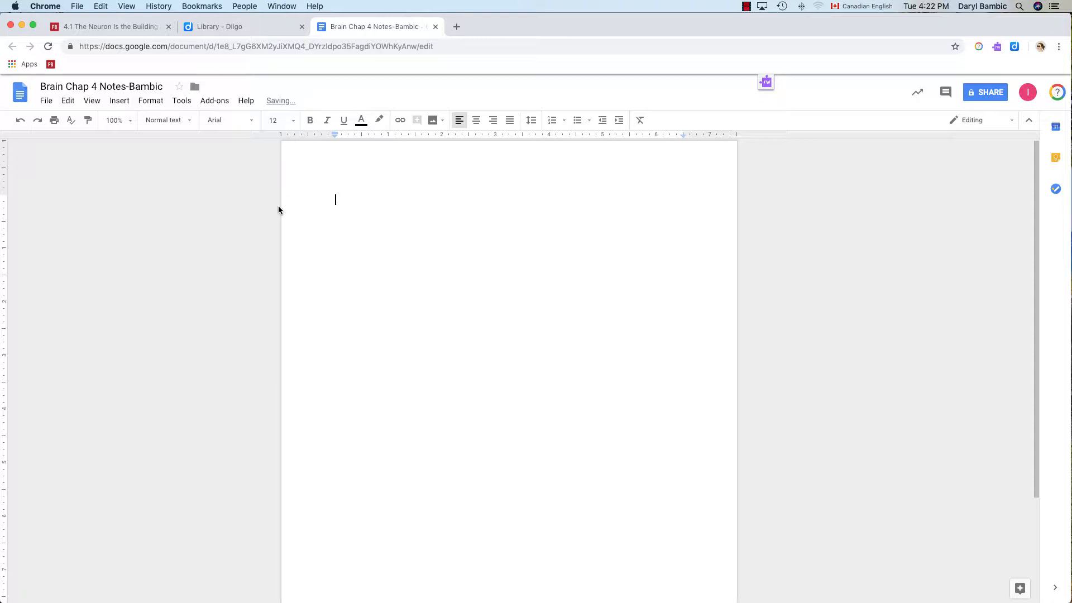
mouse_move(368, 208)
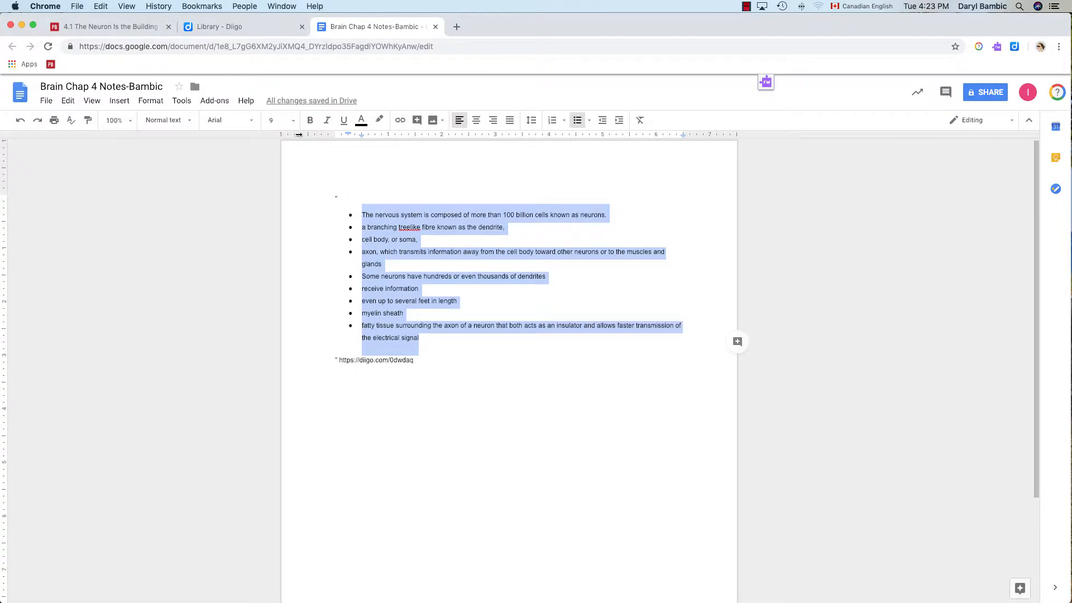
Make the selected bulleted neuron notes 14-point, then glance at the textbook chapter and return to the notes
left_click(277, 121)
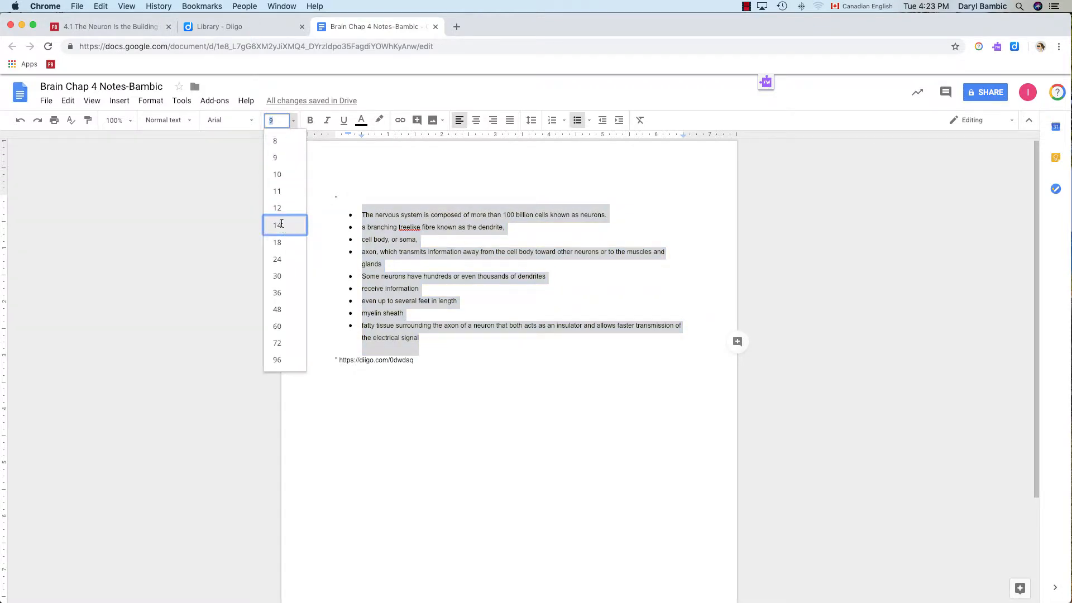
left_click(277, 224)
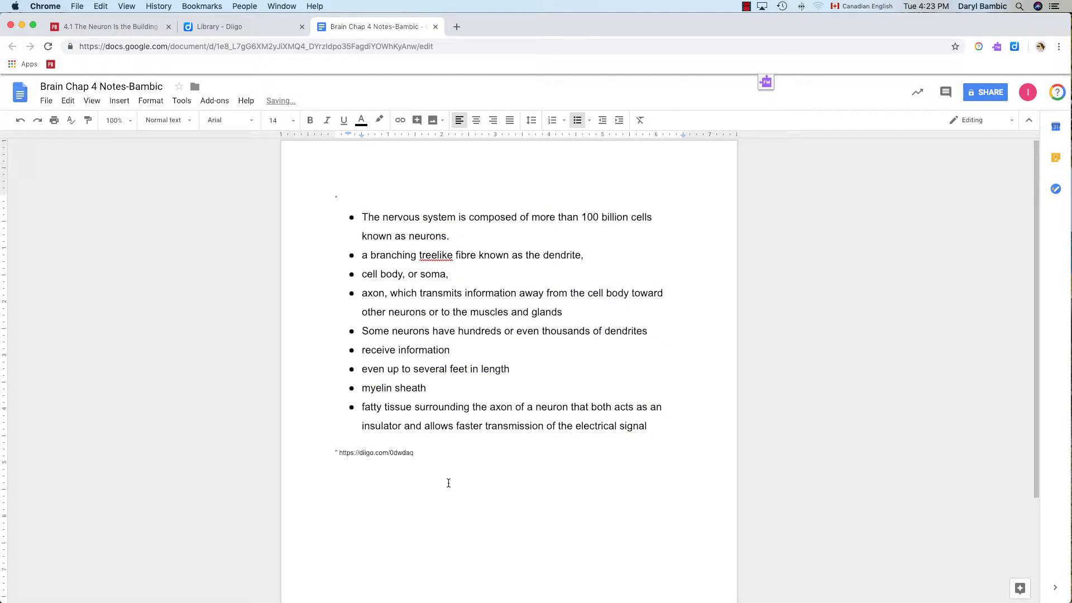
left_click(438, 453)
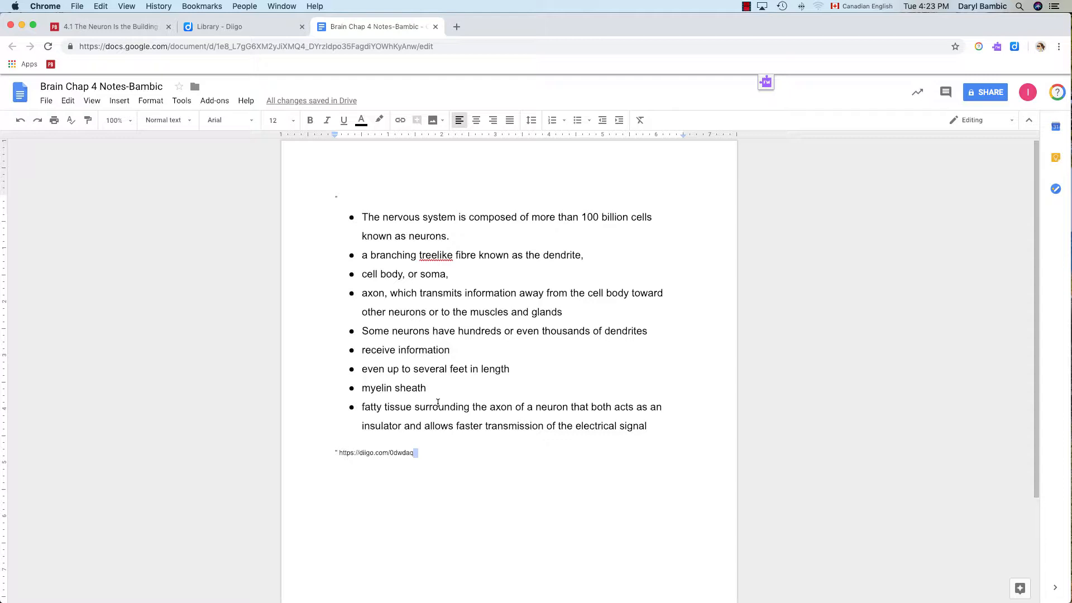
mouse_move(449, 468)
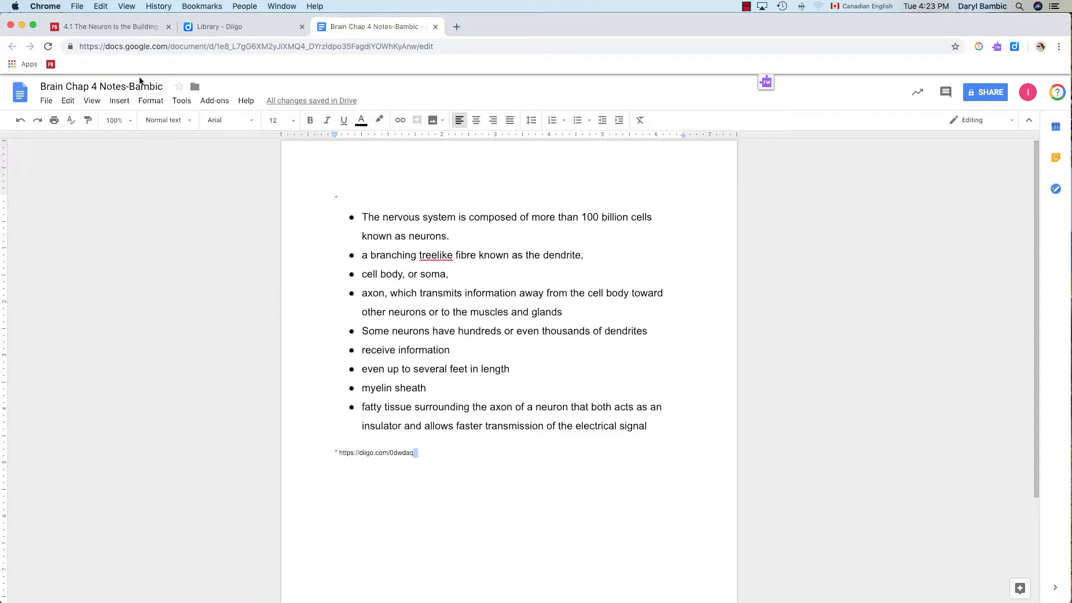
left_click(106, 25)
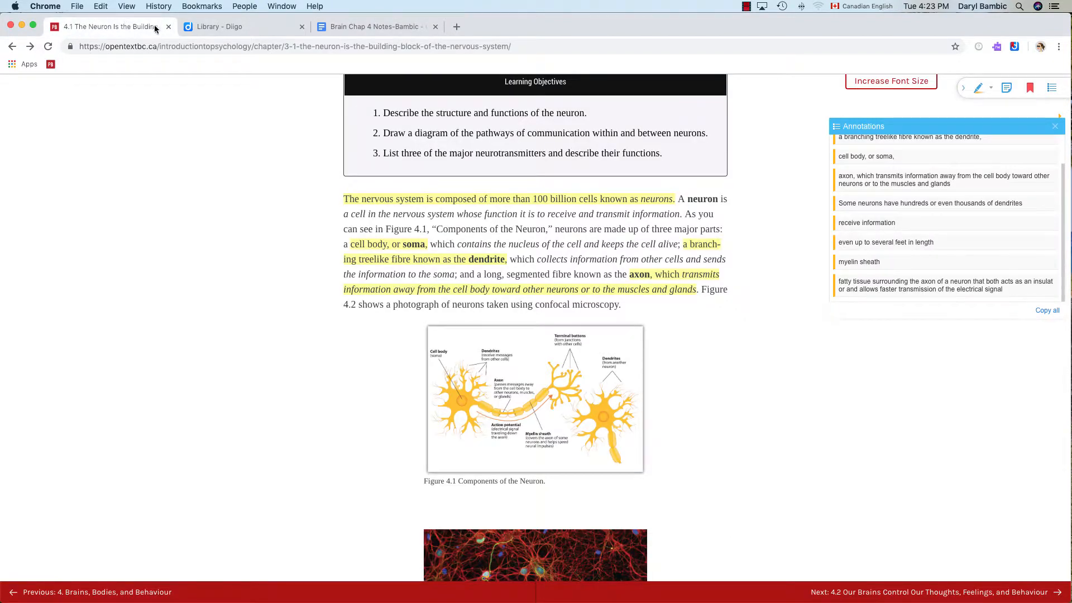
left_click(246, 27)
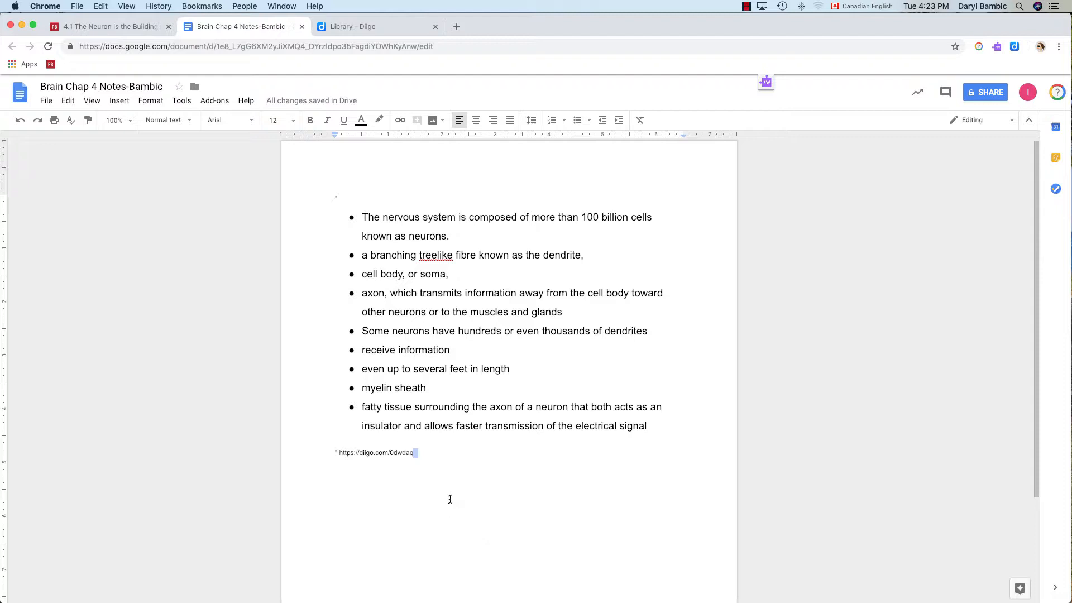
mouse_move(341, 215)
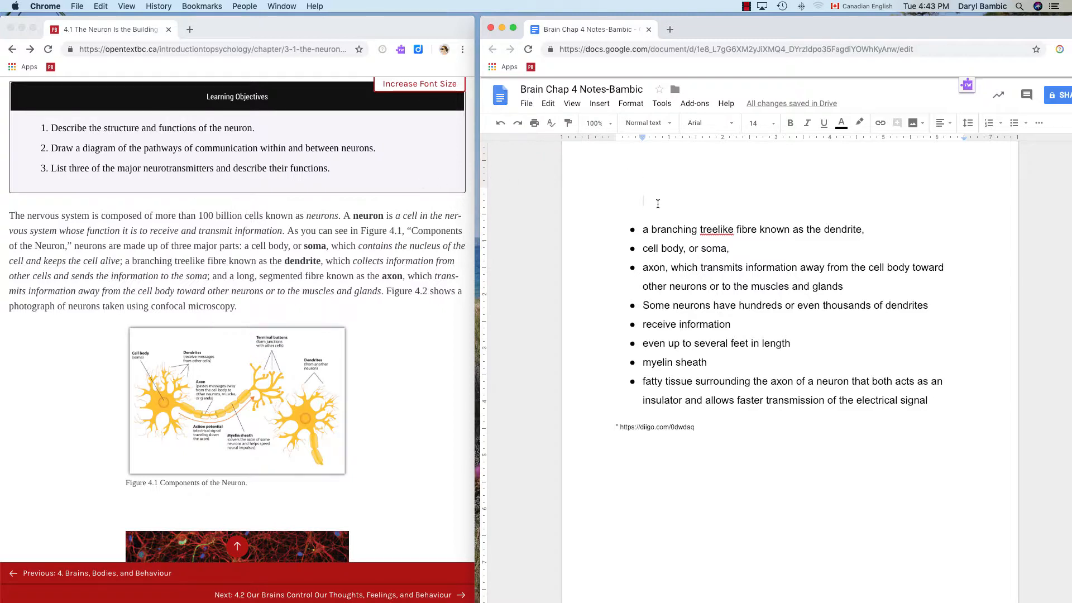
mouse_move(614, 233)
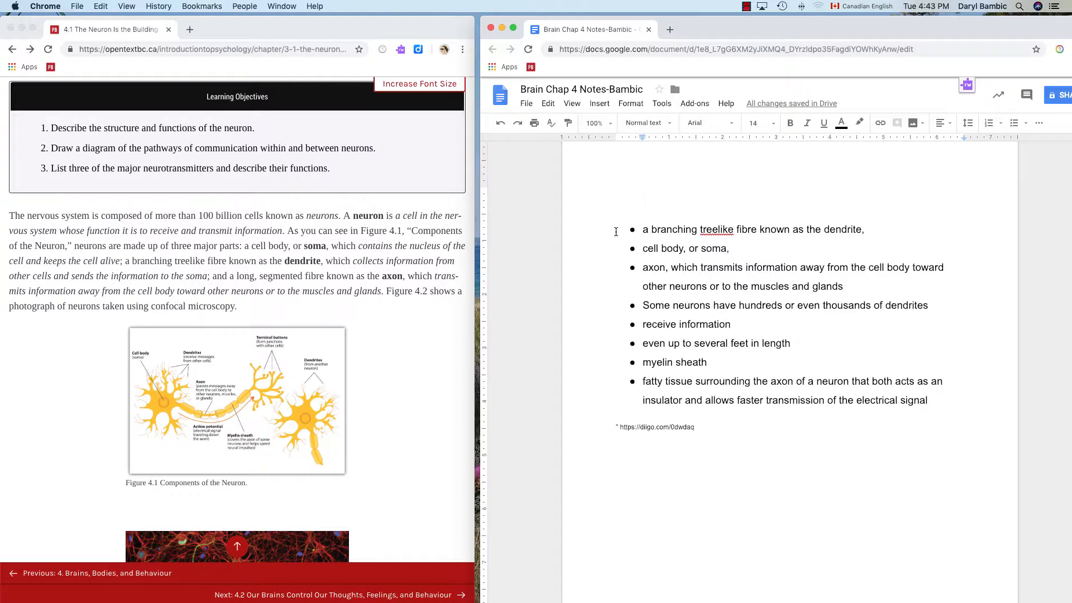
mouse_move(425, 287)
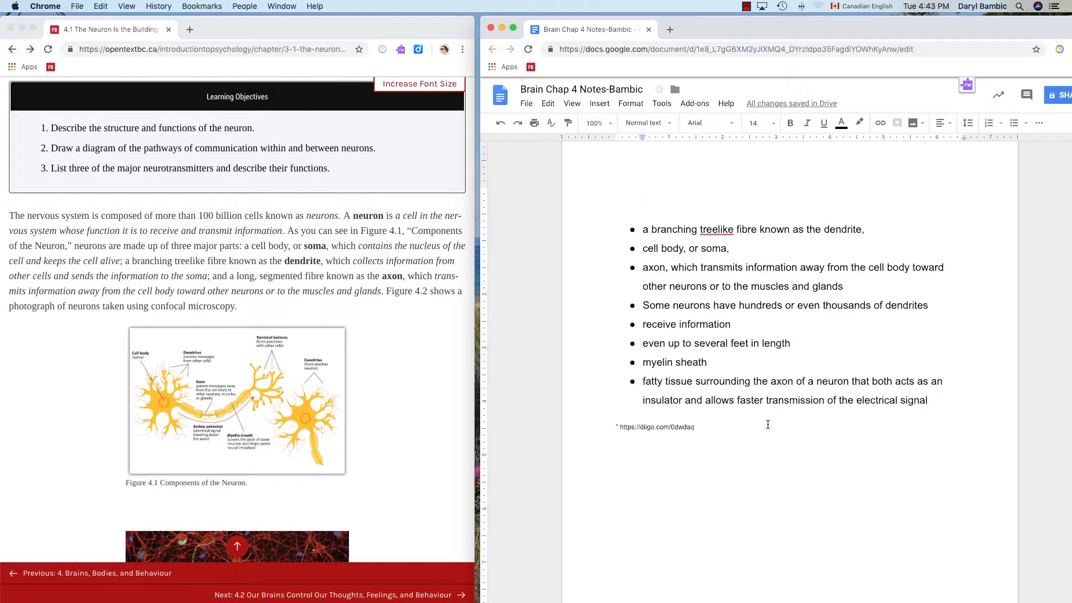
mouse_move(744, 403)
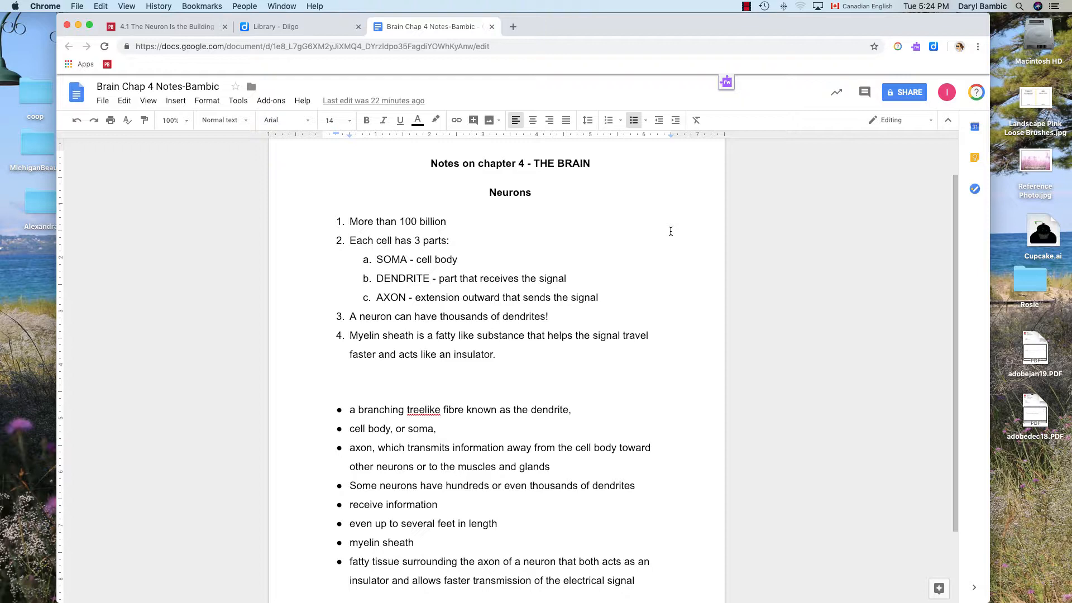
mouse_move(605, 314)
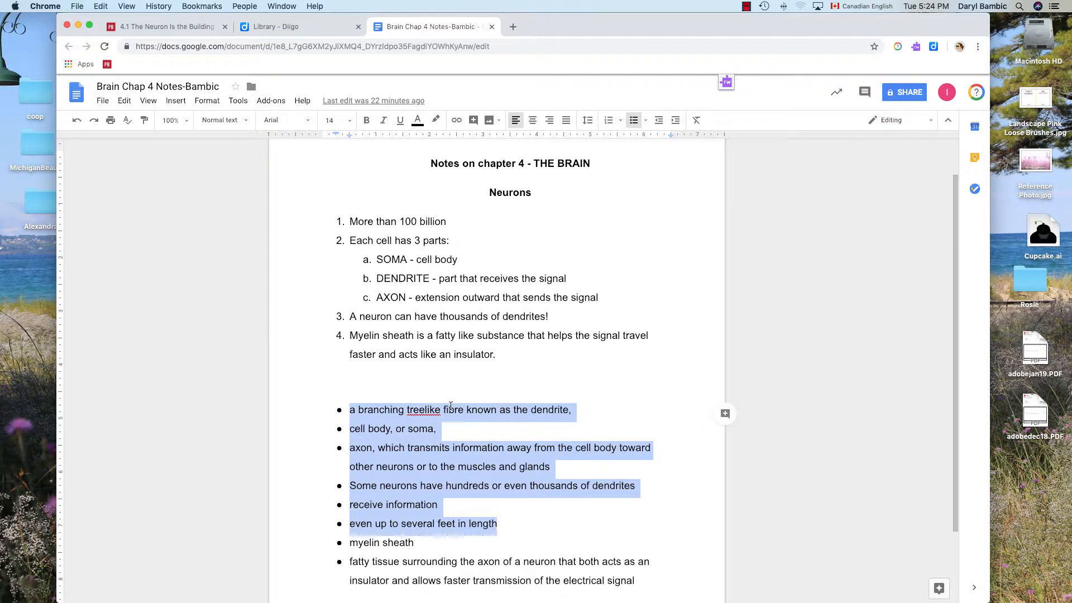
Place the insertion point after the last numbered neuron note
left_click(496, 354)
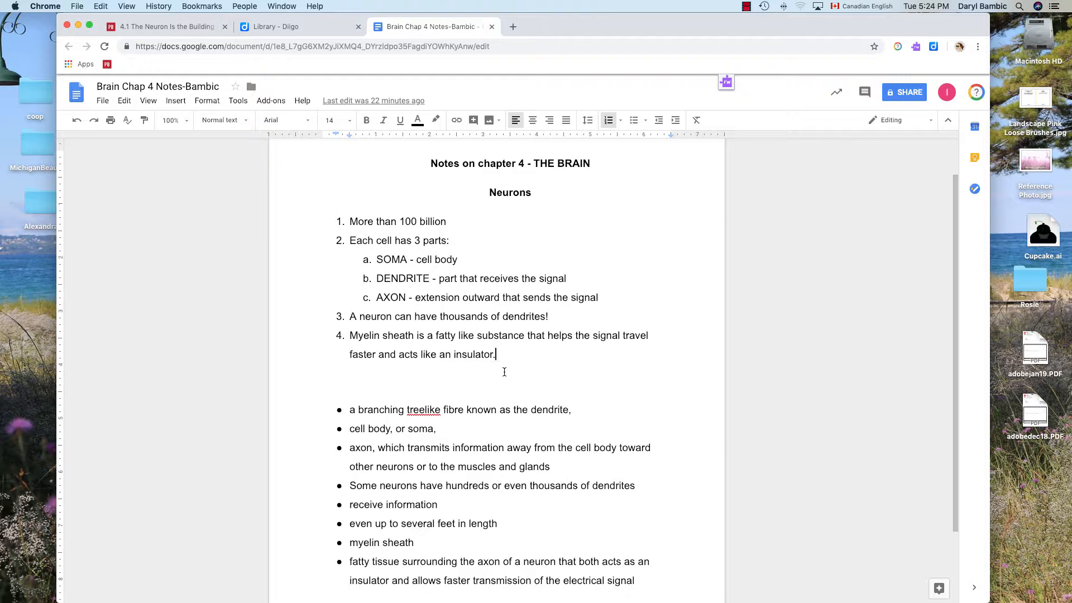
mouse_move(339, 243)
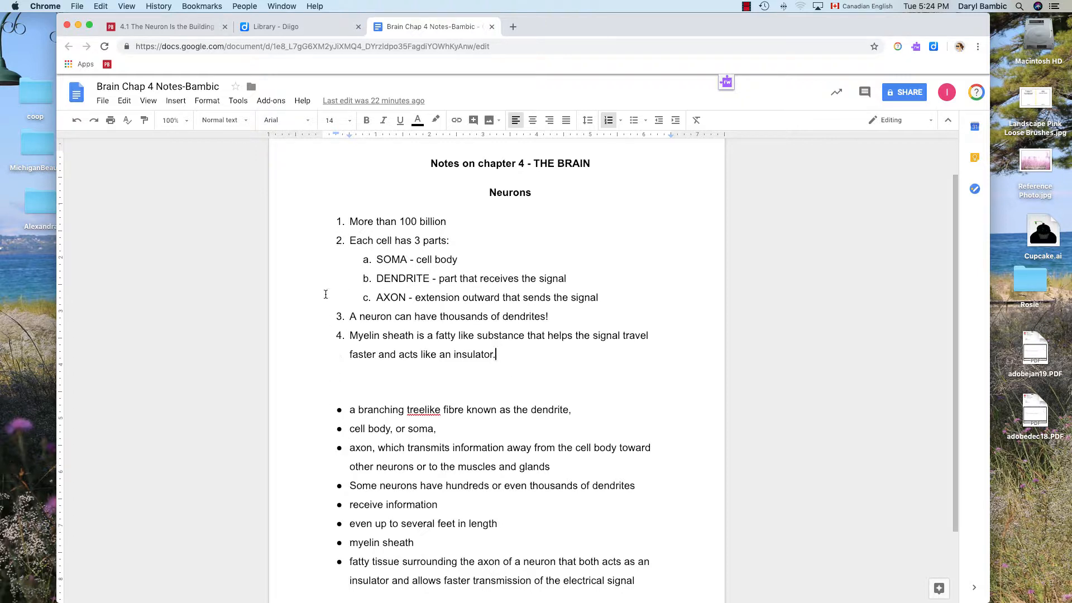
mouse_move(548, 360)
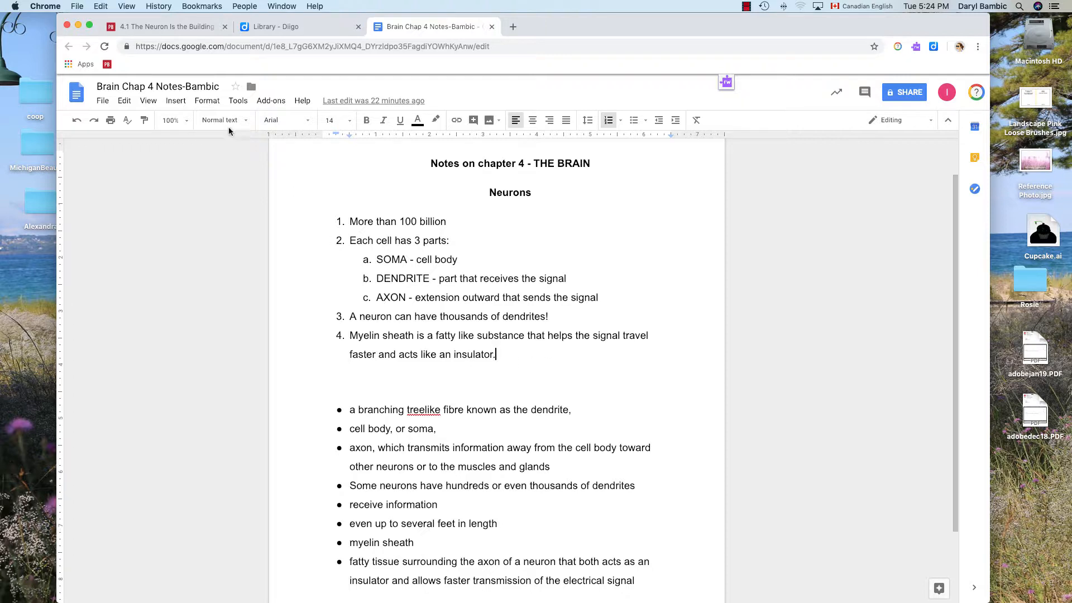
mouse_move(164, 26)
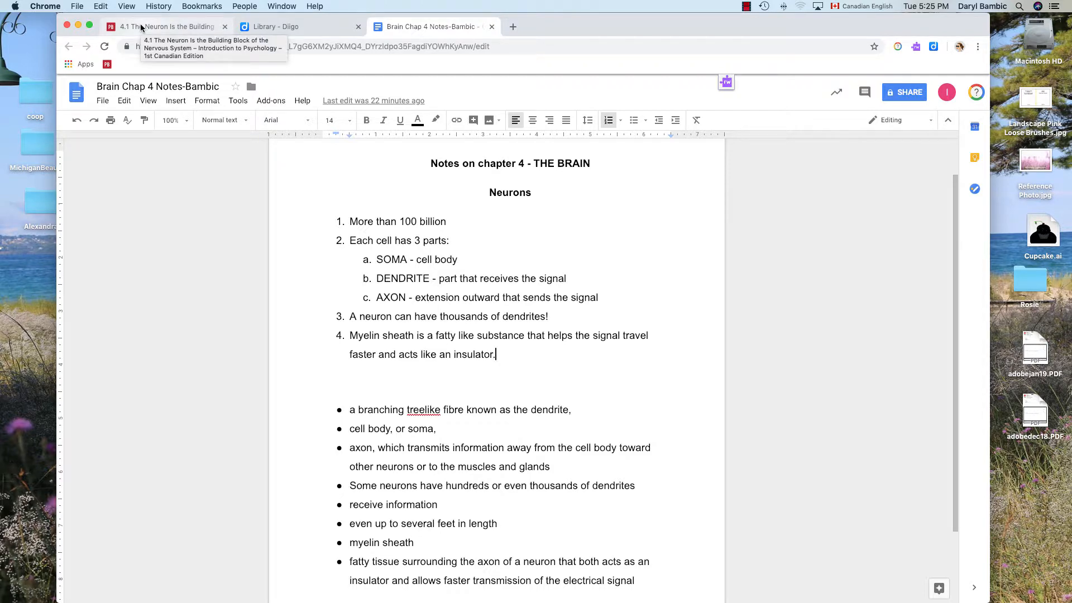
Go to the textbook chapter and open the Figure 4.1 neuron diagram image on its own
left_click(164, 26)
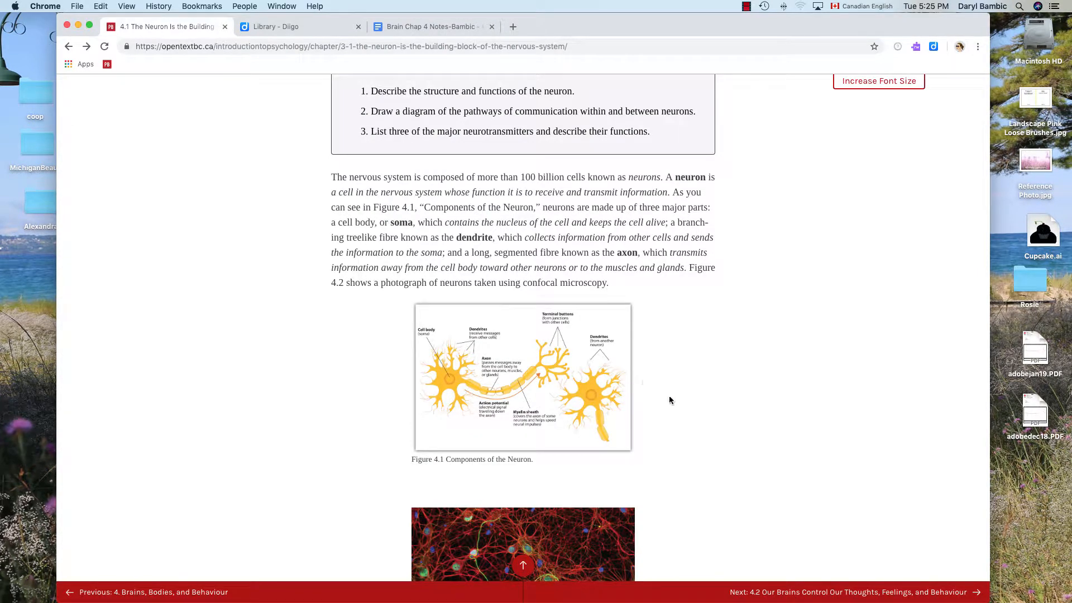
mouse_move(514, 423)
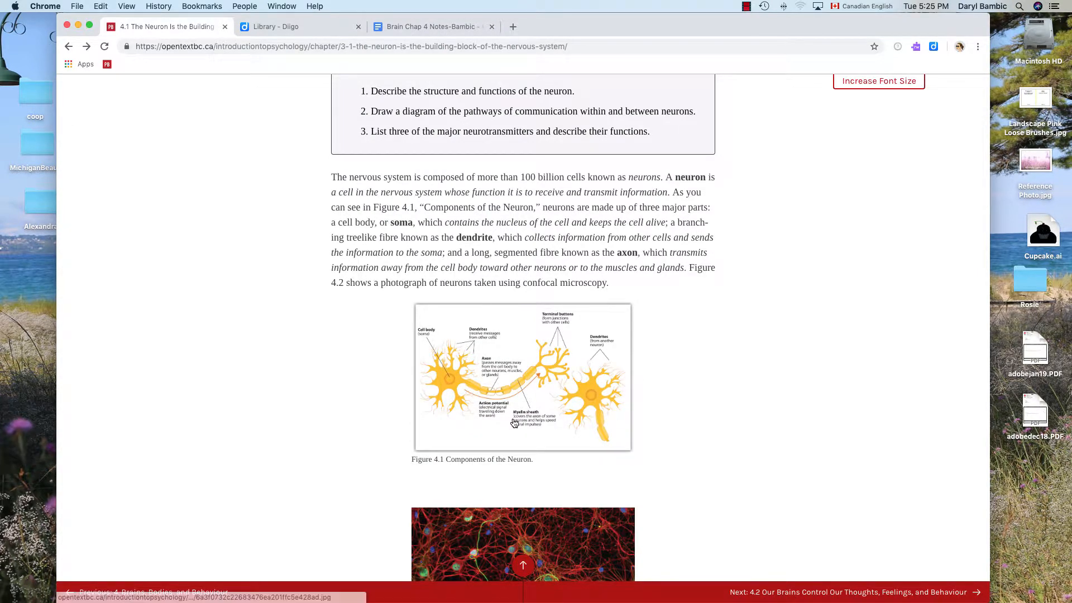
left_click(522, 377)
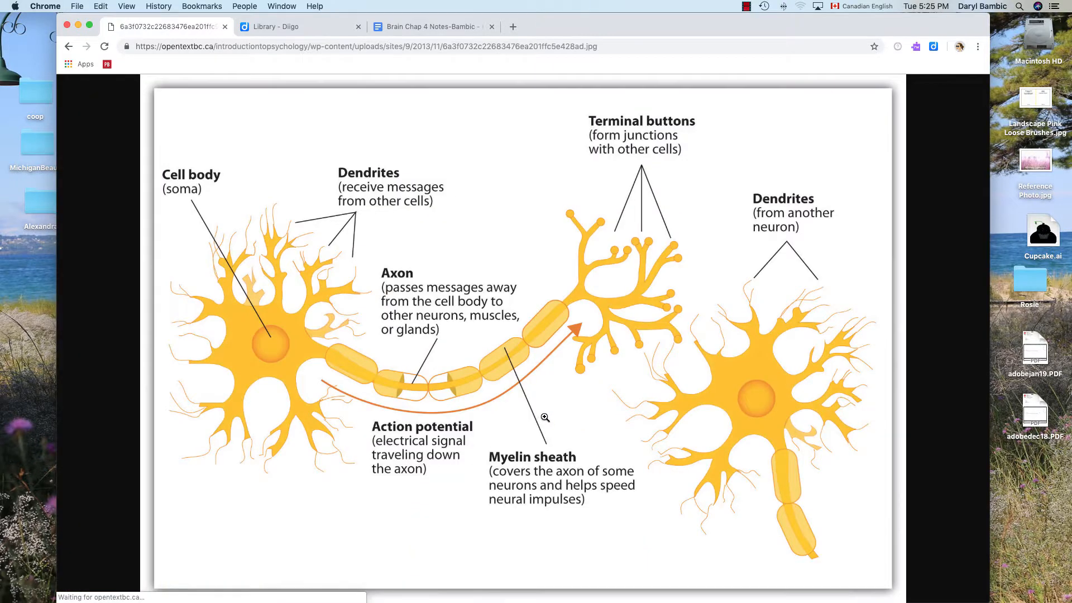
mouse_move(517, 403)
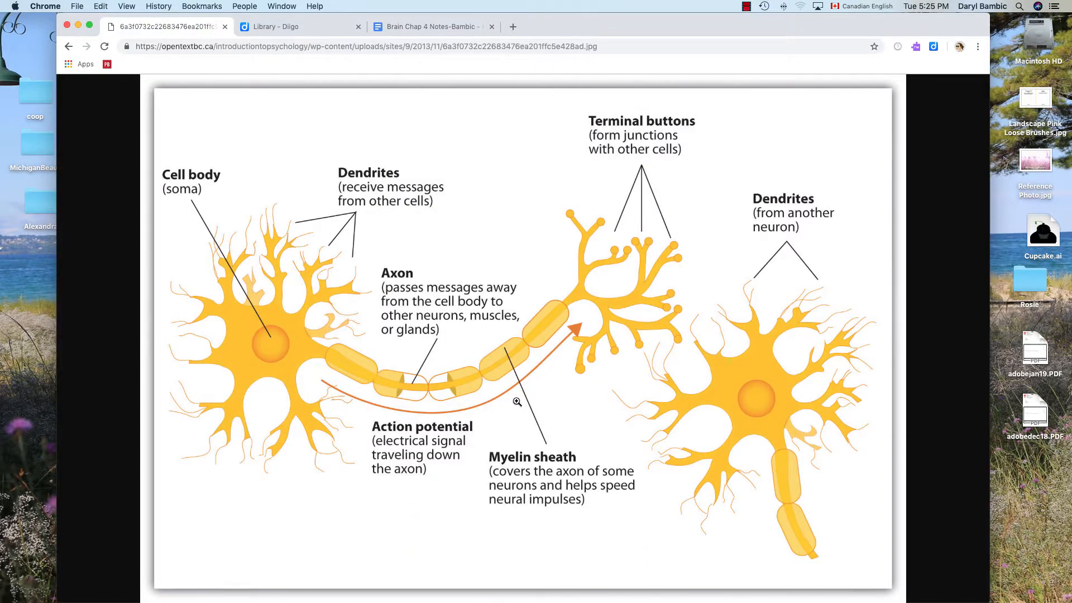
mouse_move(700, 215)
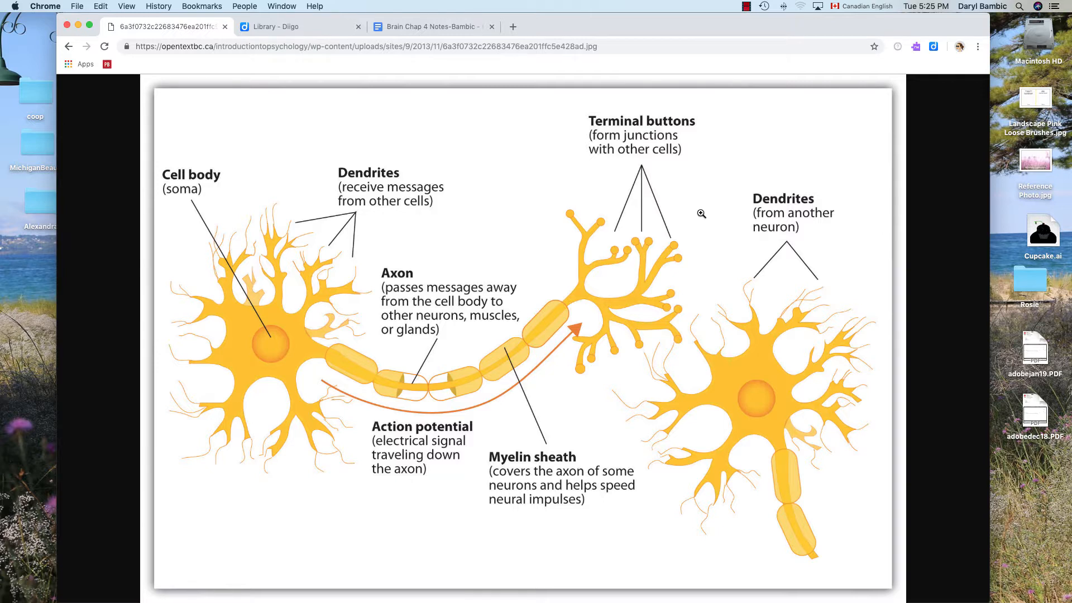
mouse_move(903, 76)
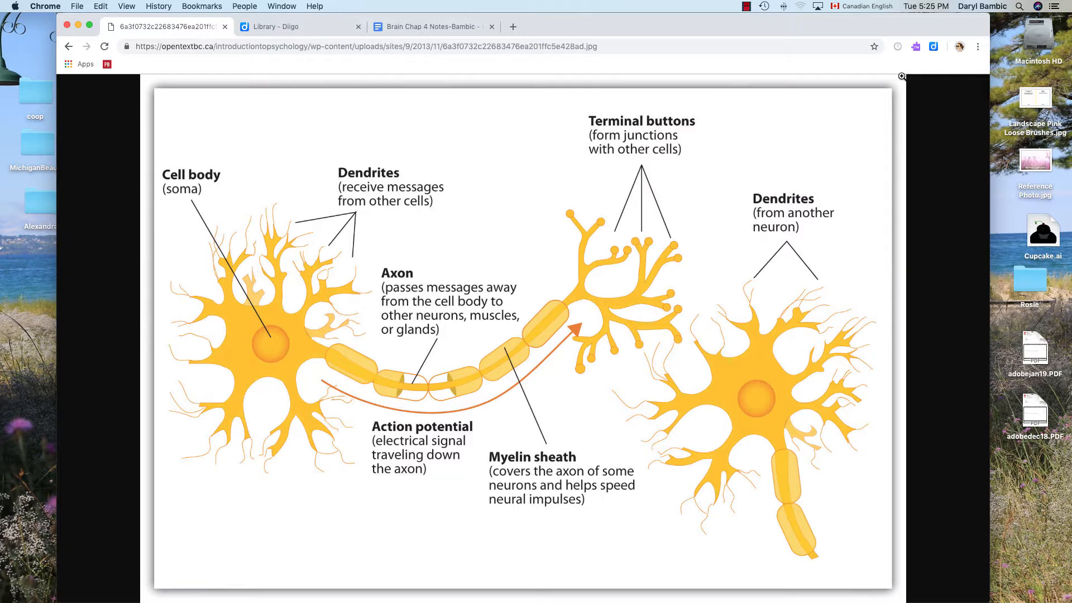
mouse_move(601, 278)
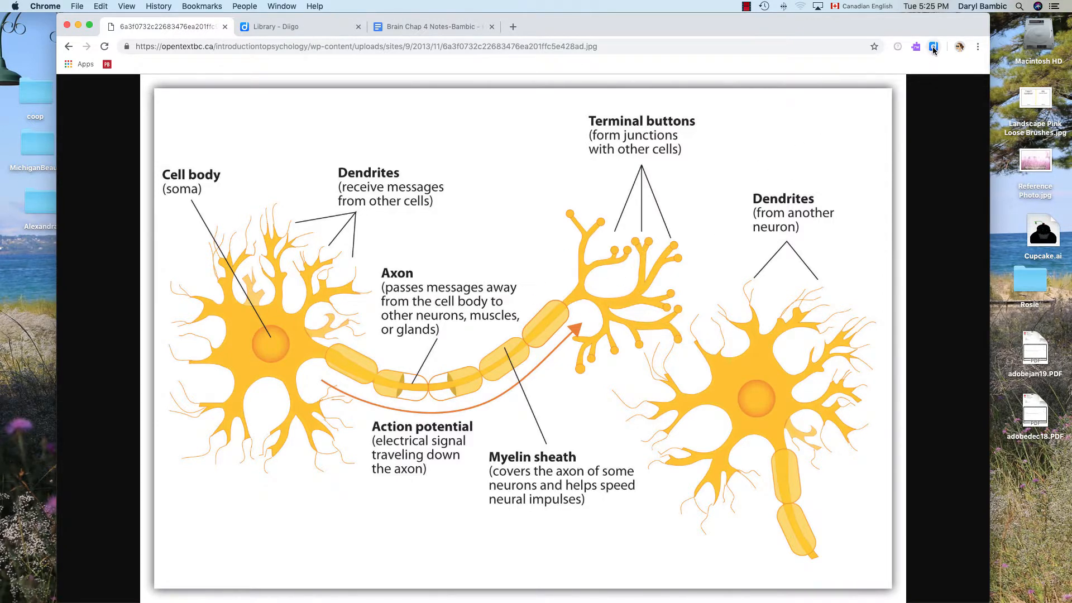
Start a Diigo Annotate Screenshot capture over the full-size neuron diagram
left_click(932, 47)
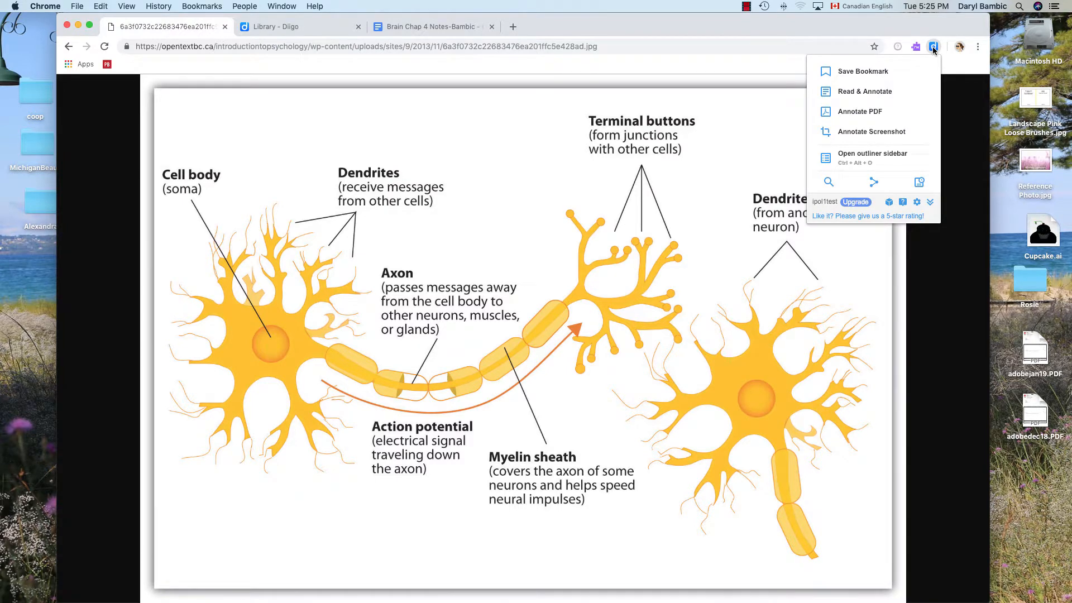
mouse_move(902, 109)
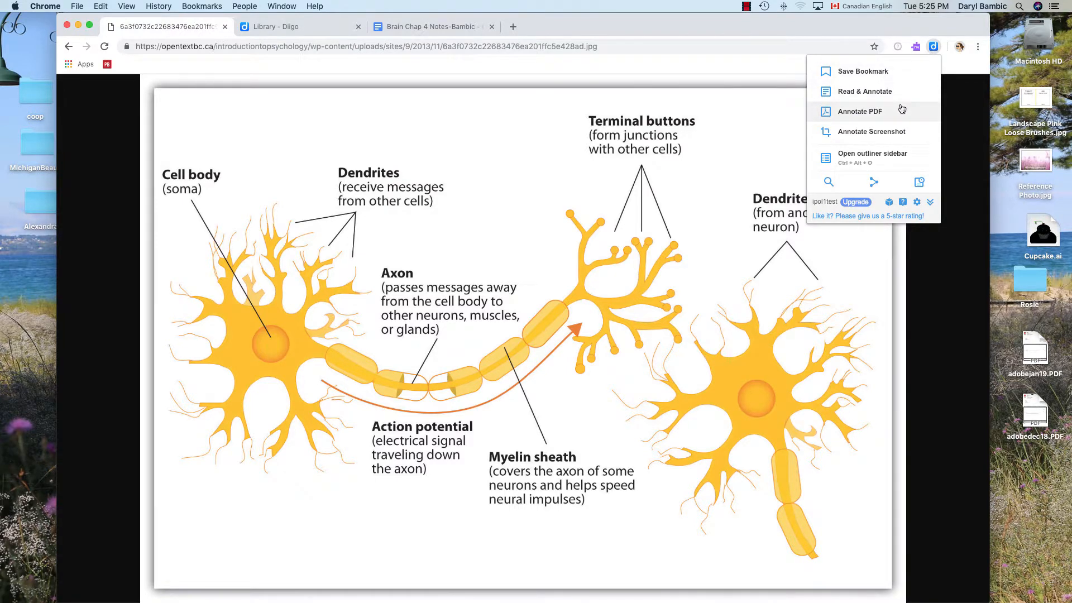
mouse_move(873, 131)
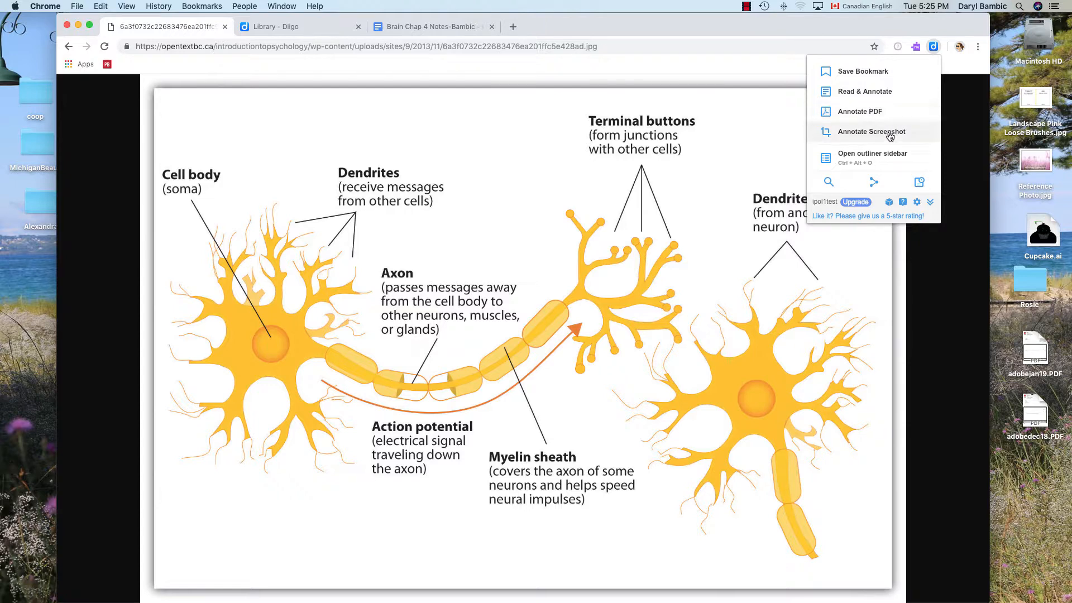
mouse_move(914, 134)
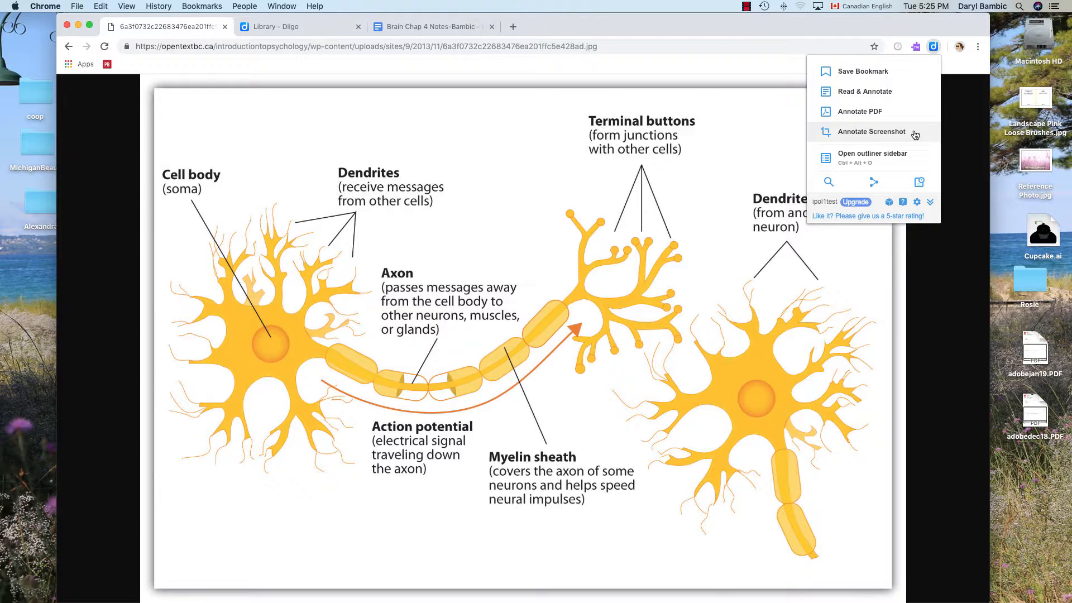
mouse_move(863, 139)
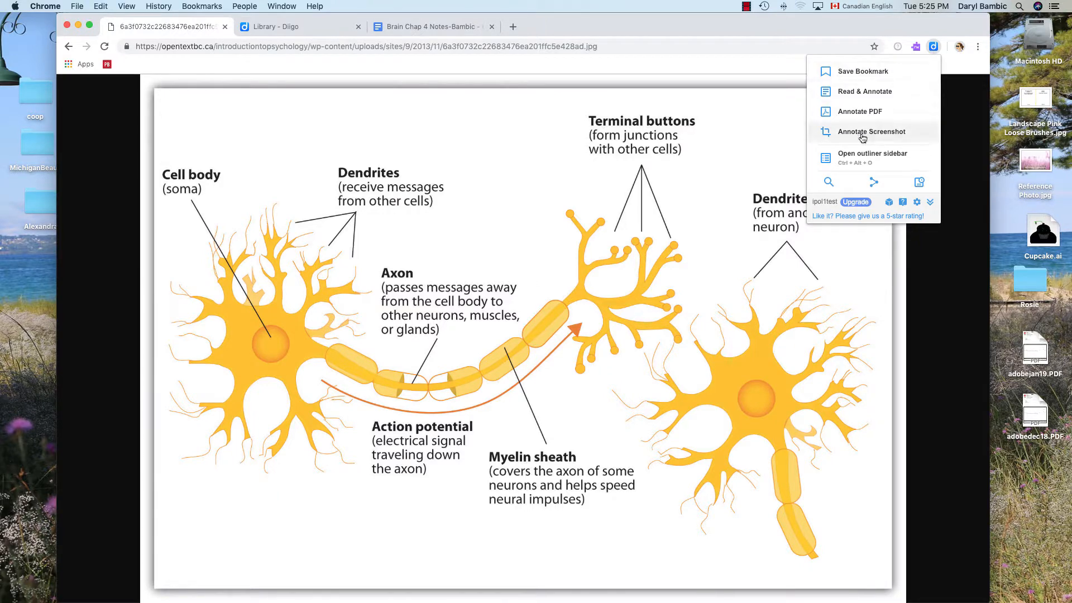
left_click(872, 132)
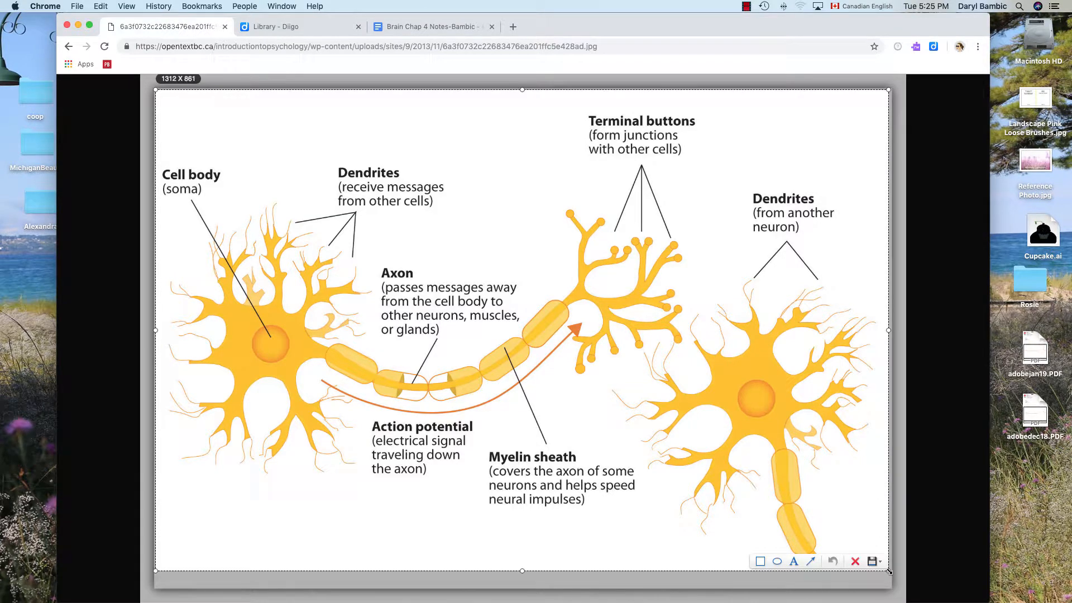
Mark up the screenshot with a blue box and blue arrow, then switch to red for the red arrow
left_click(759, 561)
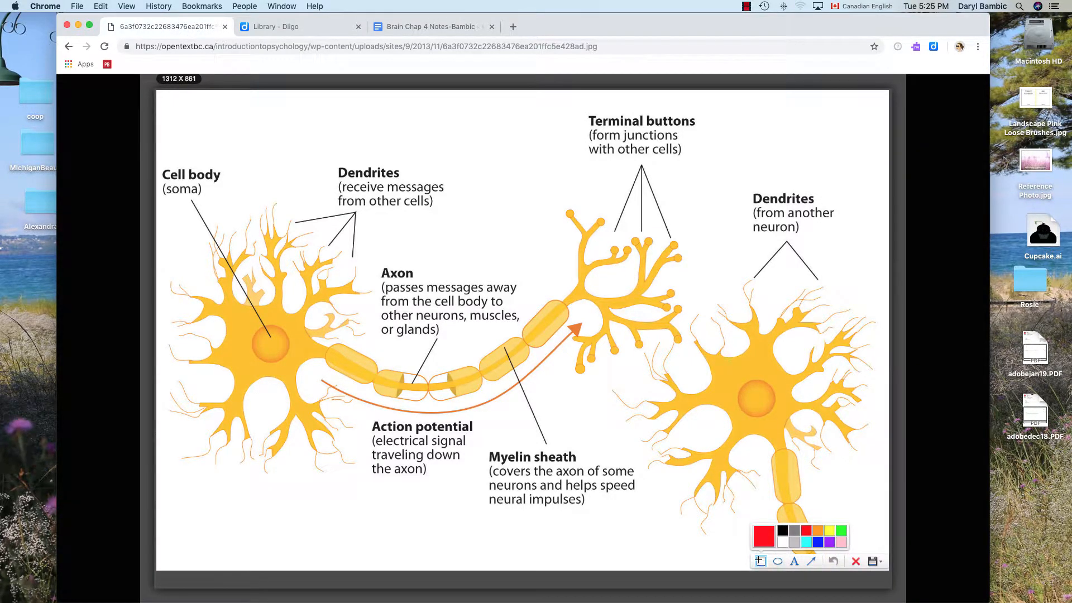
left_click(819, 542)
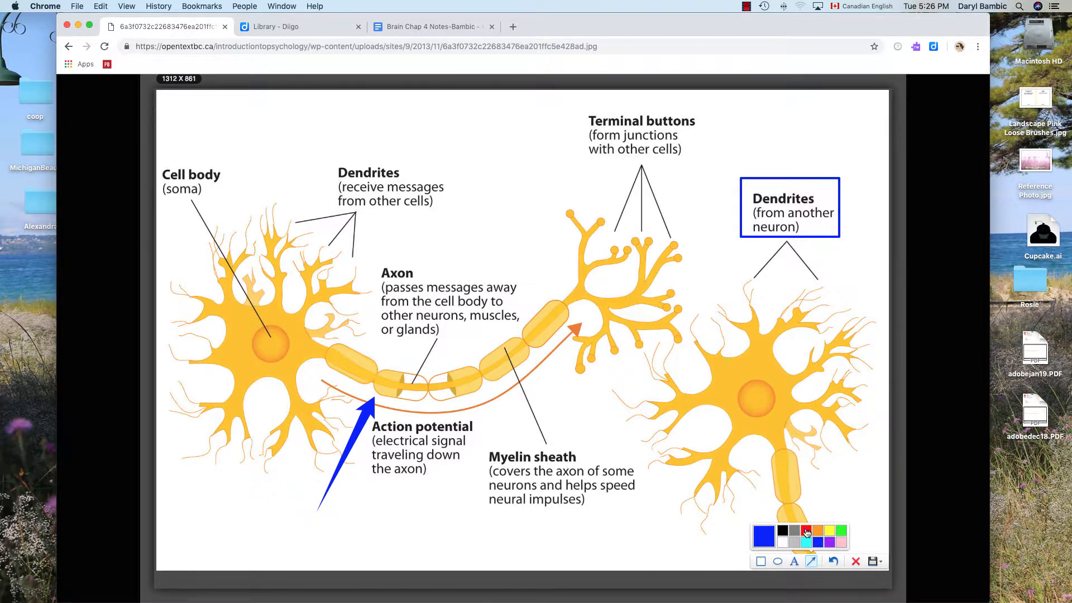
left_click(764, 535)
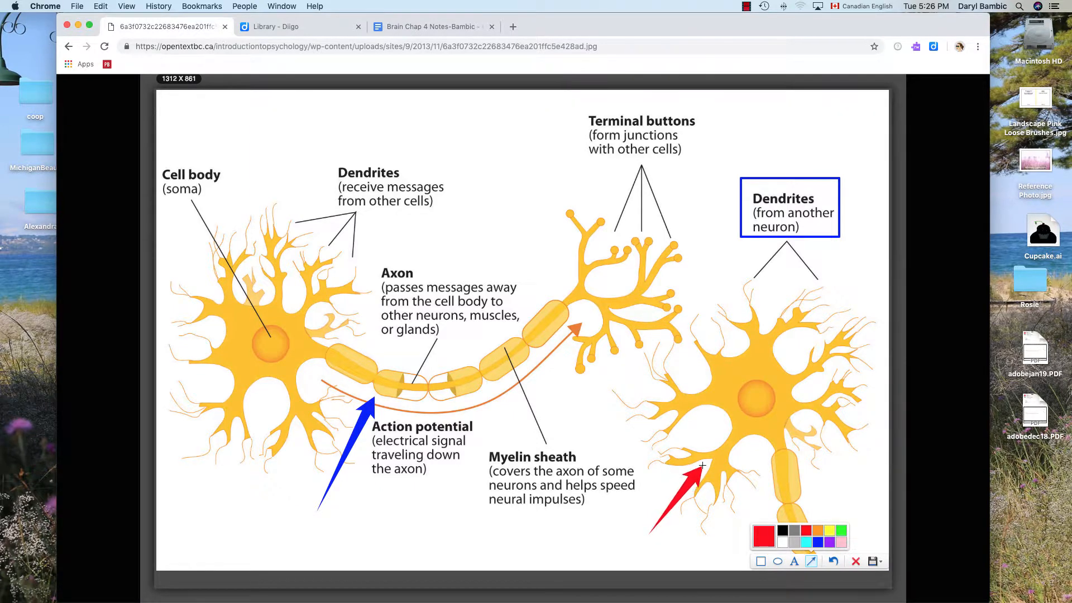
left_click(794, 561)
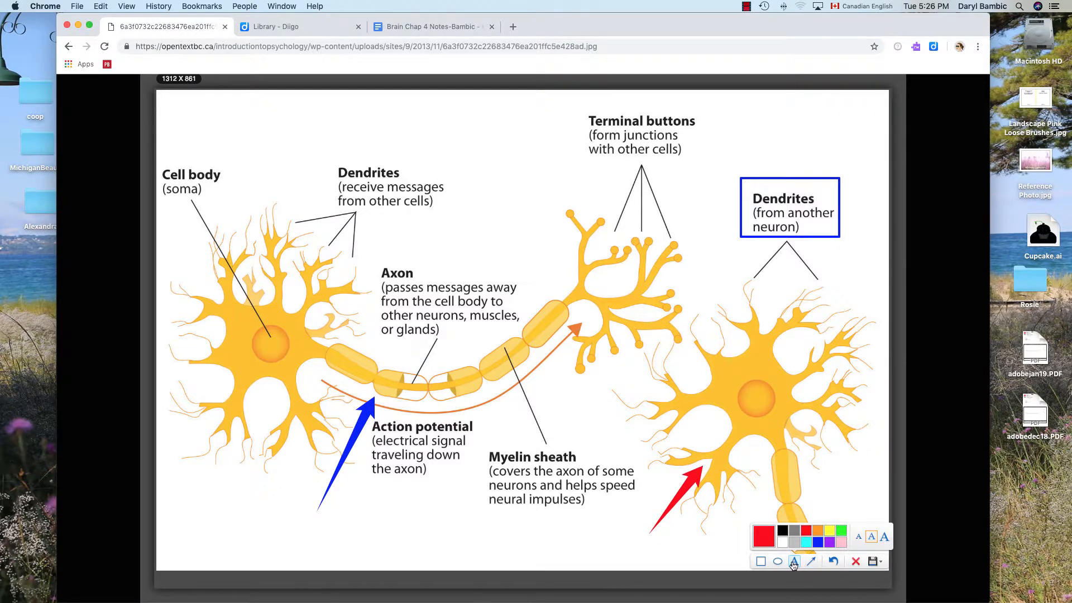
Add red text labels 'vaseline' below the blue arrow and 'tree branches' beside the red arrow
left_click(794, 562)
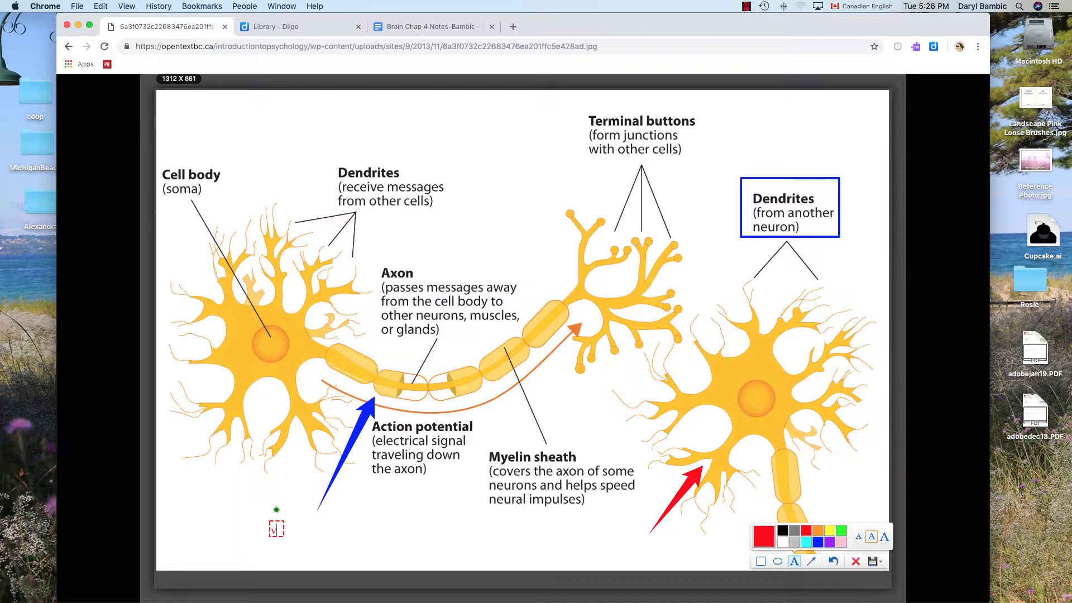
type("vaseline")
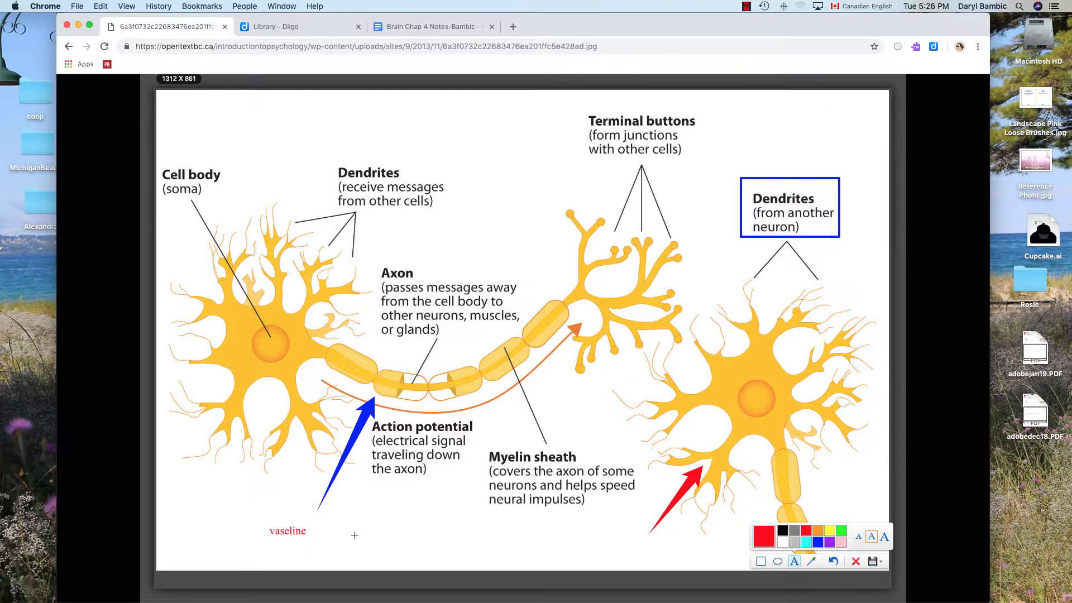
mouse_move(667, 495)
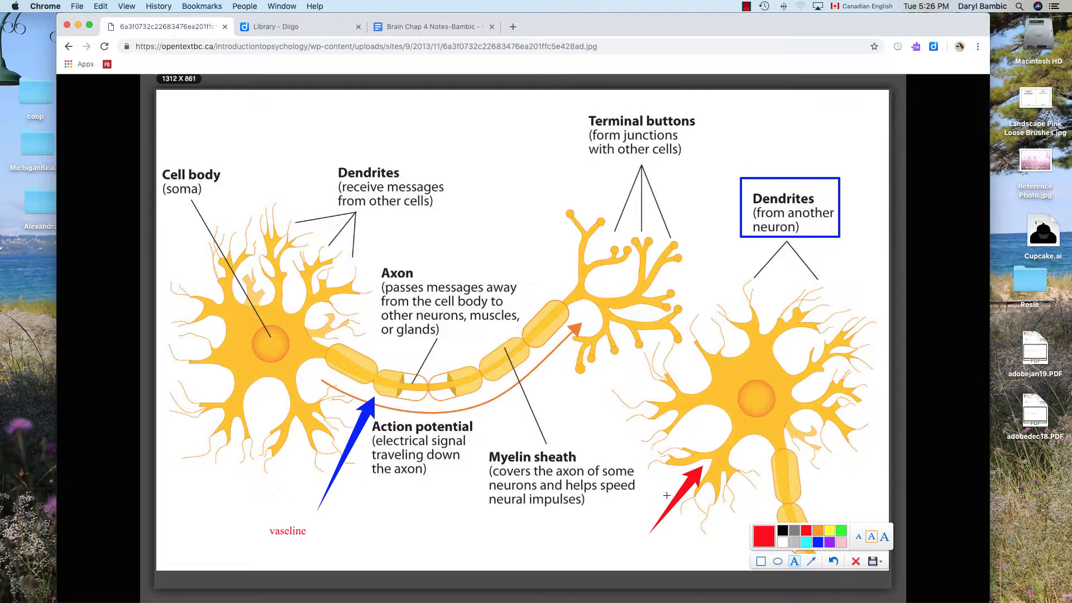
mouse_move(830, 516)
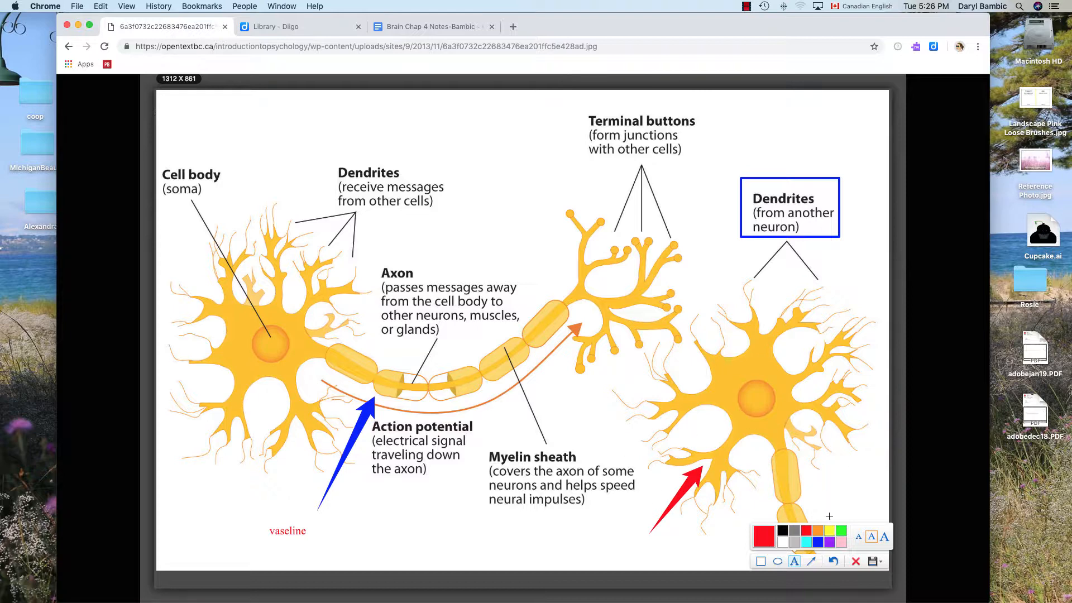
mouse_move(706, 293)
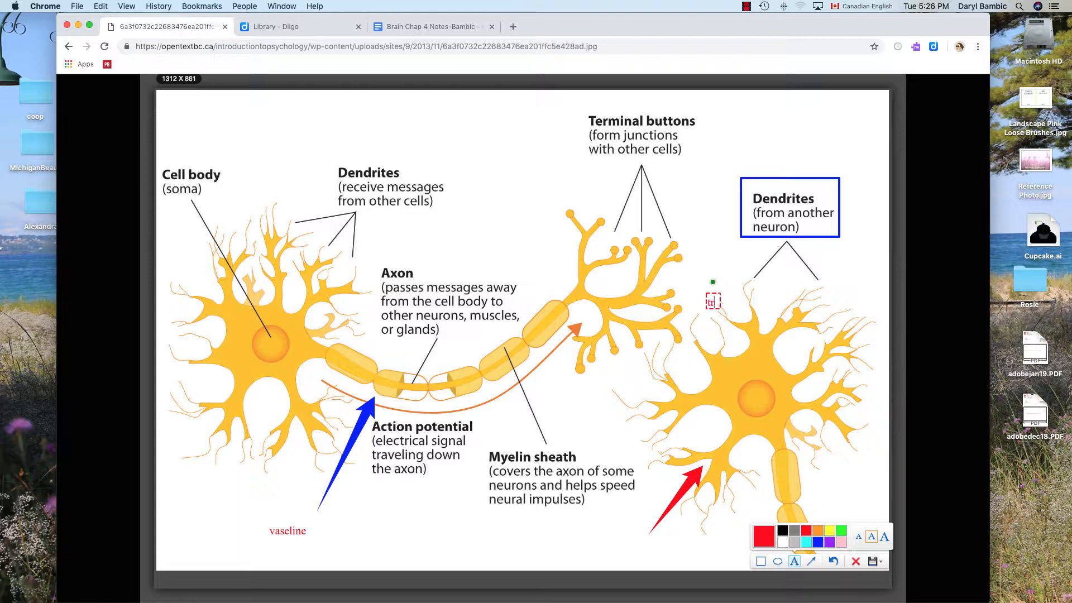
type("tree branches")
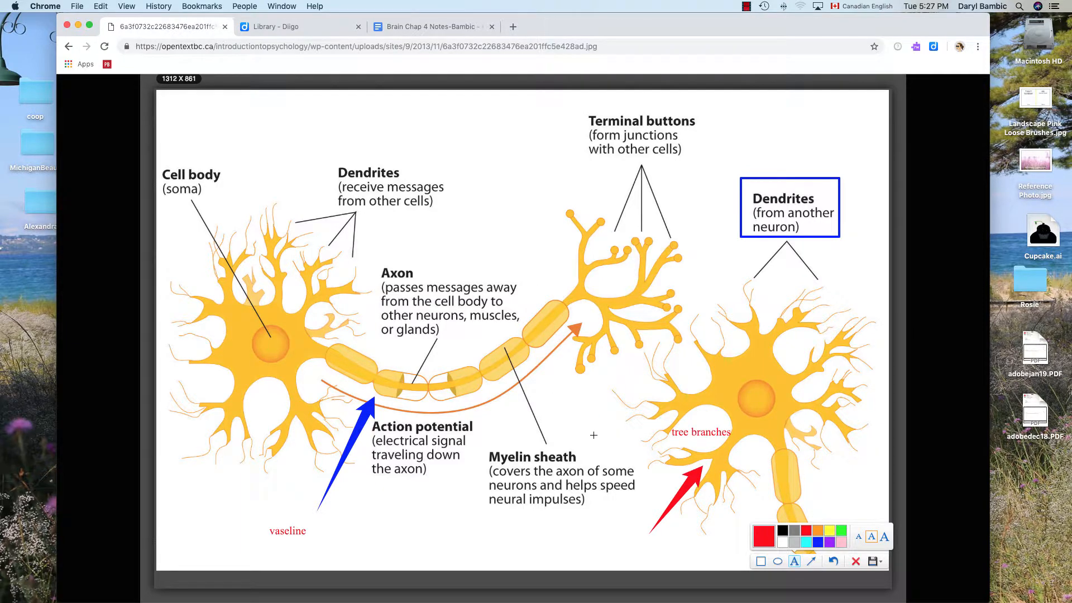
mouse_move(601, 437)
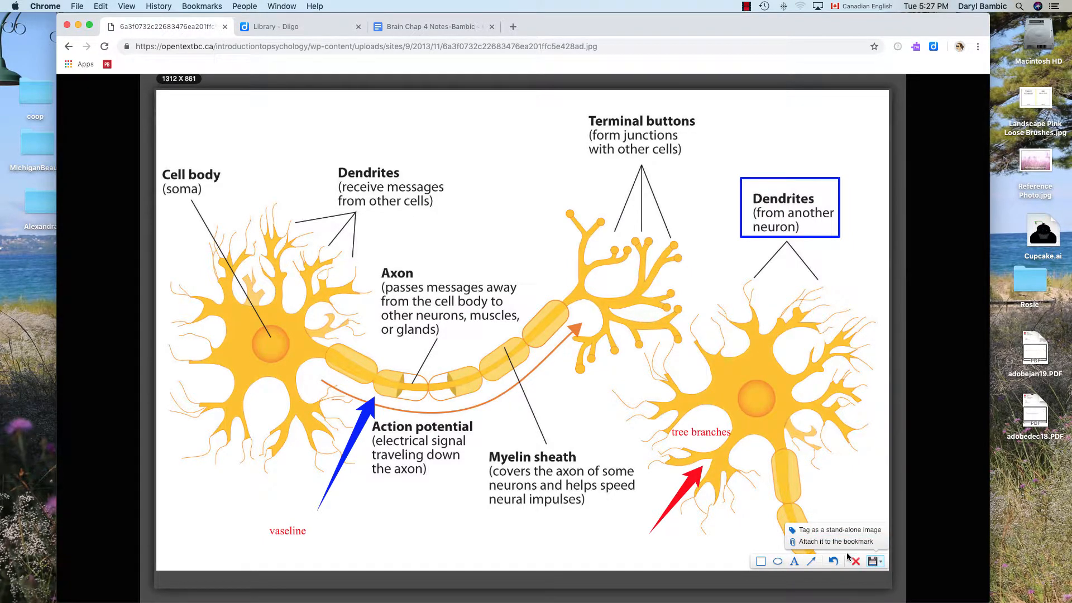
mouse_move(831, 542)
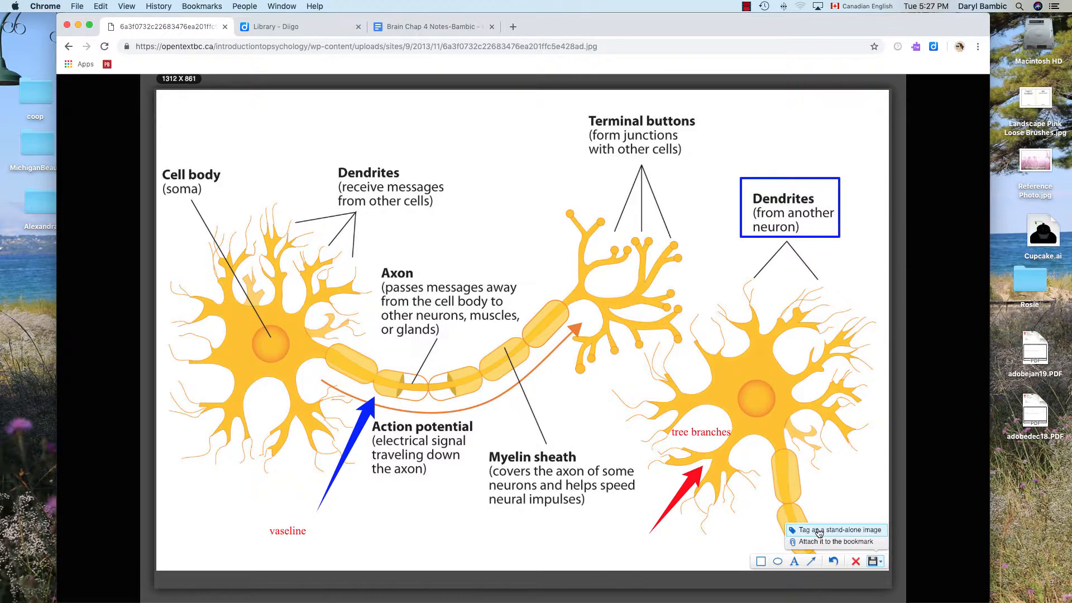
Save the screenshot as a stand-alone image, dismiss the Save to Diigo dialog, and go to the Diigo library
left_click(839, 530)
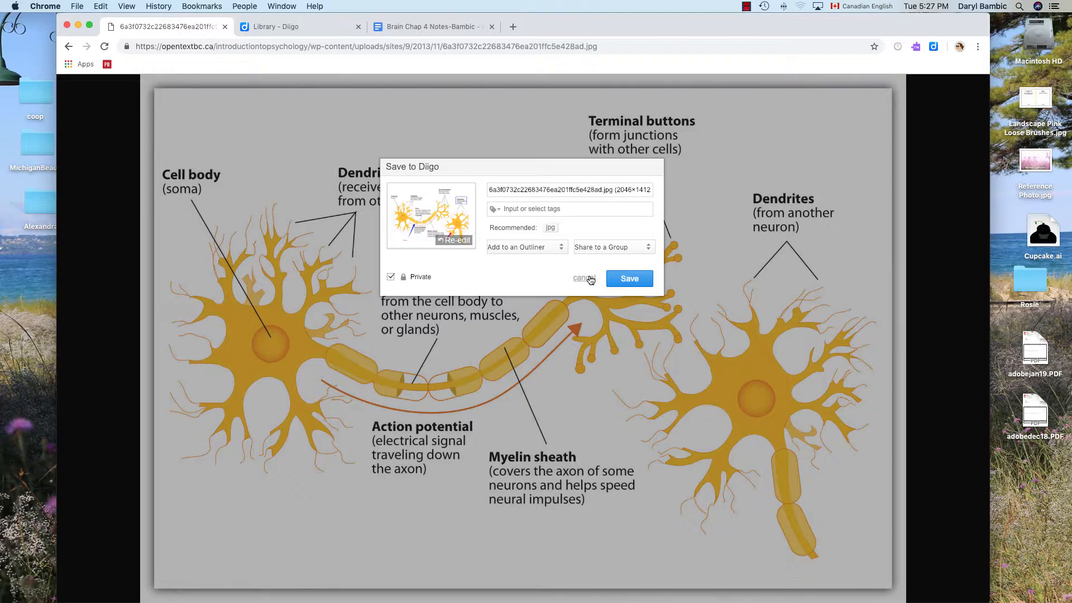
left_click(582, 278)
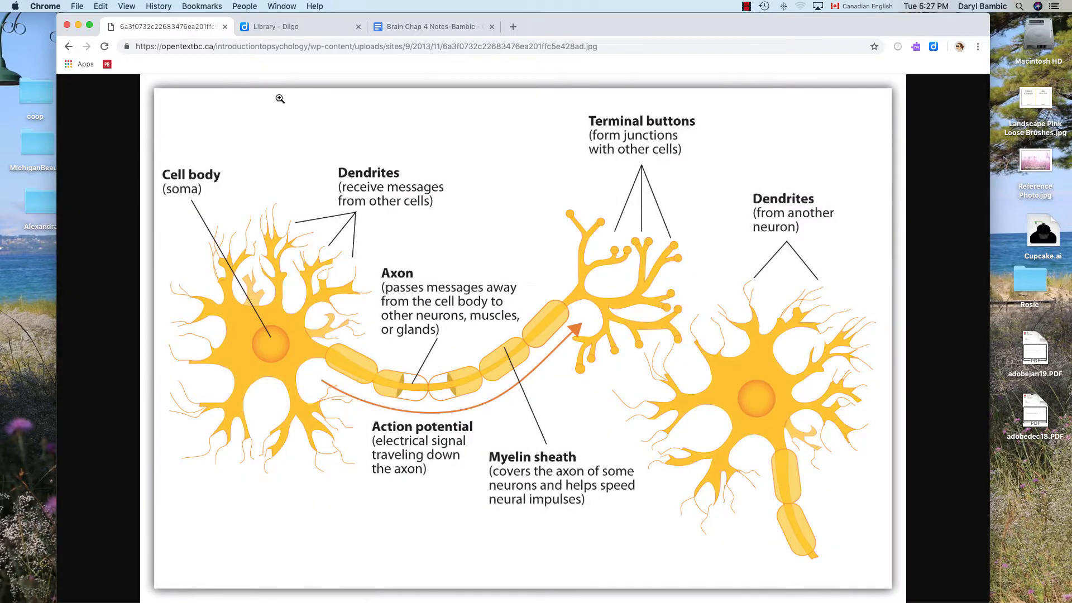
left_click(294, 26)
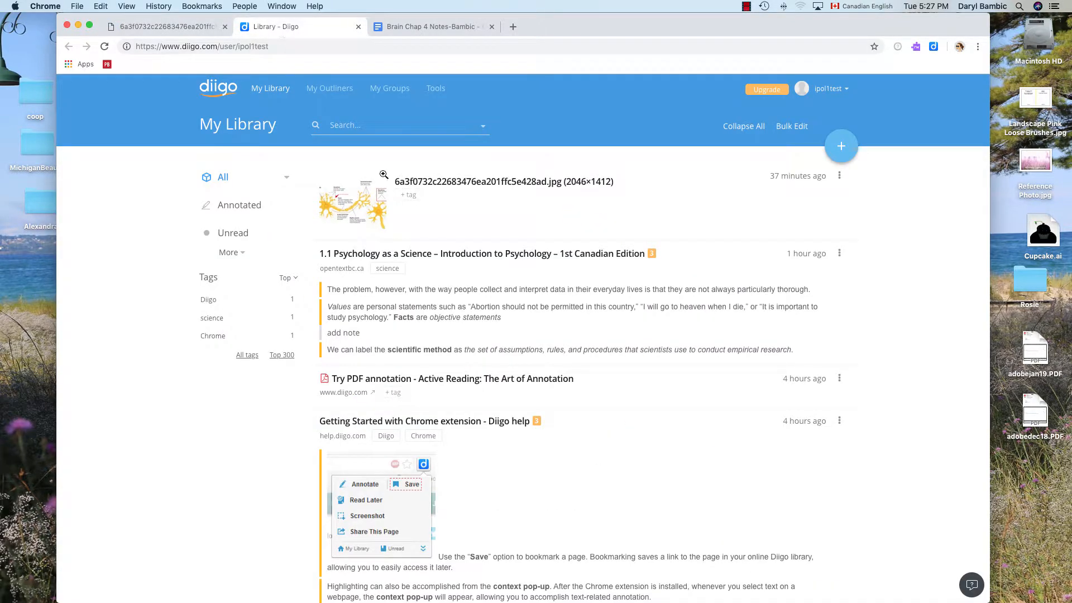
Open the saved neuron image, show its embeddable image link, and return to the notes document
left_click(352, 203)
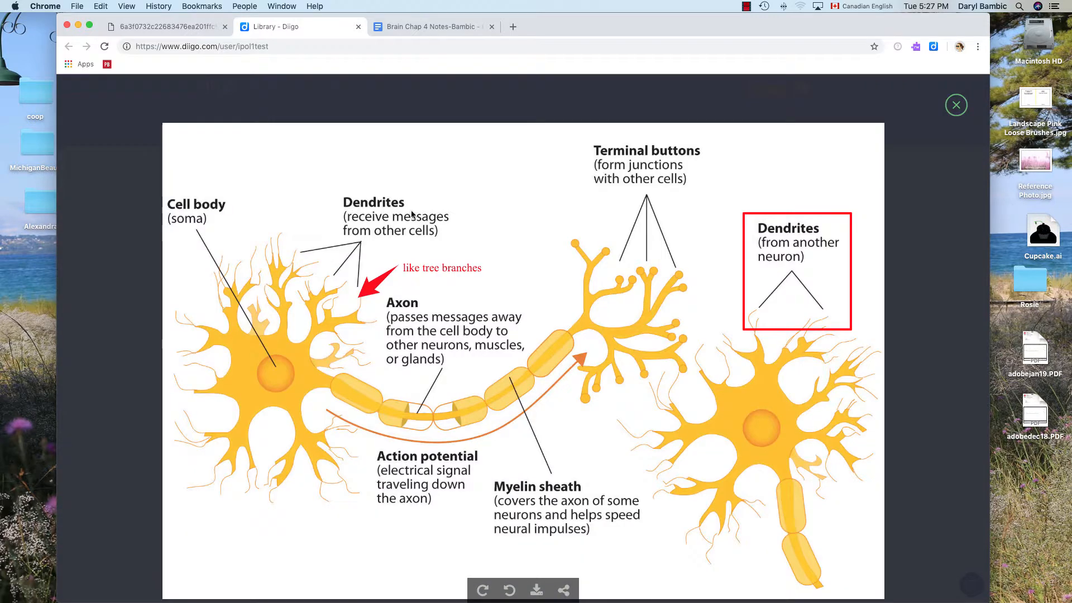
mouse_move(679, 346)
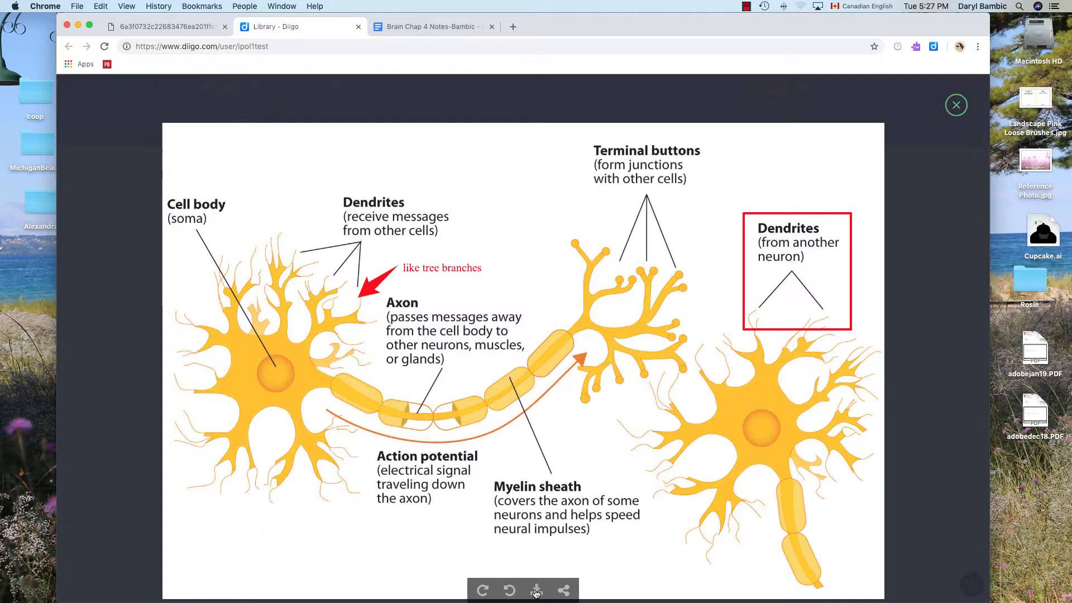
left_click(563, 590)
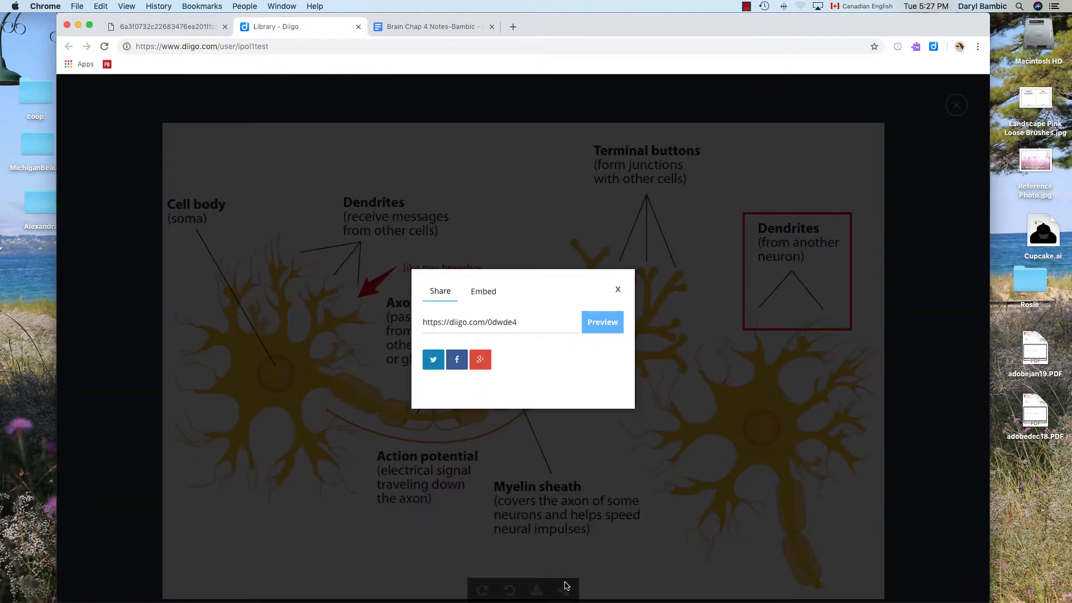
left_click(482, 290)
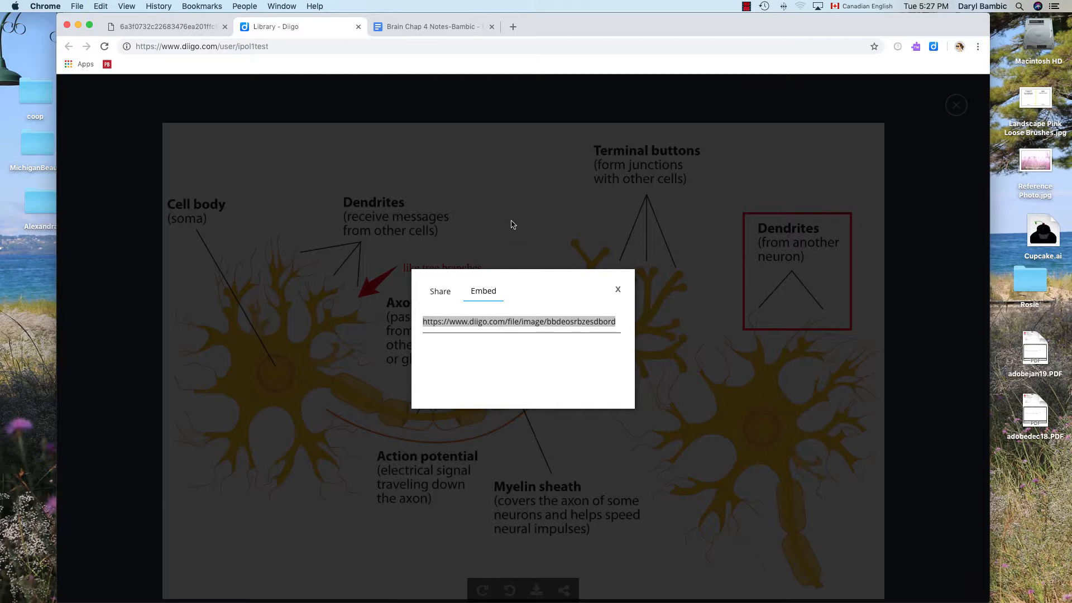
left_click(432, 27)
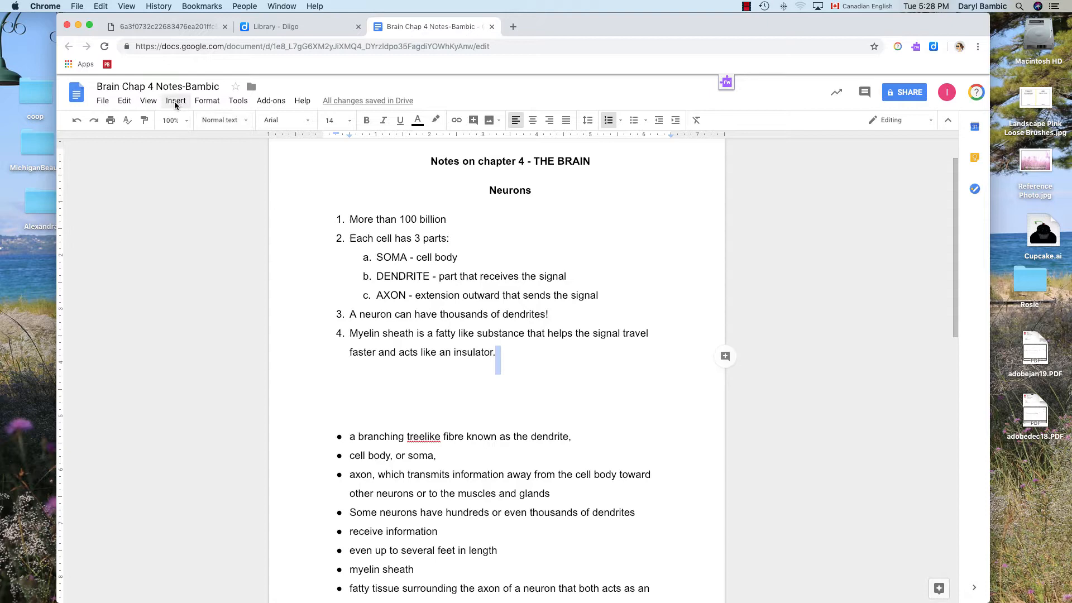
Insert the annotated neuron diagram by URL below the myelin sheath point
left_click(175, 101)
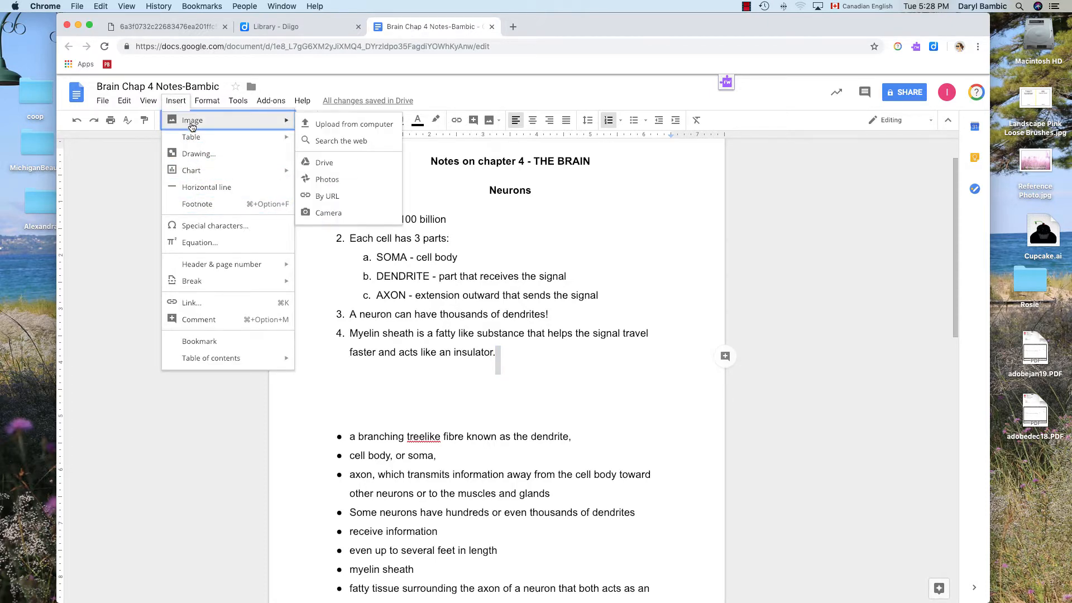
left_click(325, 195)
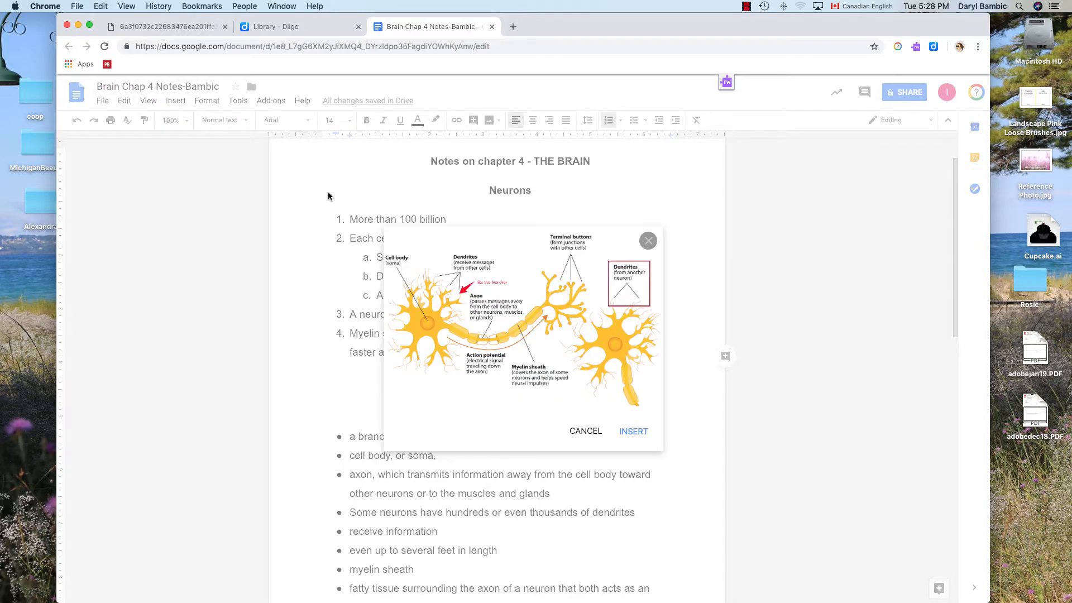
left_click(632, 431)
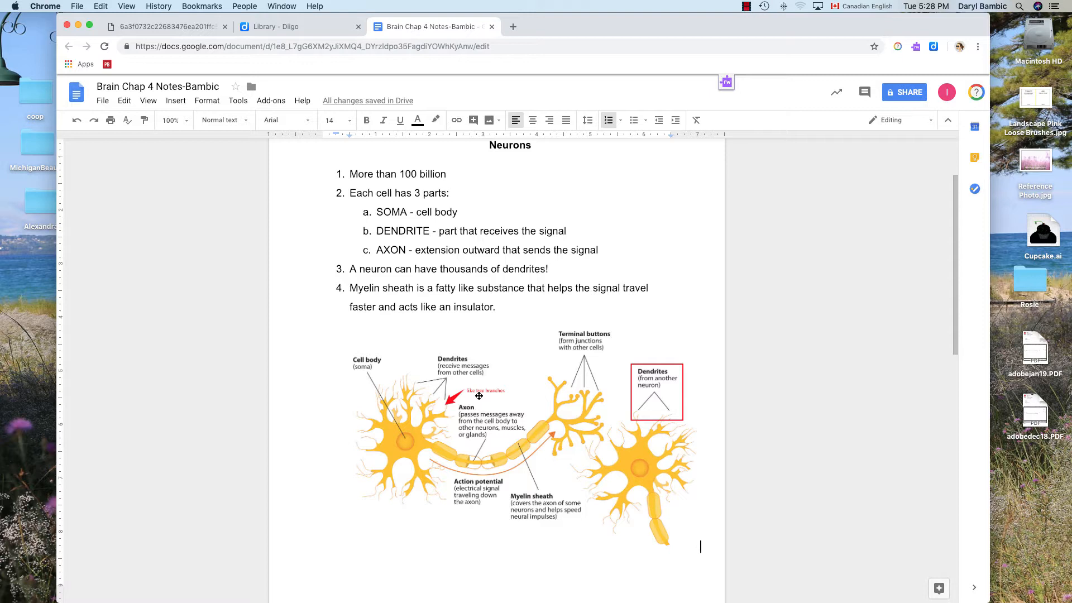
mouse_move(479, 397)
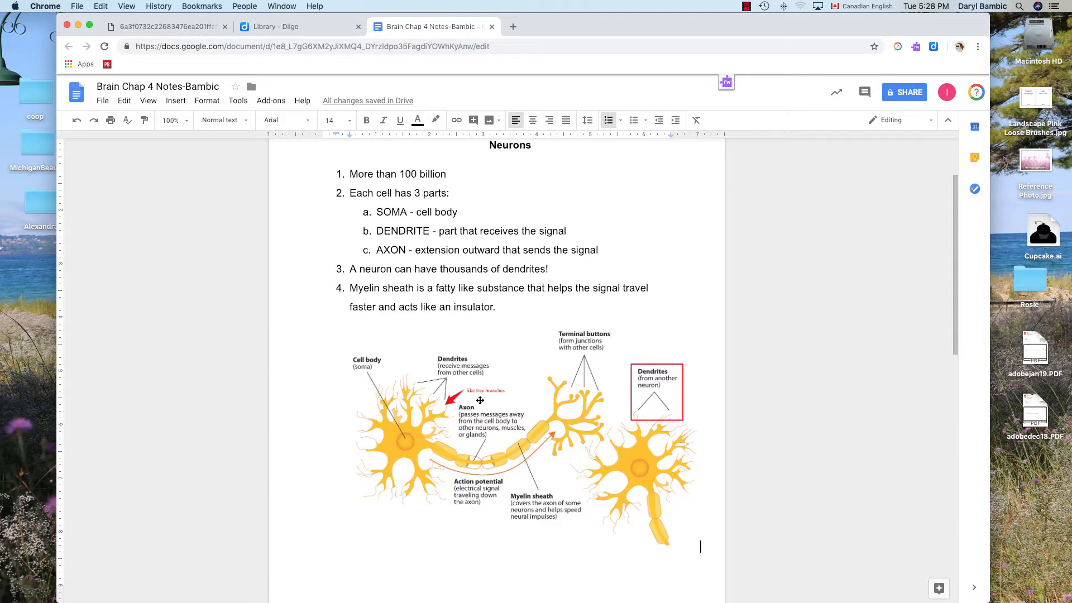
mouse_move(460, 416)
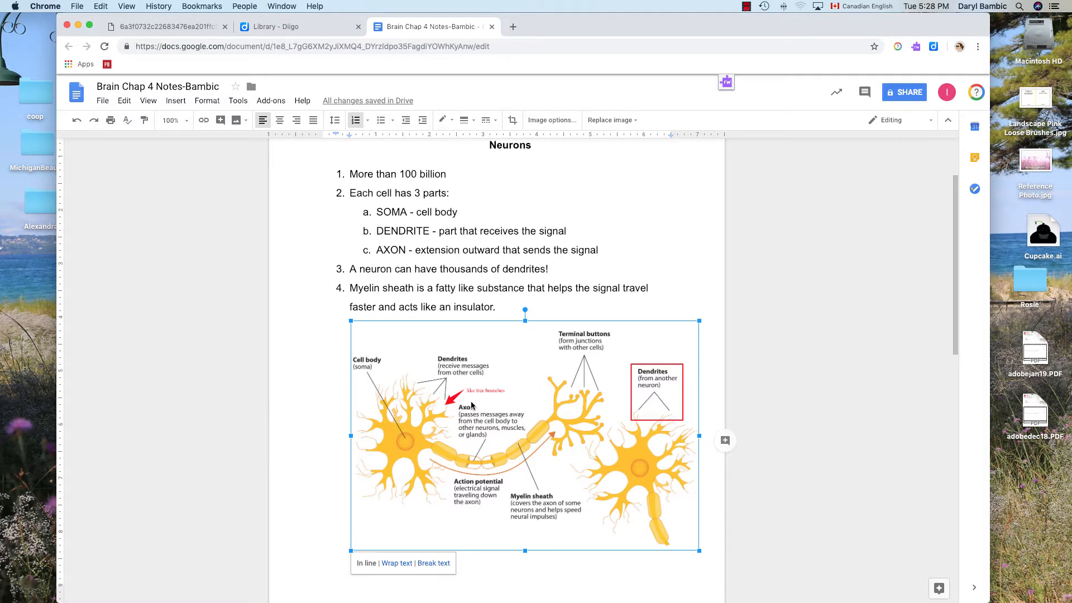
mouse_move(641, 426)
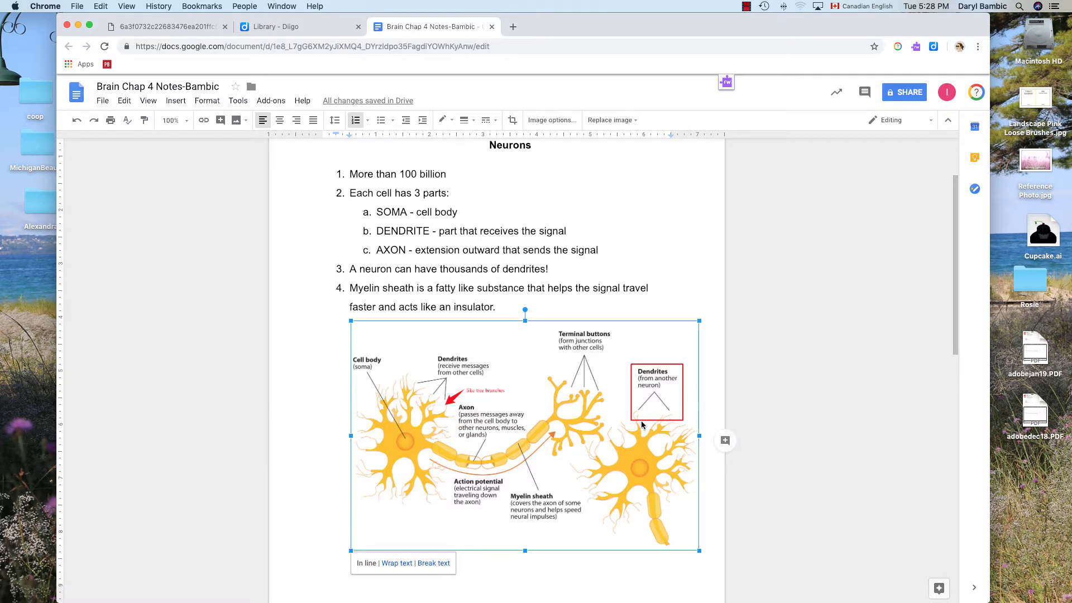
mouse_move(579, 577)
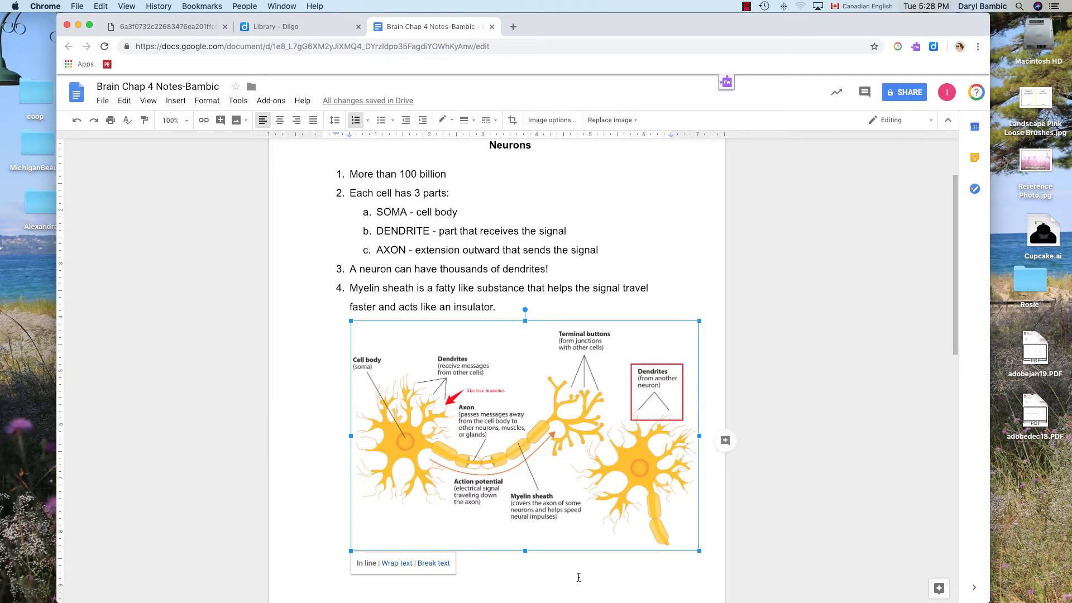
mouse_move(570, 358)
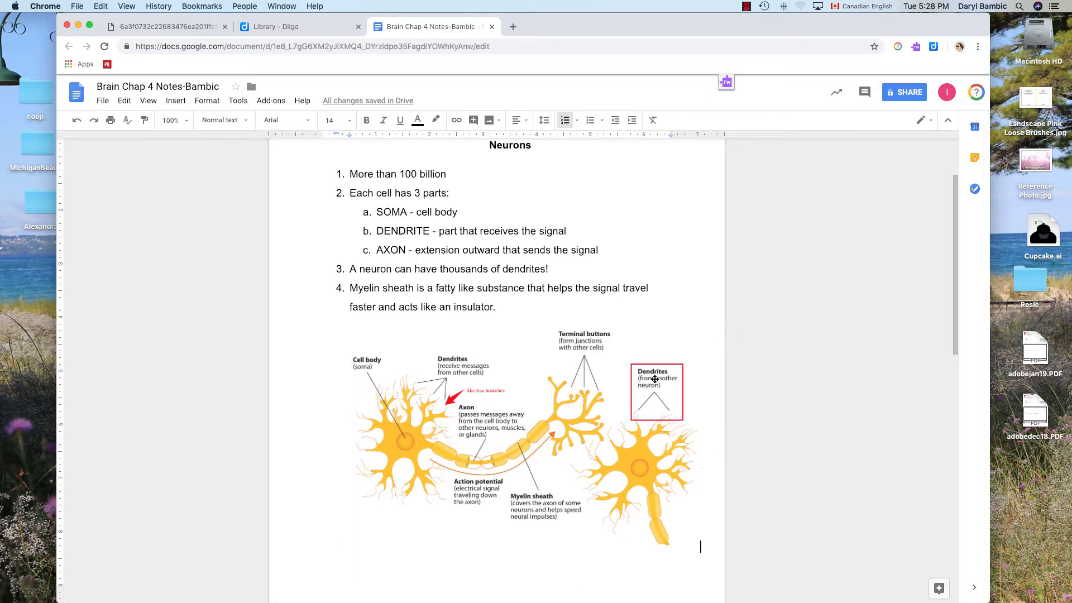
Start a new comment on the DENDRITE line at the top of the notes
scroll("up", 3)
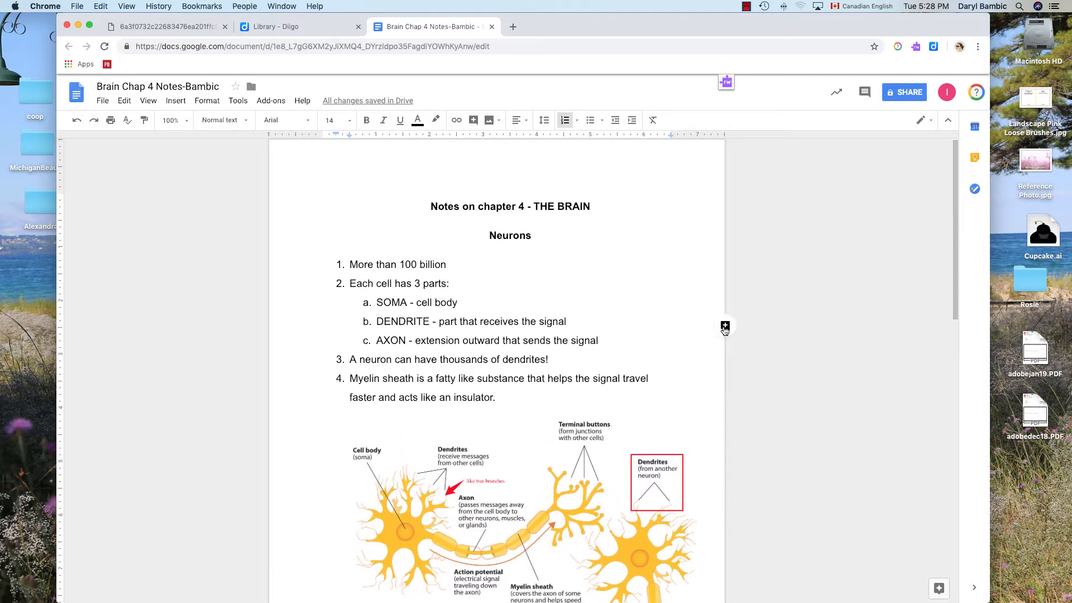
left_click(725, 327)
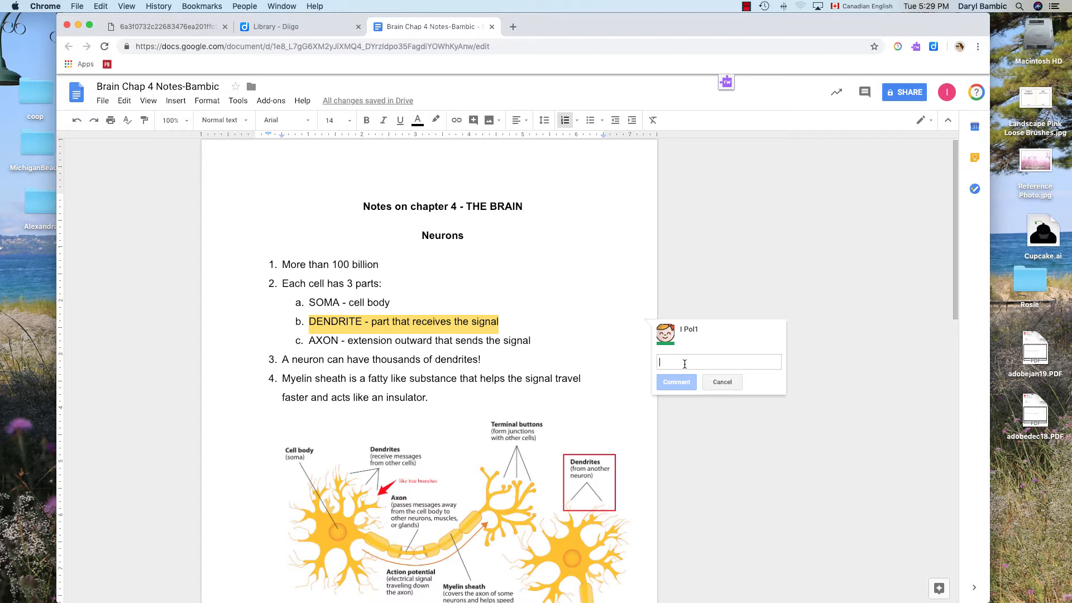
mouse_move(733, 158)
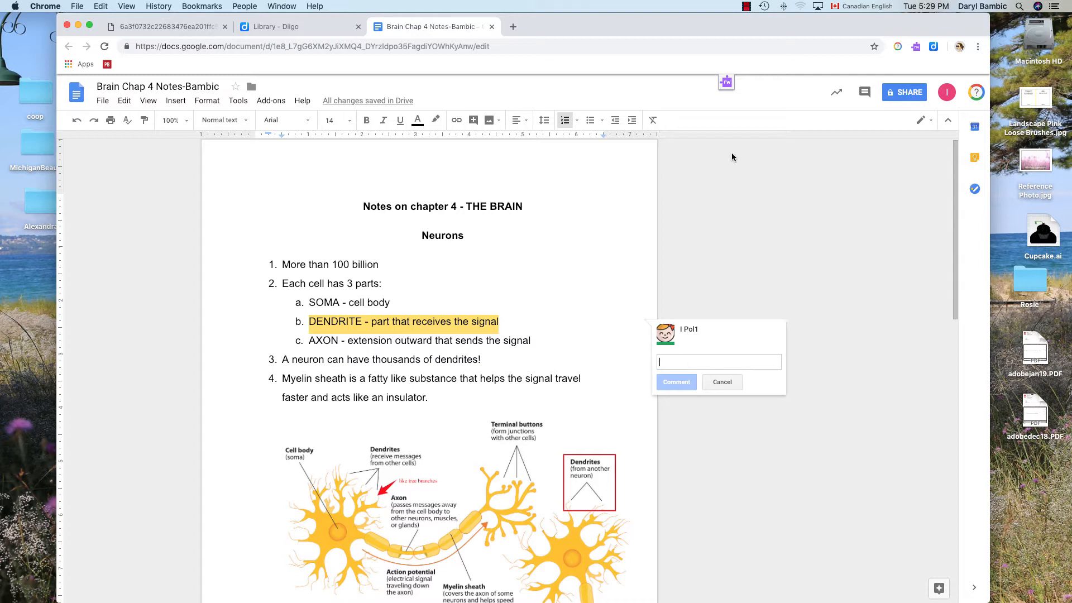
mouse_move(726, 224)
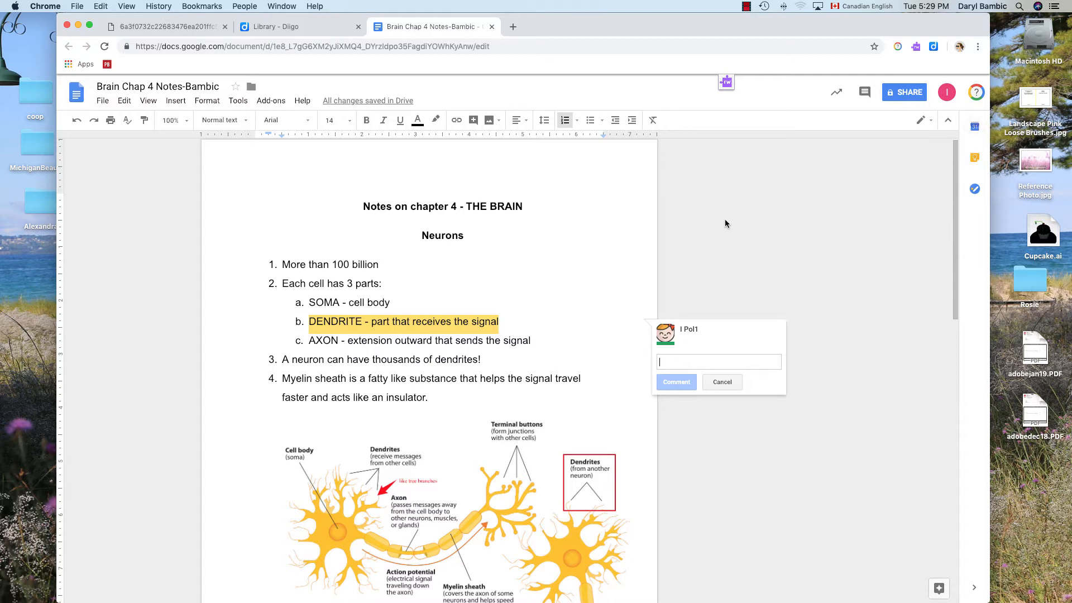